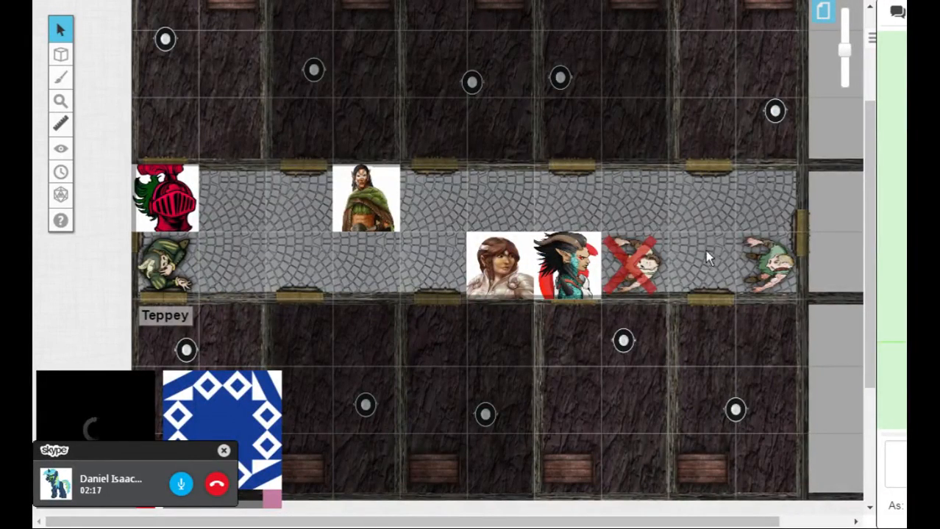
{"action": "mouse_move", "coordinate": [792, 350]}
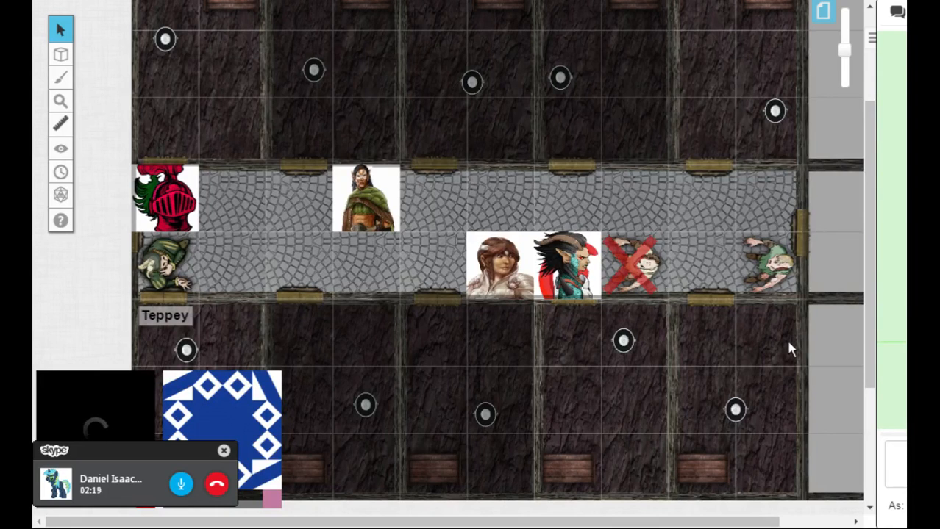
{"action": "mouse_move", "coordinate": [768, 316]}
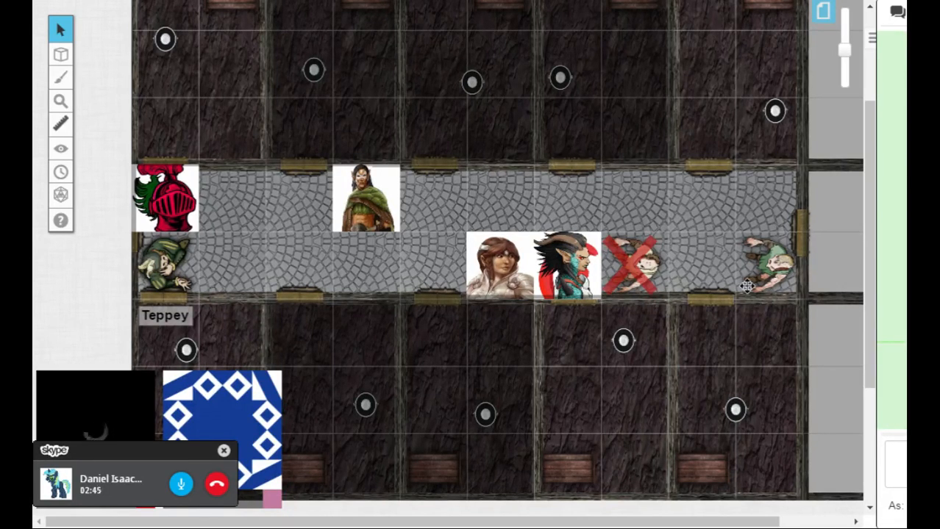
{"action": "mouse_move", "coordinate": [768, 367]}
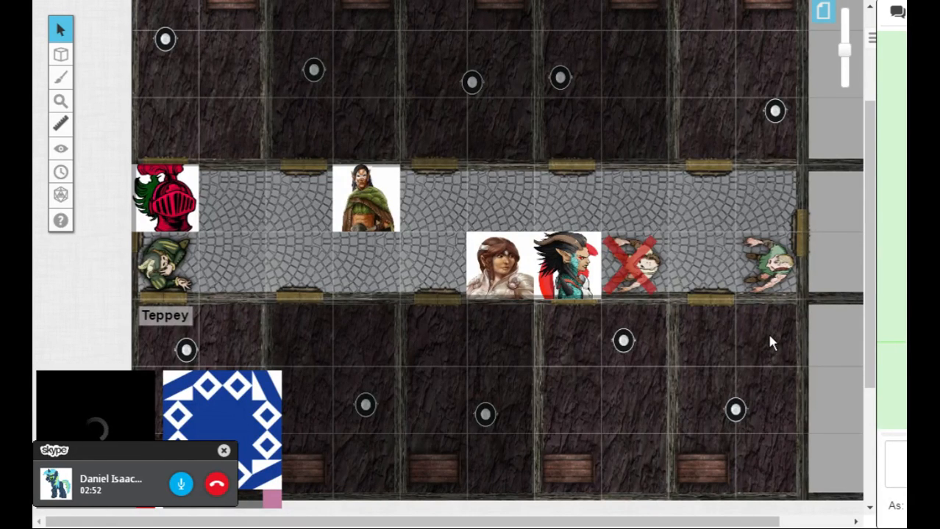
{"action": "mouse_move", "coordinate": [545, 173]}
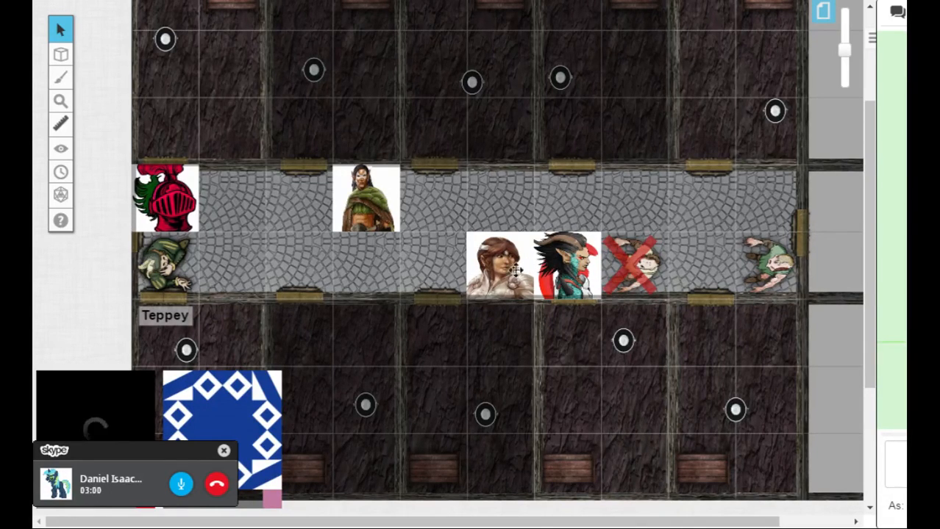
Step: Select the red knight token on the road to advance it toward the gate
{"action": "left_click", "coordinate": [164, 198]}
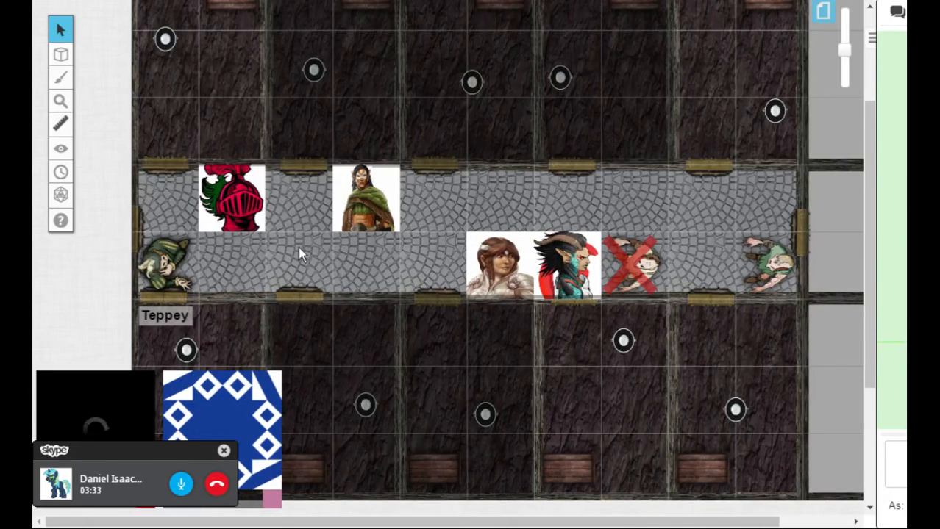
{"action": "mouse_move", "coordinate": [717, 347]}
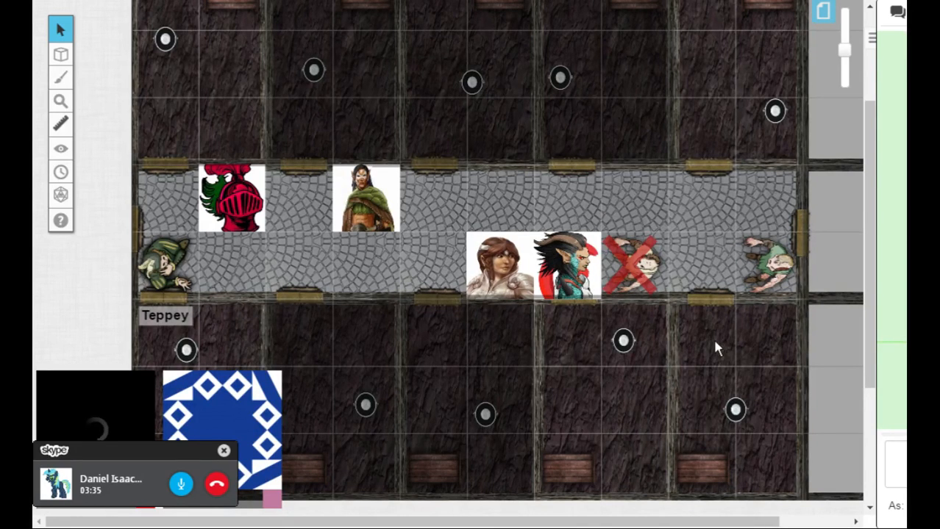
{"action": "mouse_move", "coordinate": [744, 344]}
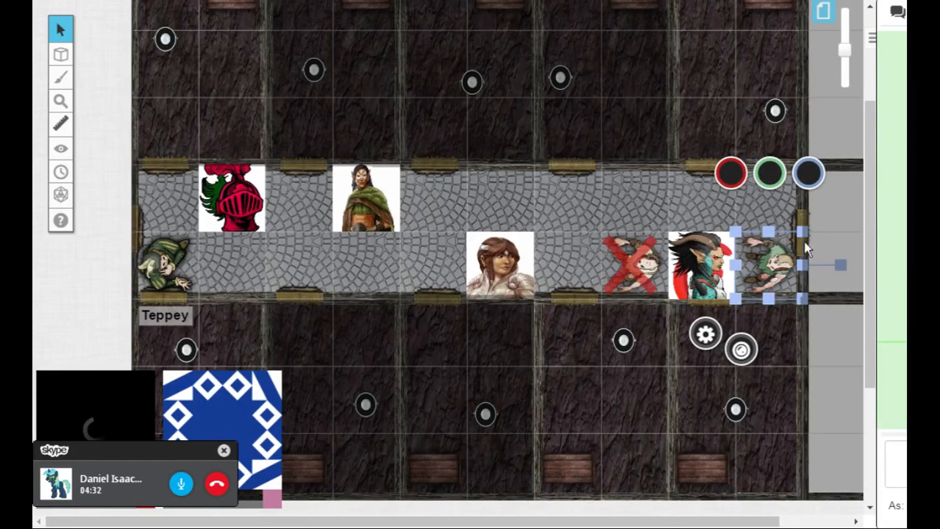
Step: Set the green gate token's bar value to 1 (of 20) and deselect it
{"action": "left_click", "coordinate": [770, 173]}
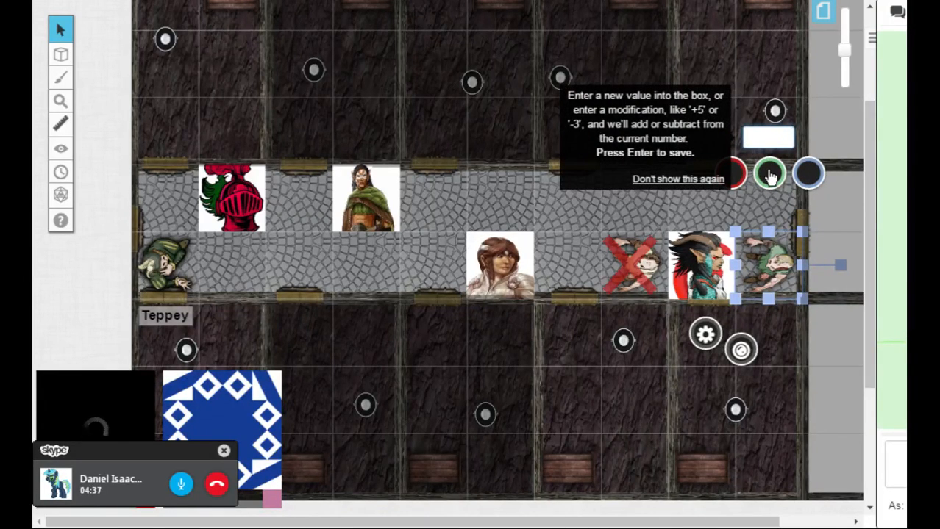
{"action": "type", "text": "1"}
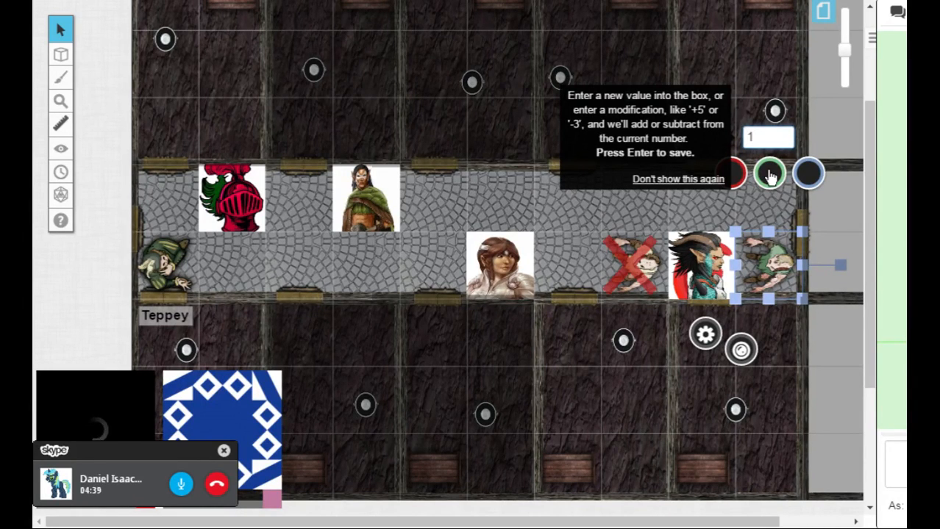
{"action": "type", "text": "20"}
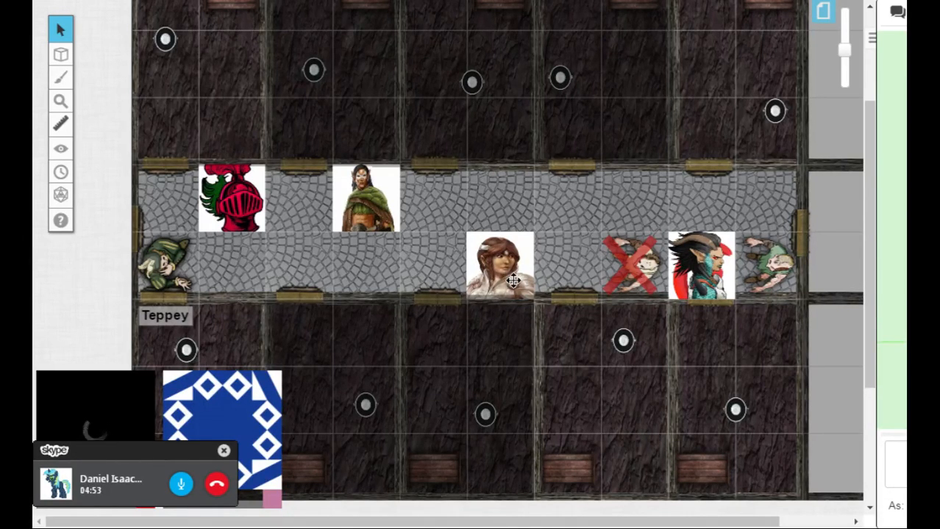
{"action": "left_click", "coordinate": [765, 266]}
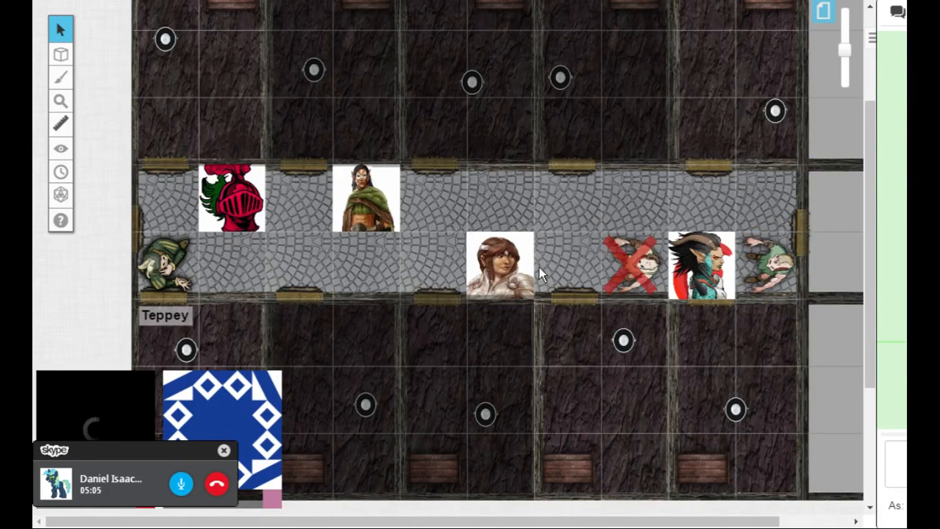
Step: Drag the brown-haired token up the road to the square above the warrior by the gate
{"action": "left_click", "coordinate": [500, 266]}
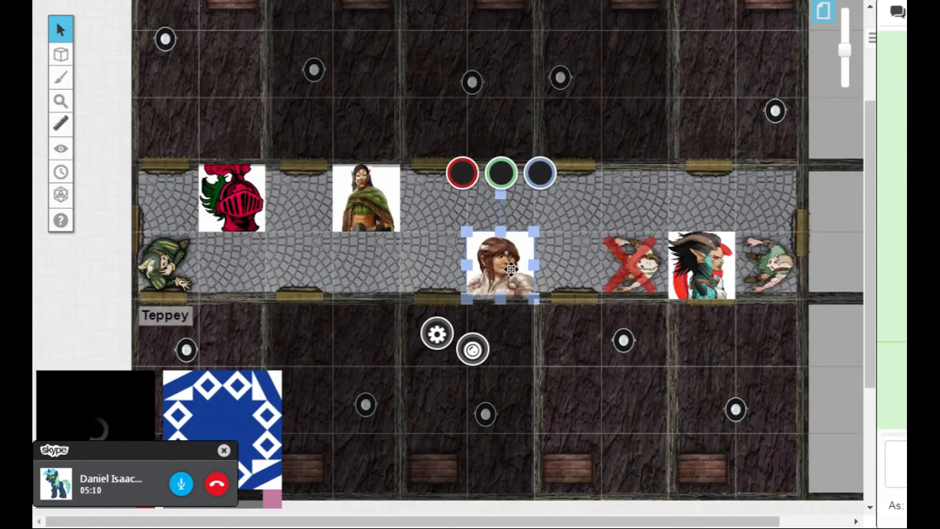
{"action": "left_click_drag", "start_coordinate": [500, 265], "coordinate": [566, 198]}
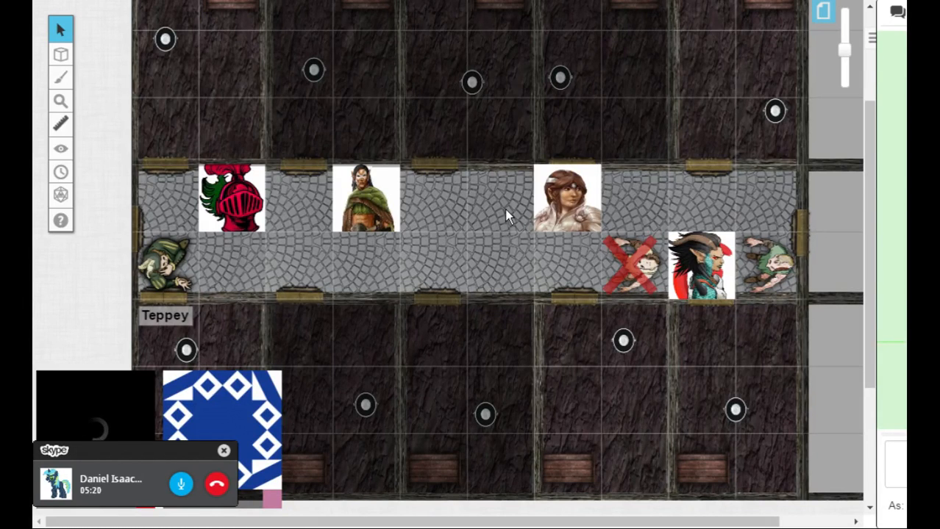
{"action": "mouse_move", "coordinate": [470, 221]}
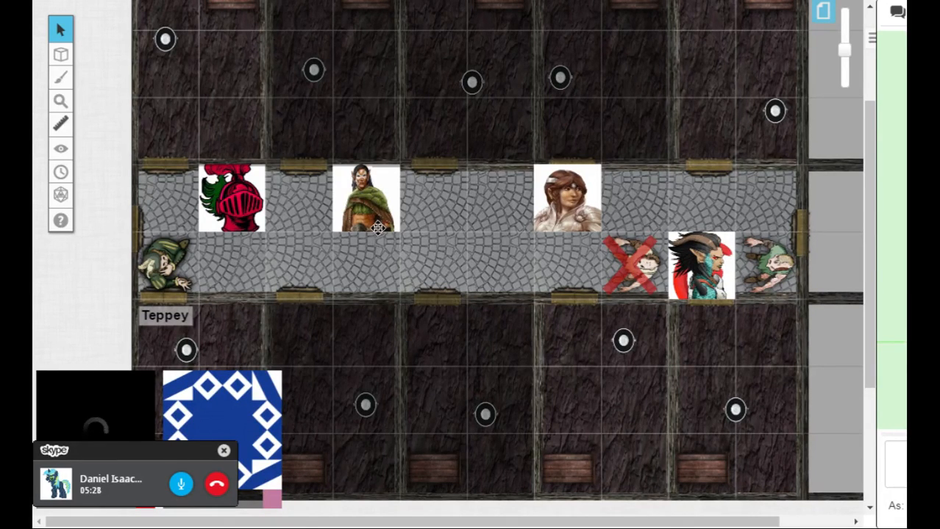
{"action": "mouse_move", "coordinate": [415, 249]}
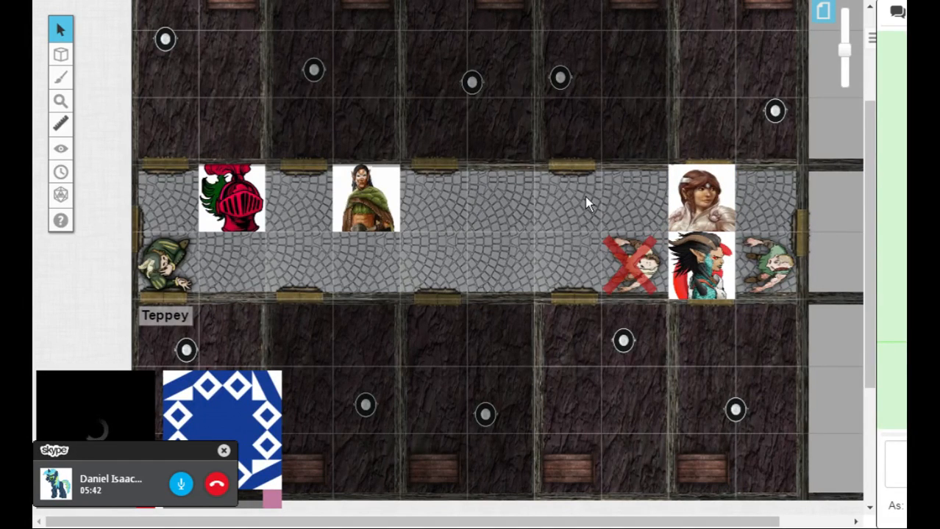
{"action": "mouse_move", "coordinate": [464, 247]}
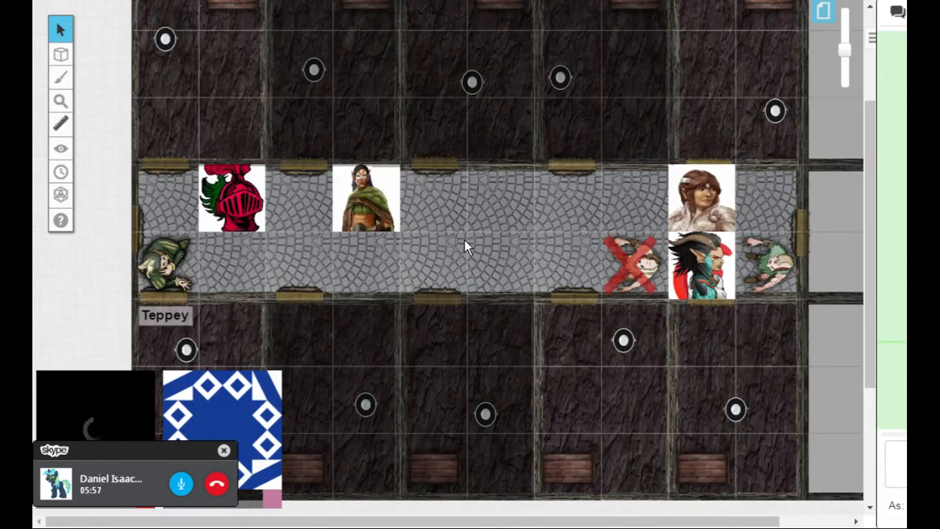
{"action": "mouse_move", "coordinate": [638, 214]}
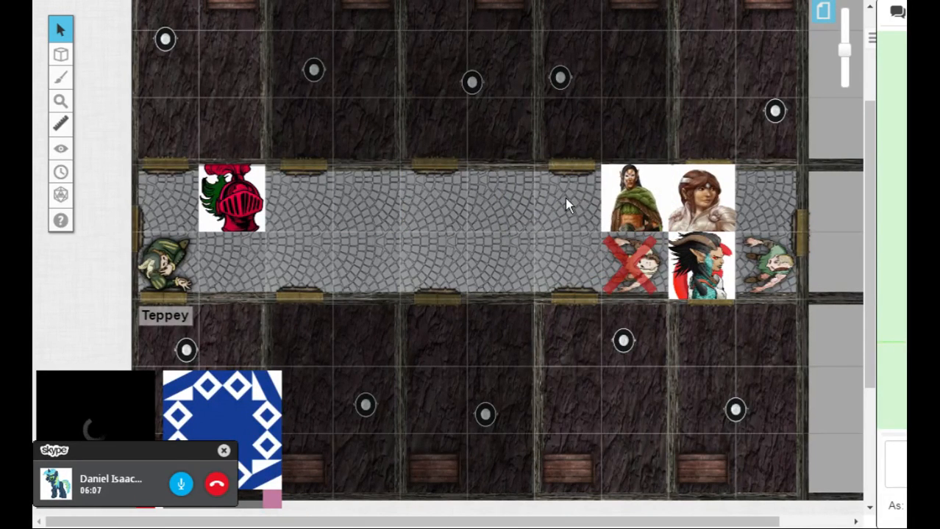
{"action": "mouse_move", "coordinate": [588, 199]}
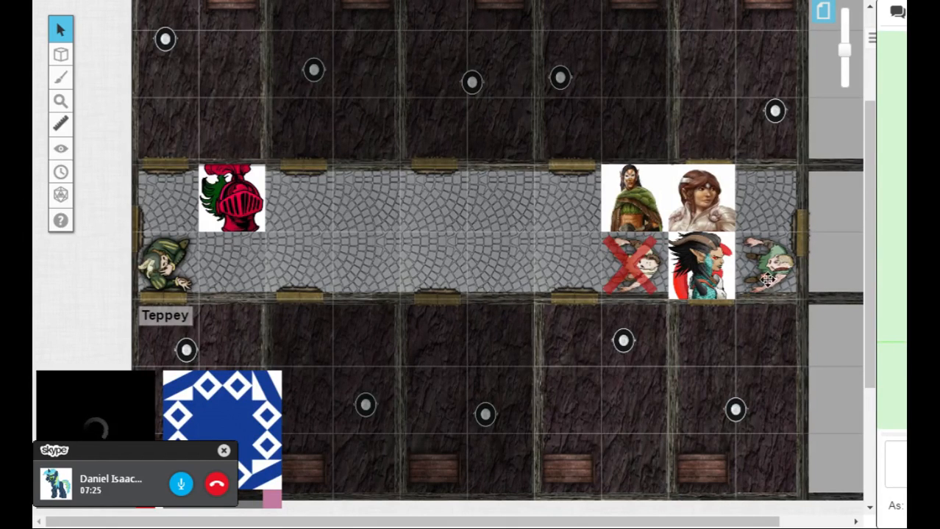
Step: Drag the knight token east along the cobbled street to join the archer and the party
{"action": "left_click", "coordinate": [768, 265]}
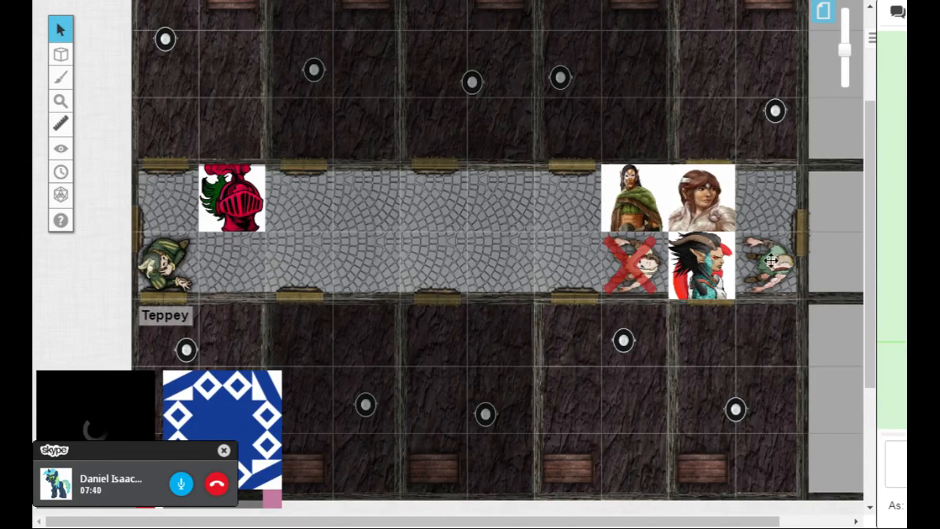
{"action": "left_click", "coordinate": [768, 264]}
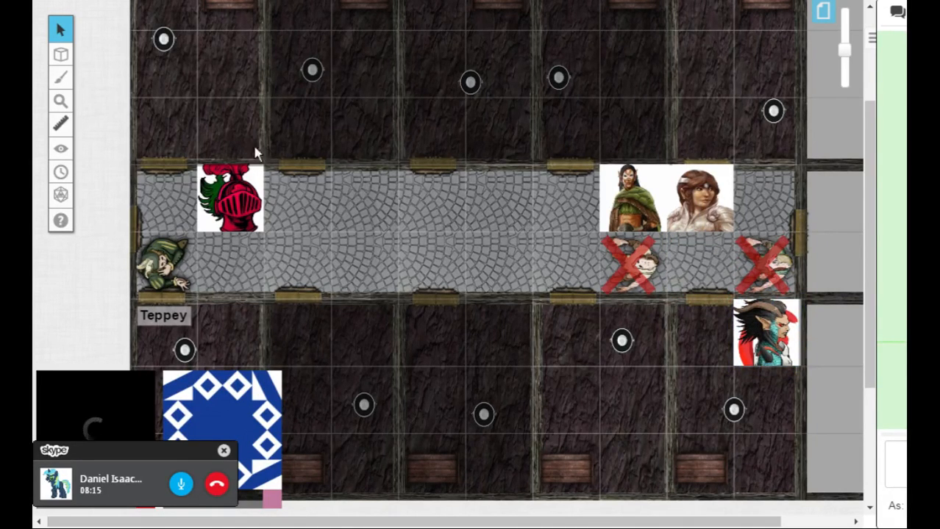
{"action": "left_click_drag", "start_coordinate": [230, 198], "coordinate": [499, 198]}
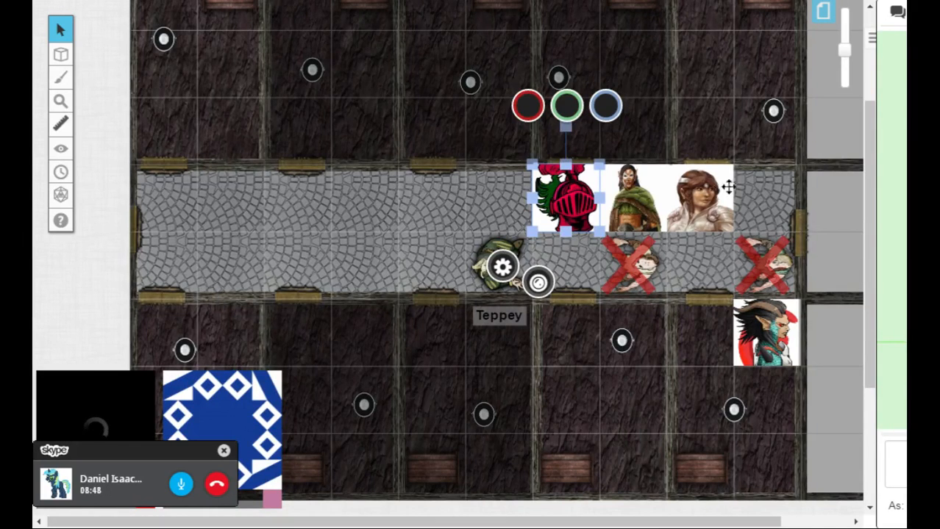
Step: Switch the players to the green woodland map page with the party on the path
{"action": "left_click", "coordinate": [768, 208]}
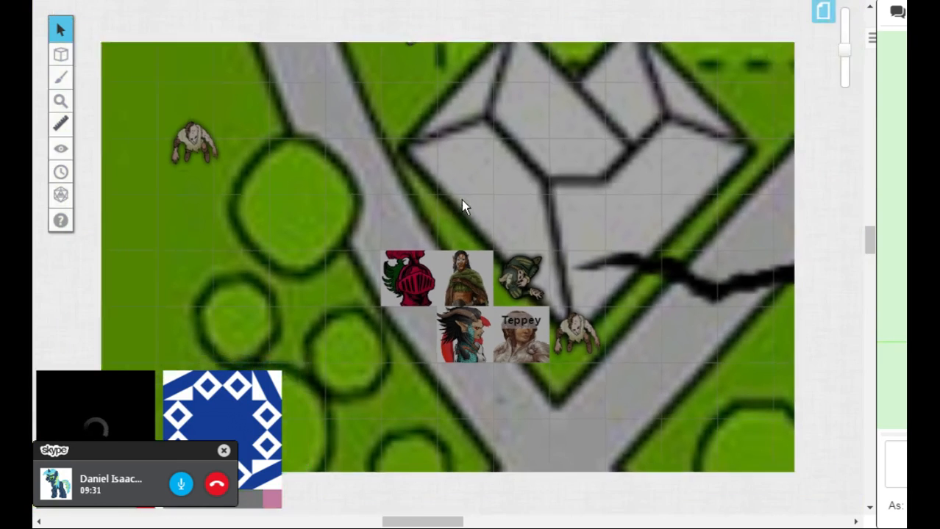
Step: Reveal a rectangle of fog of war around the clustered party tokens on the woodland map
{"action": "left_click", "coordinate": [60, 147]}
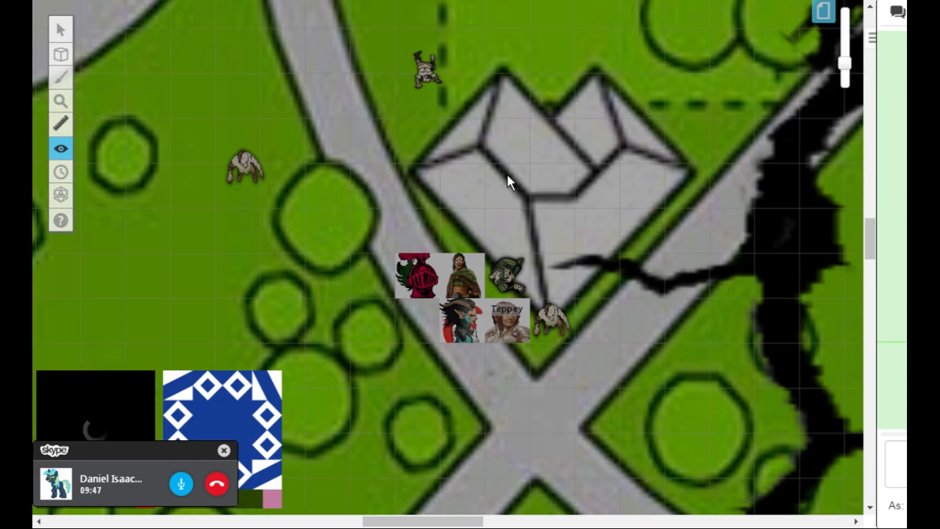
{"action": "mouse_move", "coordinate": [318, 186]}
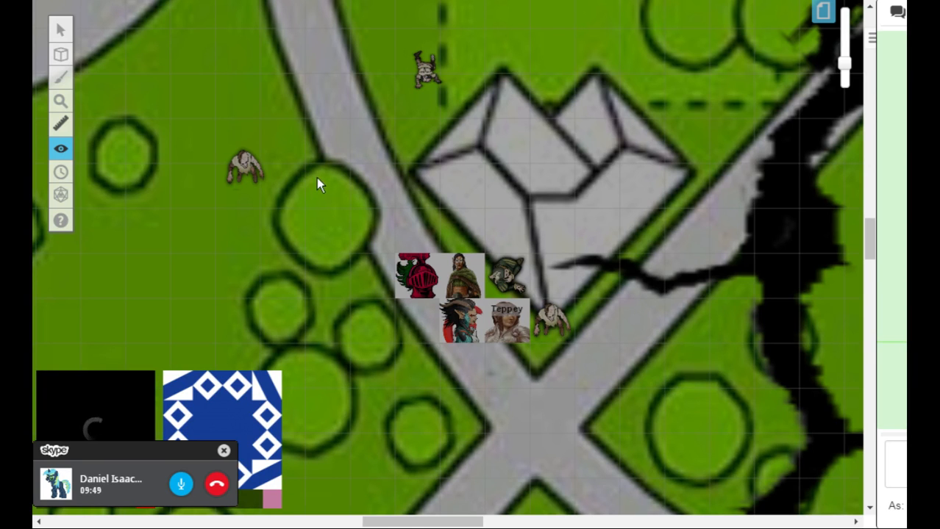
{"action": "mouse_move", "coordinate": [306, 150]}
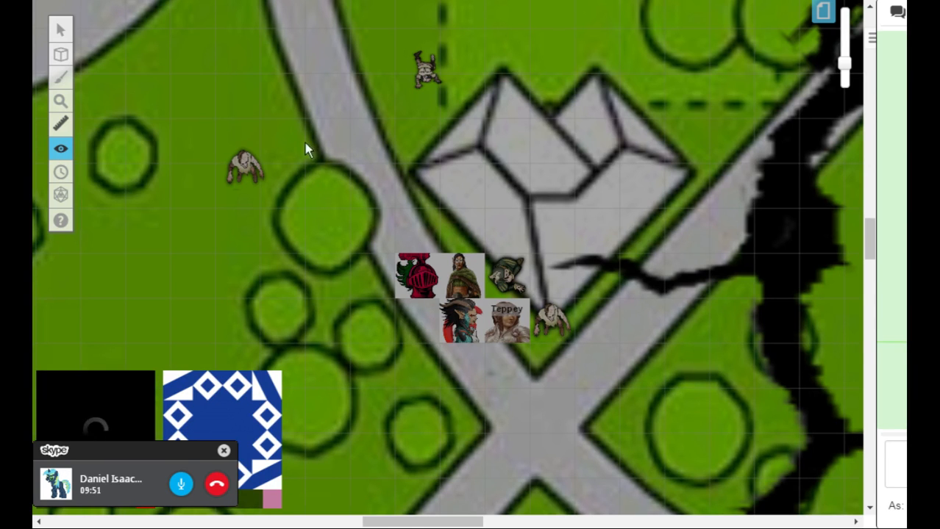
{"action": "left_click_drag", "start_coordinate": [306, 144], "coordinate": [684, 493]}
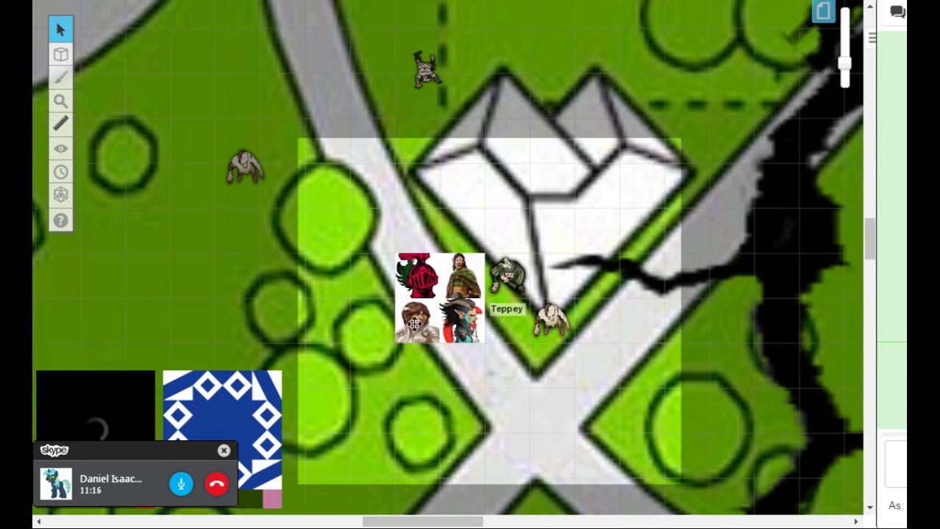
Step: Move a party token forward into column along the path, ready to reveal more fog
{"action": "right_click", "coordinate": [375, 232]}
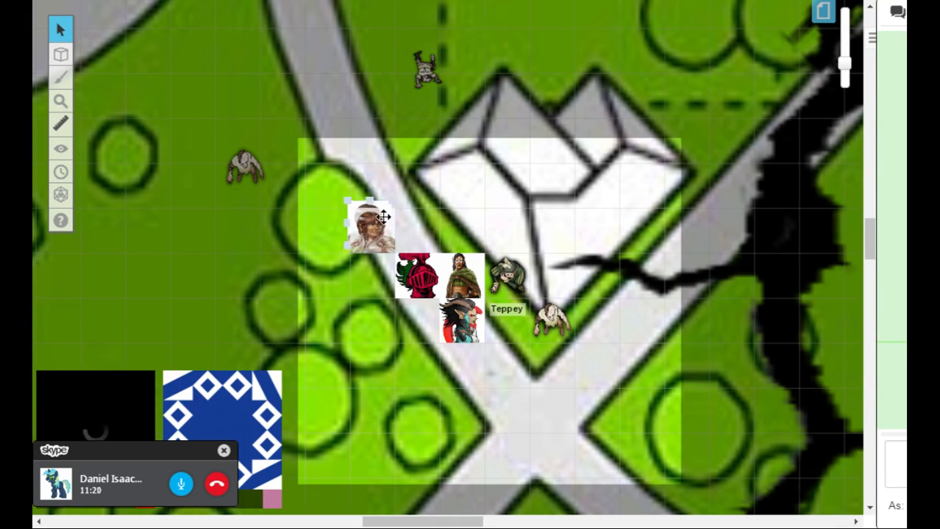
{"action": "left_click_drag", "start_coordinate": [371, 224], "coordinate": [370, 188]}
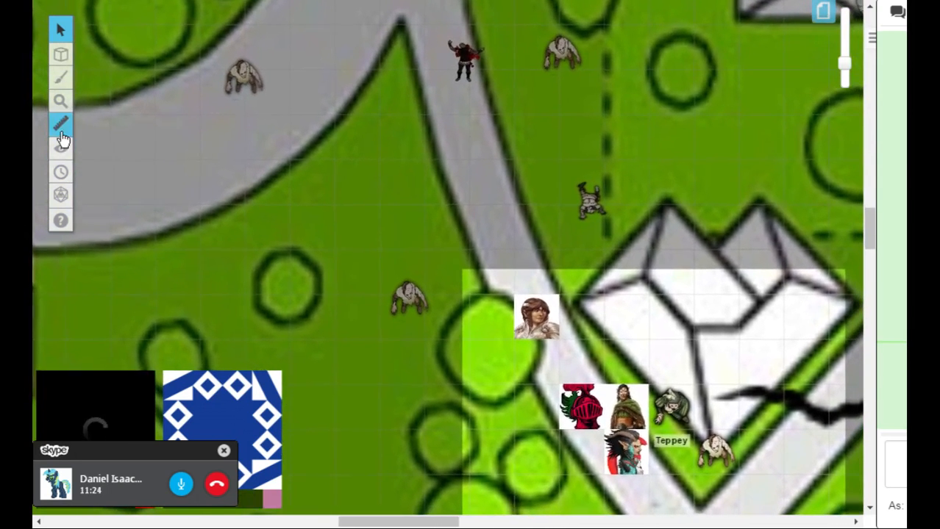
{"action": "left_click", "coordinate": [61, 147]}
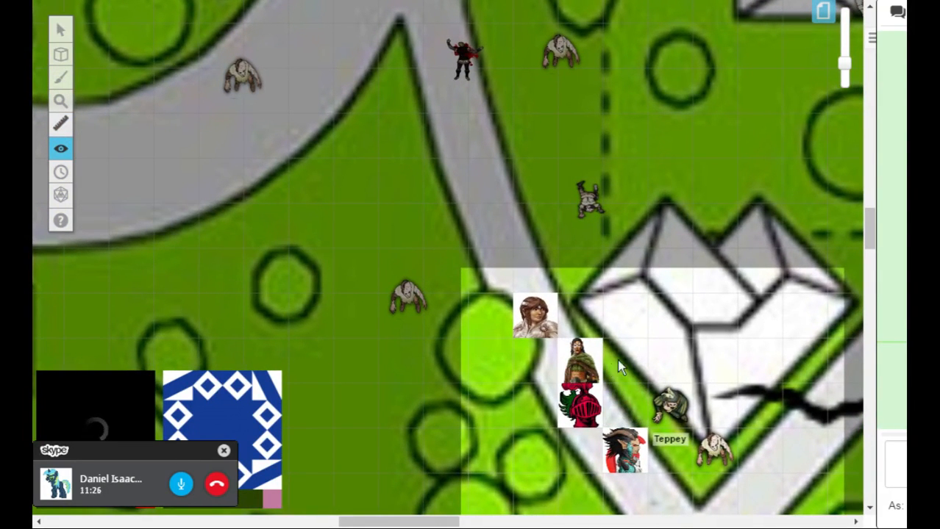
{"action": "mouse_move", "coordinate": [453, 159]}
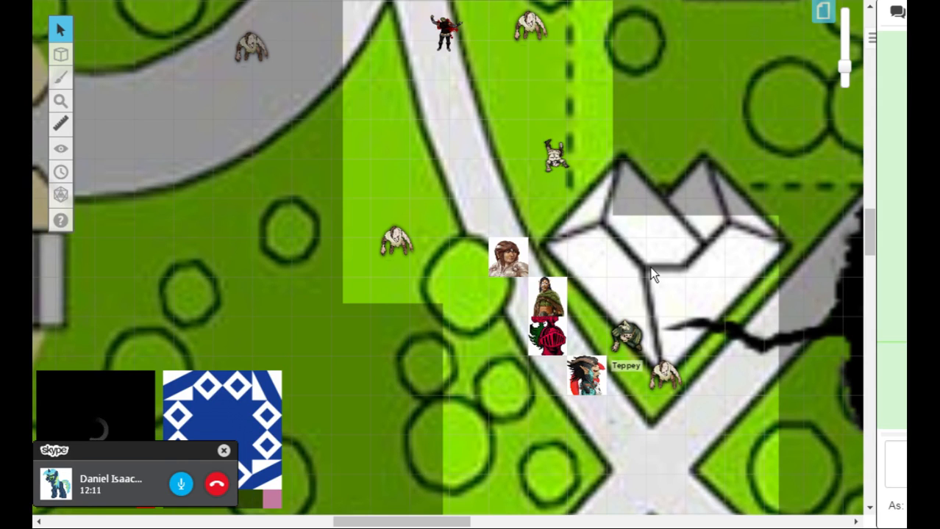
{"action": "mouse_move", "coordinate": [537, 127]}
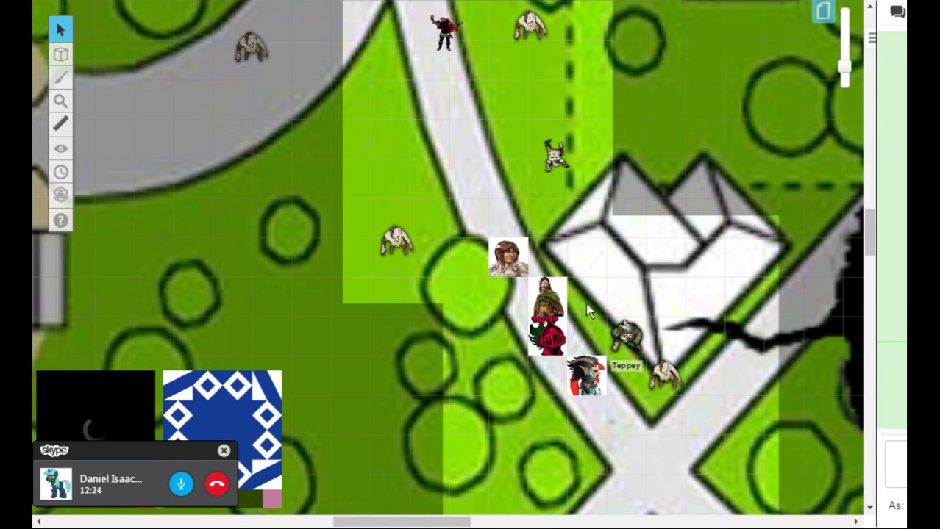
{"action": "mouse_move", "coordinate": [530, 409]}
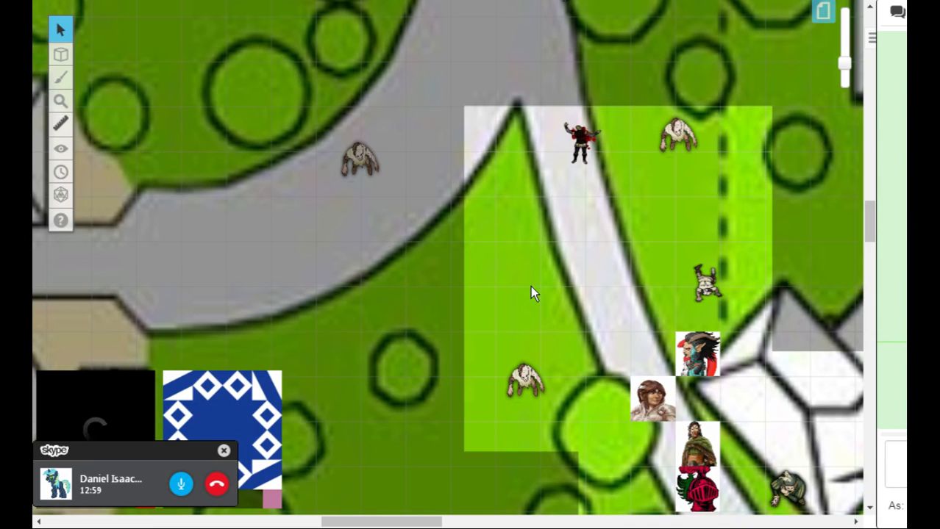
{"action": "mouse_move", "coordinate": [581, 311]}
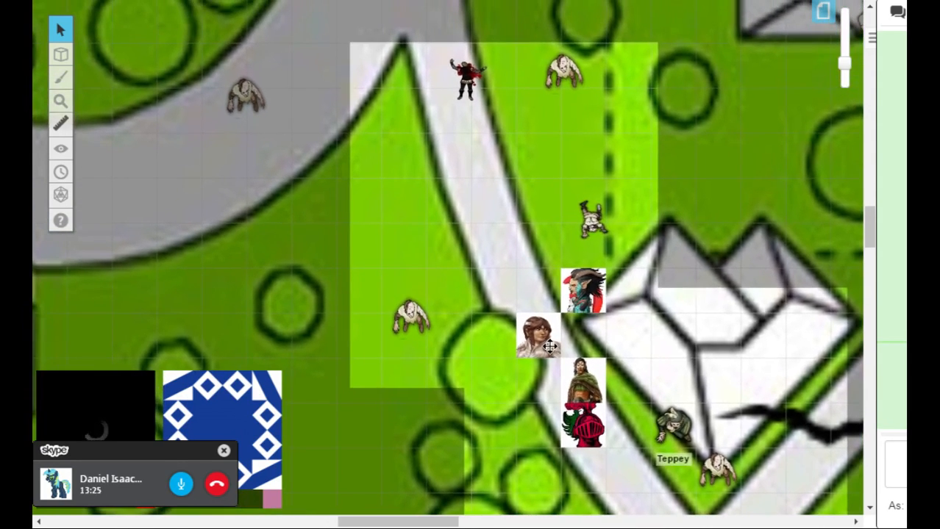
Step: Drag the red-haired hero token up the road toward the town gate
{"action": "left_click_drag", "start_coordinate": [547, 346], "coordinate": [493, 294]}
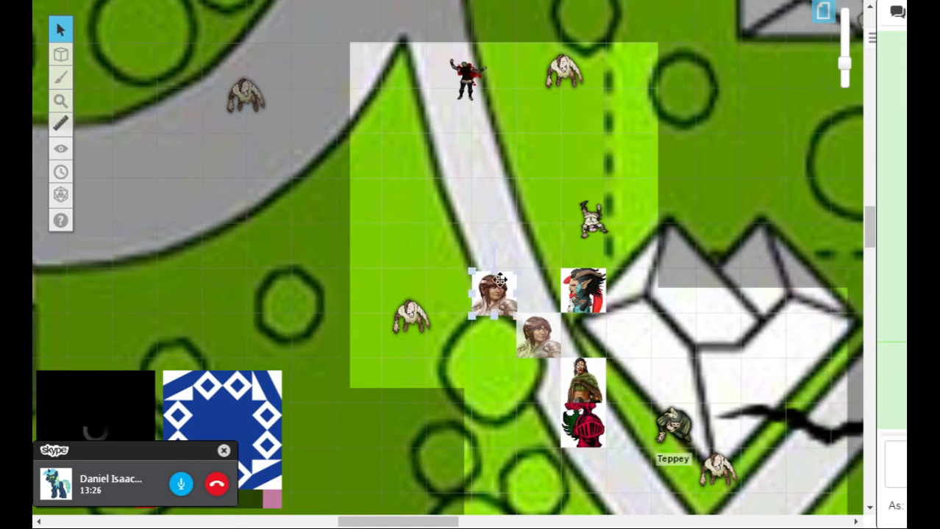
{"action": "left_click_drag", "start_coordinate": [493, 295], "coordinate": [488, 154]}
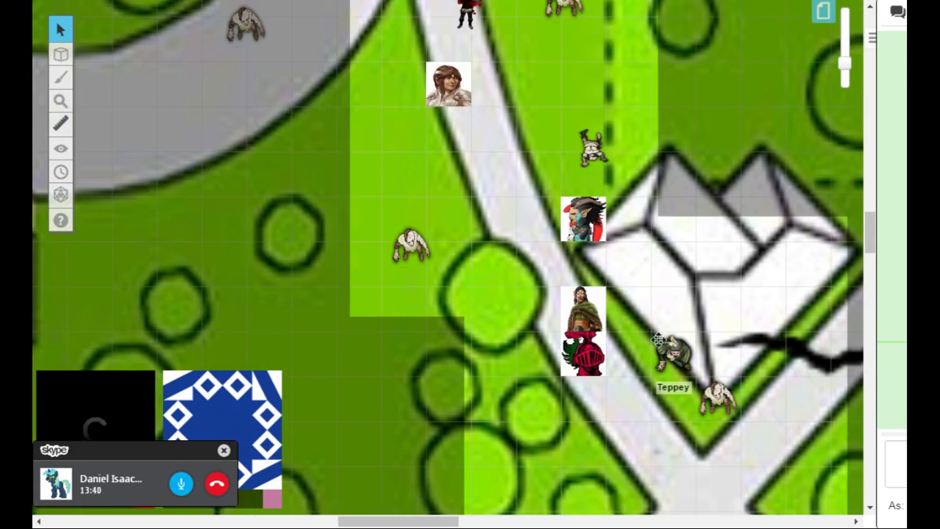
{"action": "mouse_move", "coordinate": [614, 309]}
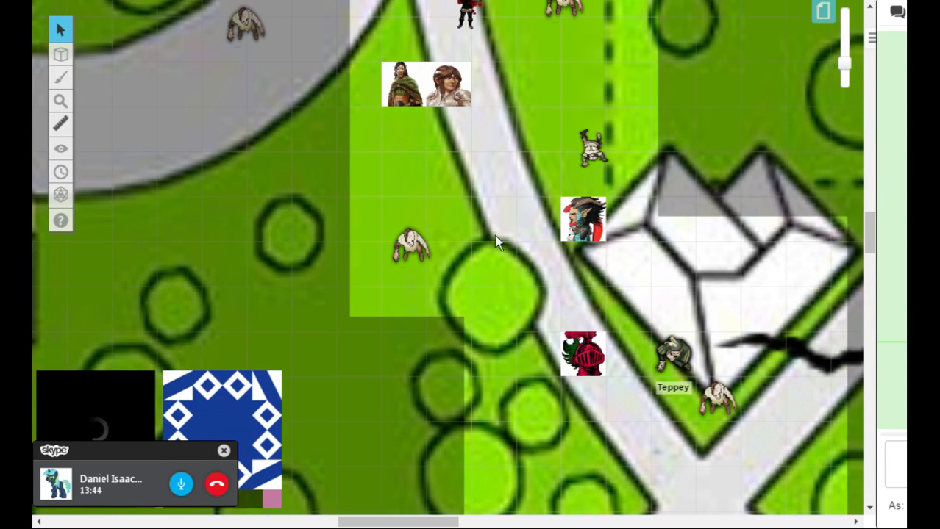
{"action": "left_click", "coordinate": [671, 357]}
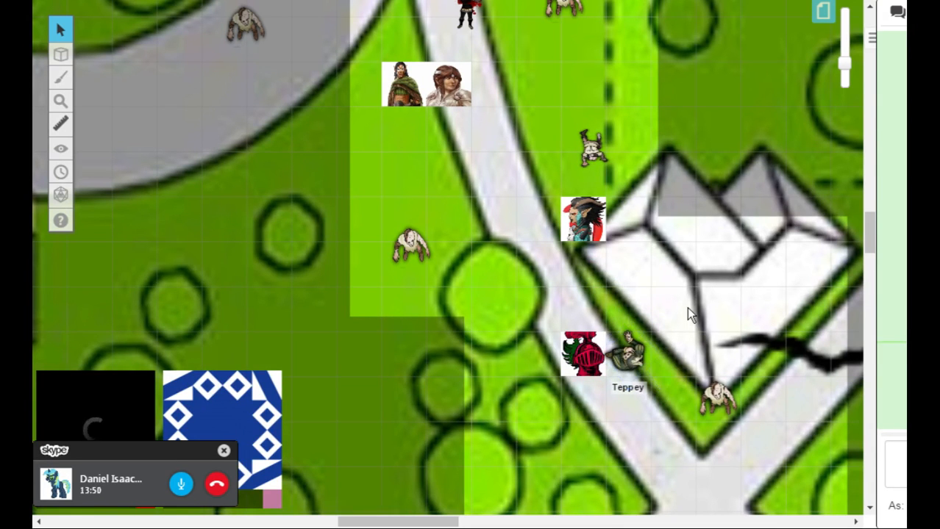
{"action": "mouse_move", "coordinate": [694, 315]}
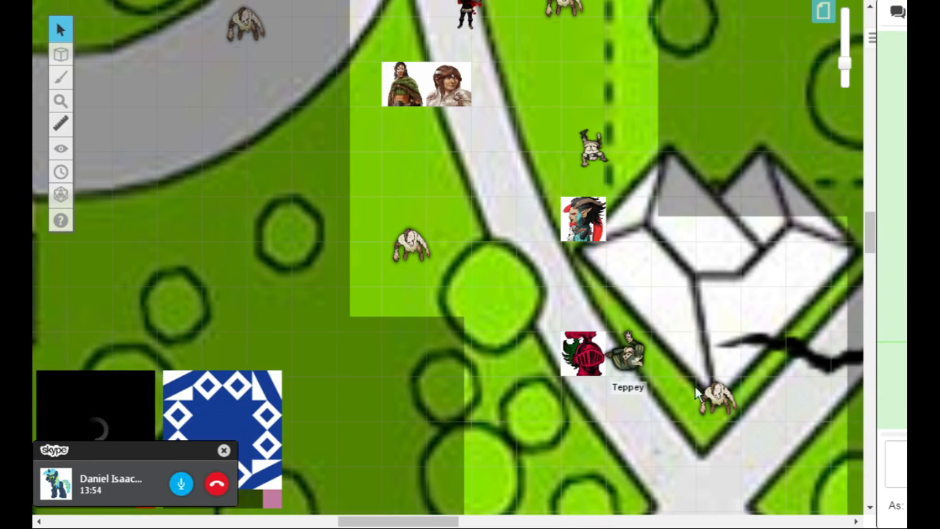
Step: Move the knight and Teppey tokens together up the path behind the others
{"action": "left_click", "coordinate": [582, 354]}
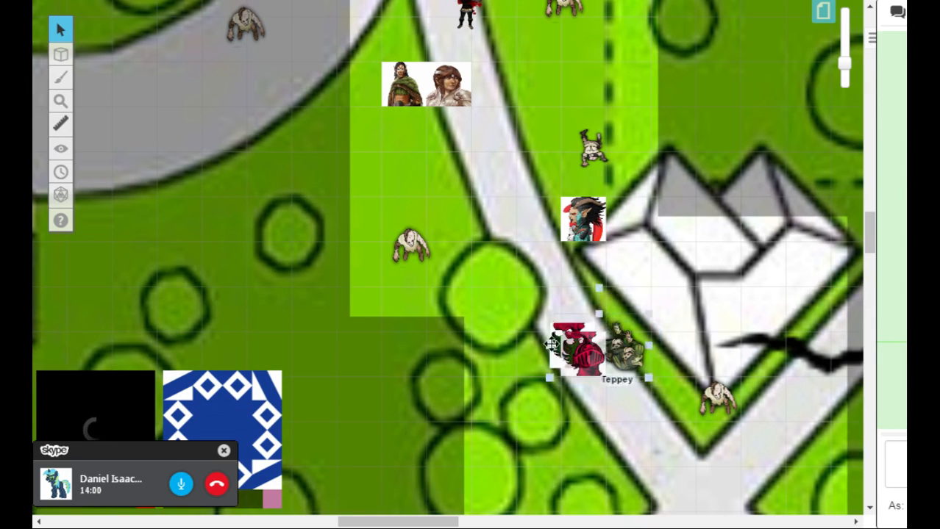
{"action": "left_click_drag", "start_coordinate": [576, 350], "coordinate": [493, 236]}
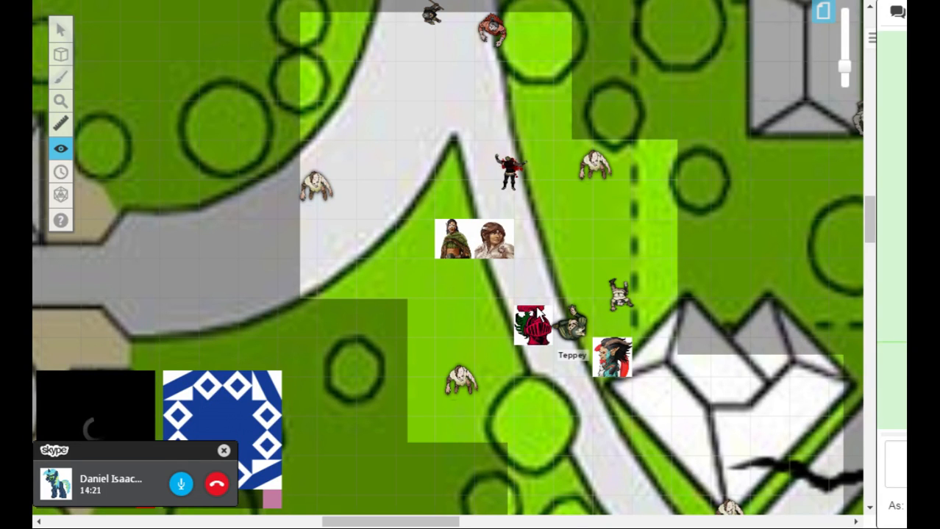
{"action": "mouse_move", "coordinate": [352, 228]}
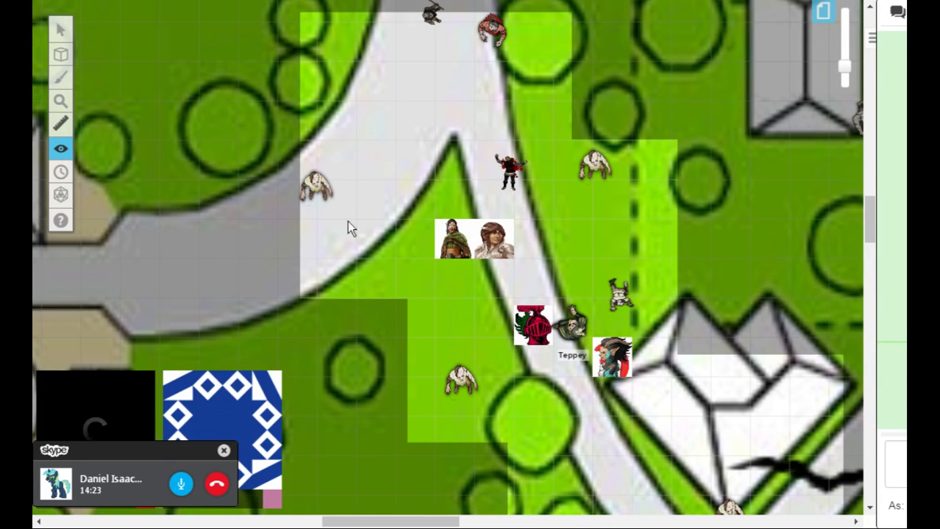
{"action": "left_click", "coordinate": [61, 29]}
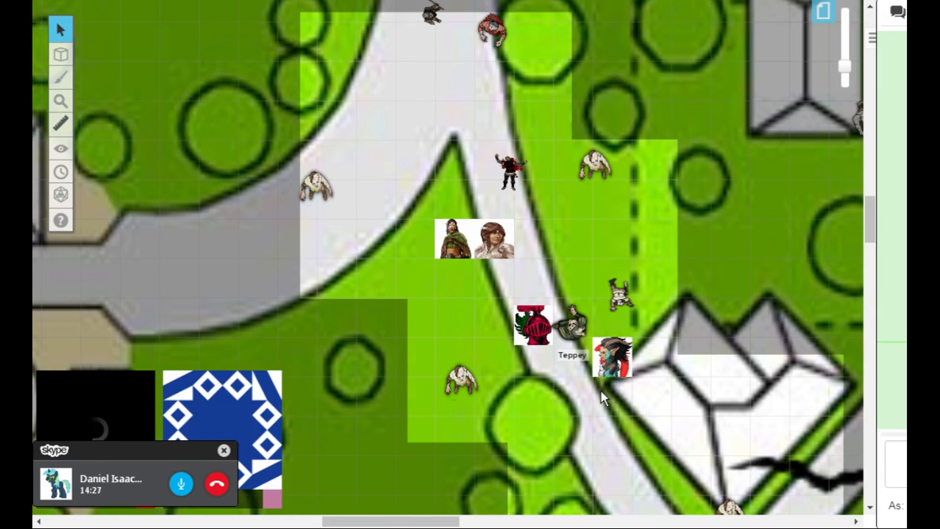
{"action": "mouse_move", "coordinate": [566, 381]}
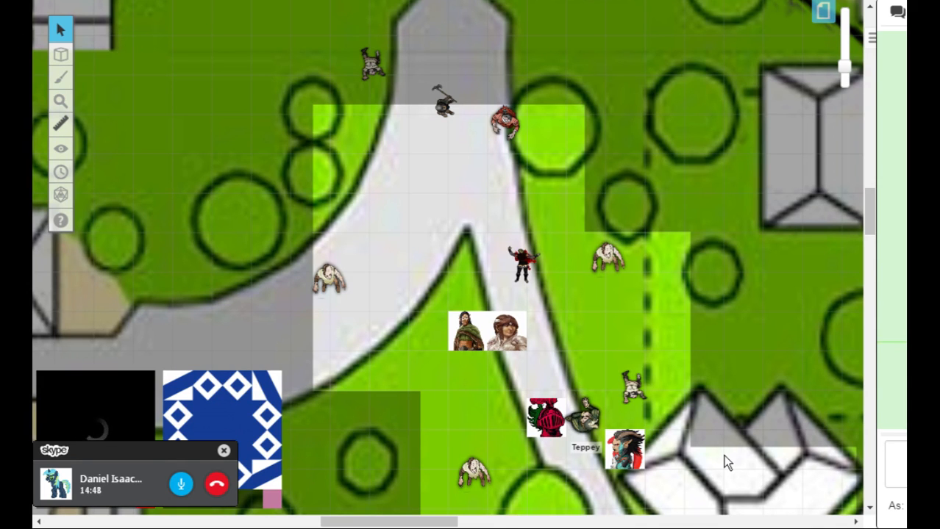
{"action": "mouse_move", "coordinate": [463, 195]}
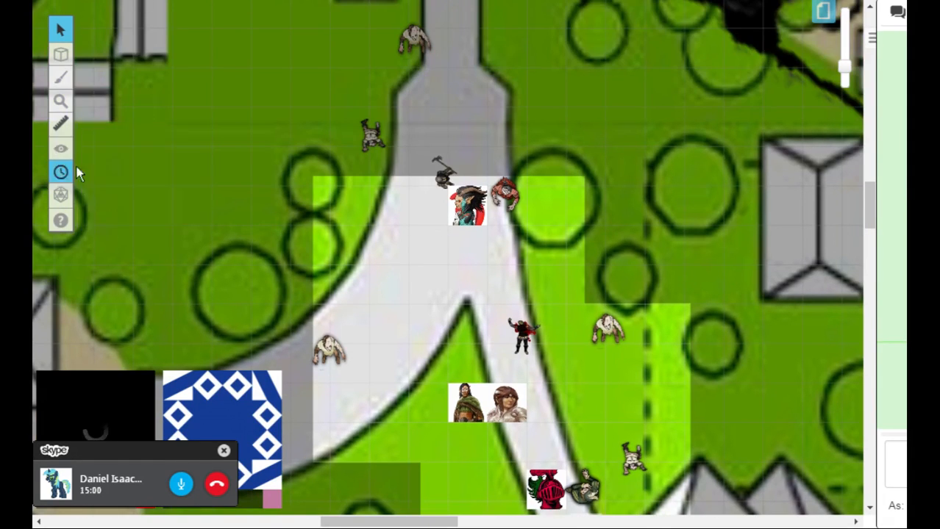
Step: Select the red-haired hero token near the gate so its health bar shows
{"action": "left_click", "coordinate": [60, 148]}
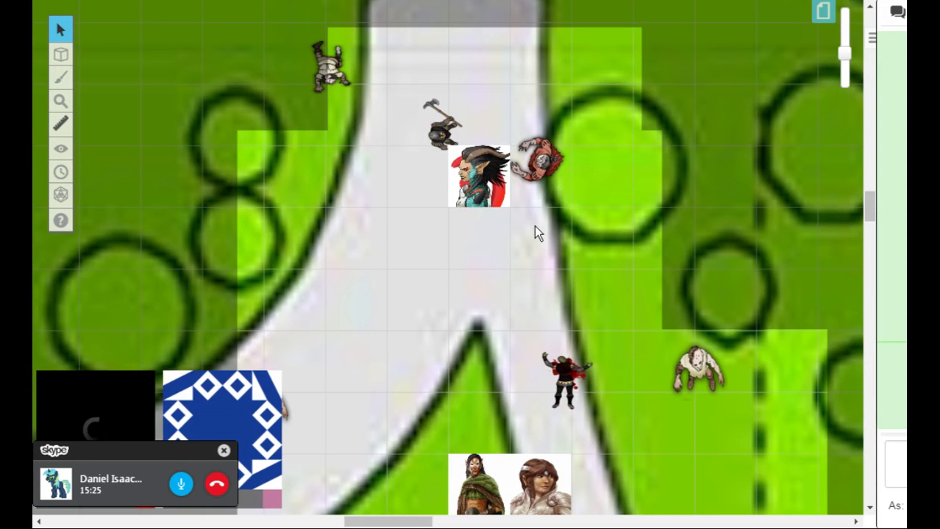
{"action": "left_click", "coordinate": [543, 158]}
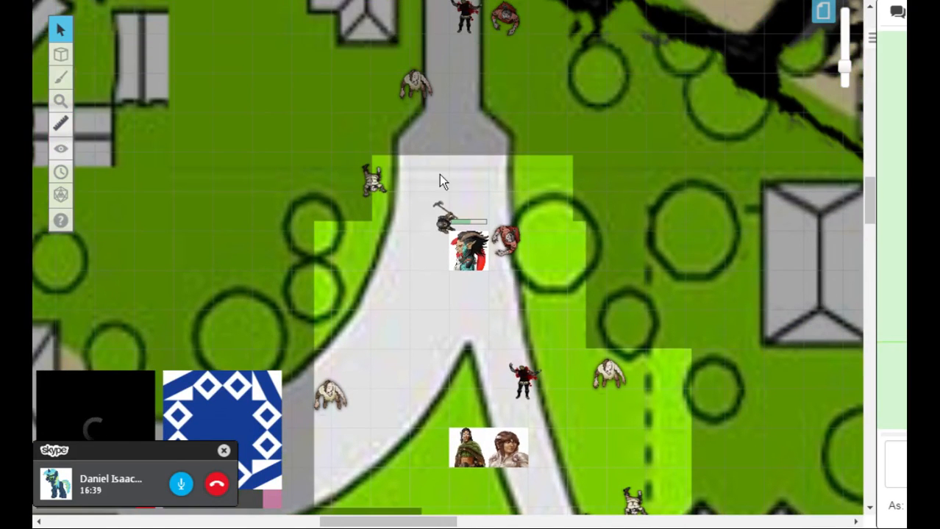
Step: Reveal the stretch of road beyond the gate through the fog of war
{"action": "left_click", "coordinate": [60, 149]}
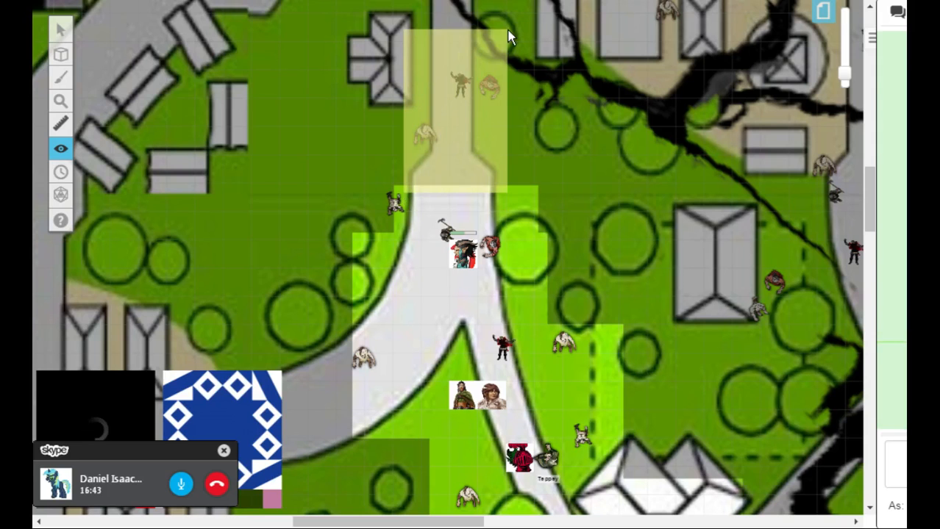
{"action": "left_click", "coordinate": [60, 29]}
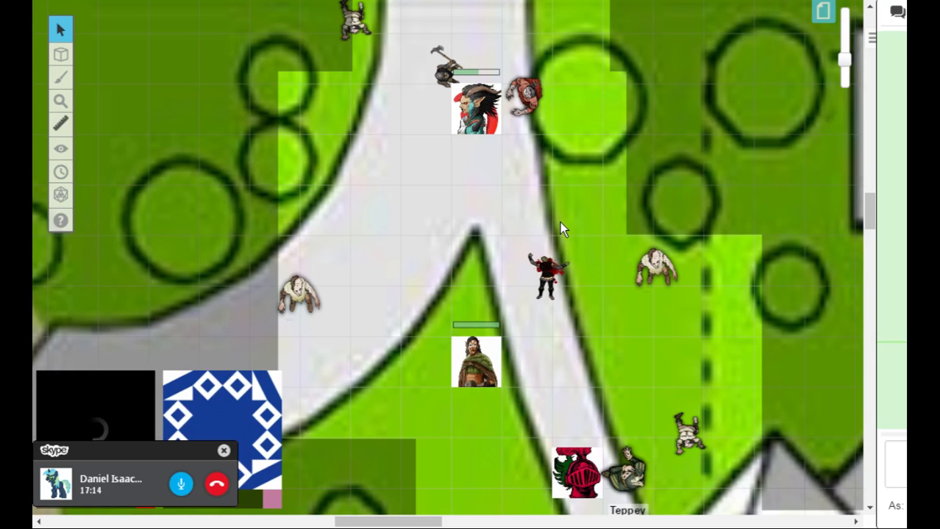
{"action": "mouse_move", "coordinate": [585, 222]}
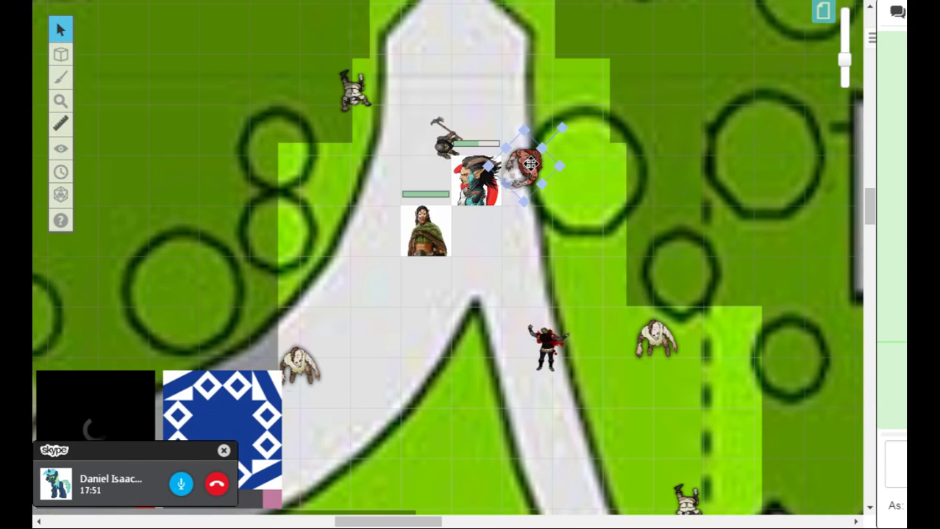
Step: Bring the hooded archer token up just below the red-haired hero by the gate
{"action": "double_click", "coordinate": [531, 163]}
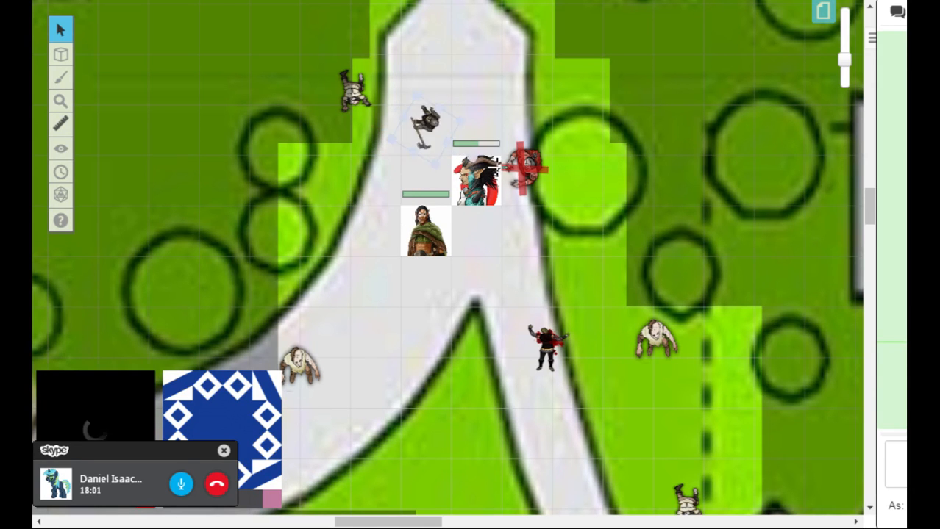
{"action": "left_click", "coordinate": [426, 125]}
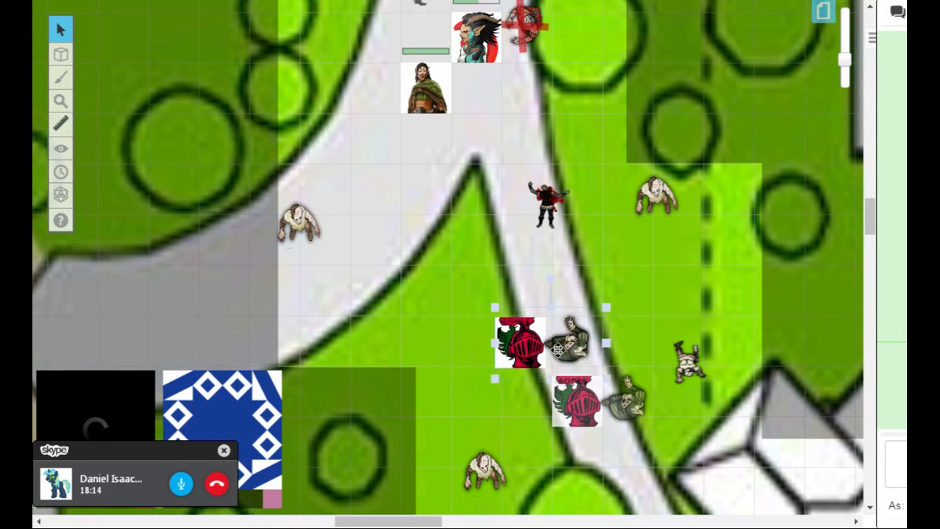
Step: Move the red-armored tokens and companions up the road toward the gate
{"action": "left_click_drag", "start_coordinate": [523, 346], "coordinate": [453, 184]}
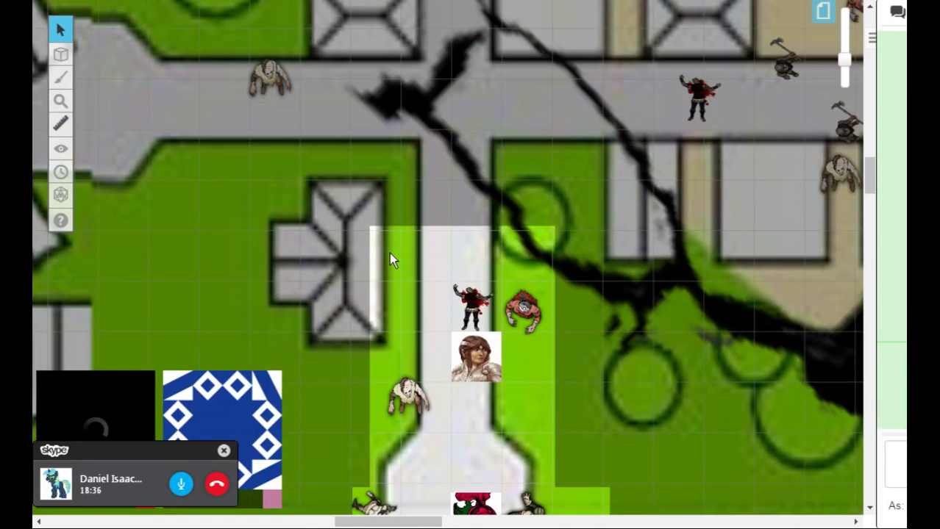
Step: Switch the Fog of War tool to Reveal Areas to uncover the crossroads beyond the gate
{"action": "left_click", "coordinate": [60, 148]}
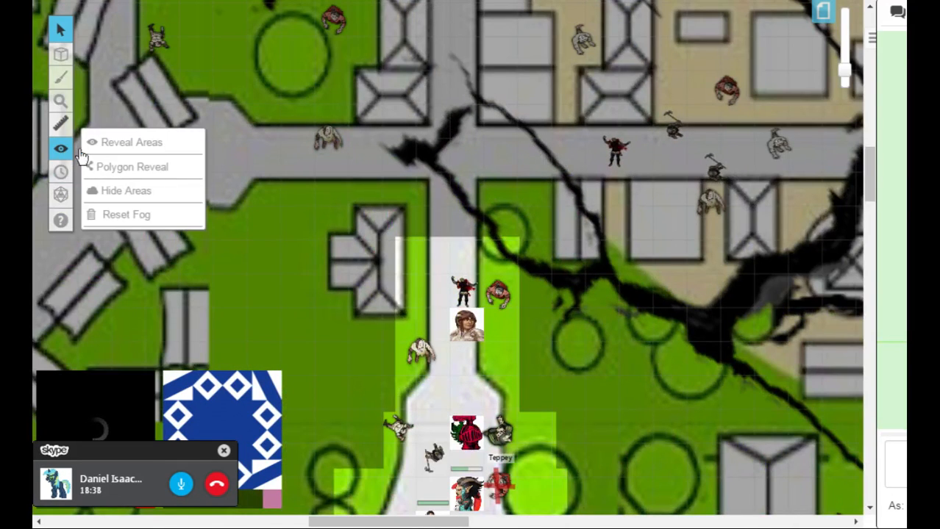
{"action": "left_click", "coordinate": [131, 142]}
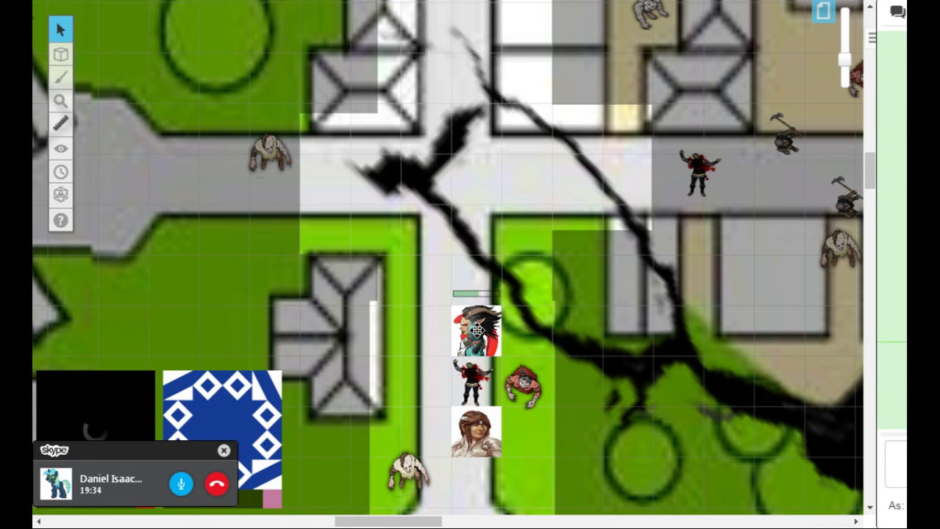
{"action": "left_click_drag", "start_coordinate": [476, 331], "coordinate": [476, 179]}
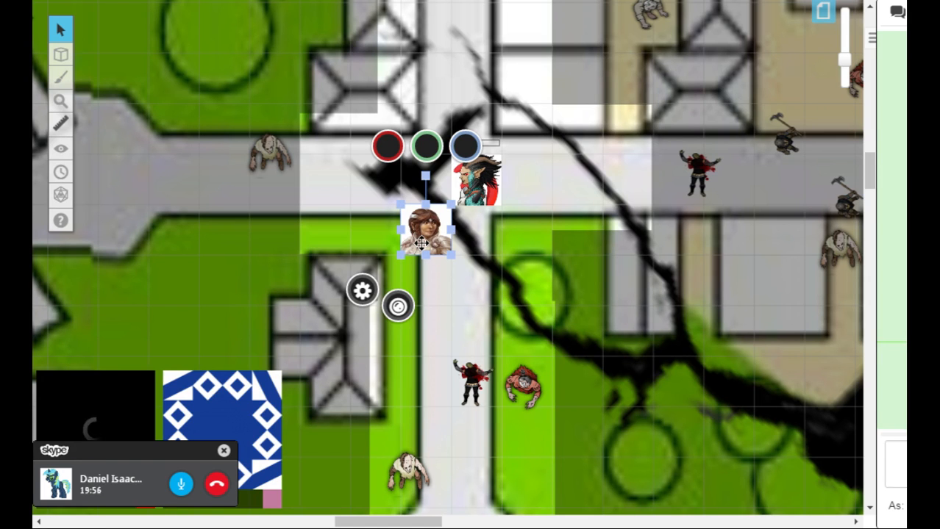
{"action": "left_click_drag", "start_coordinate": [425, 233], "coordinate": [390, 194]}
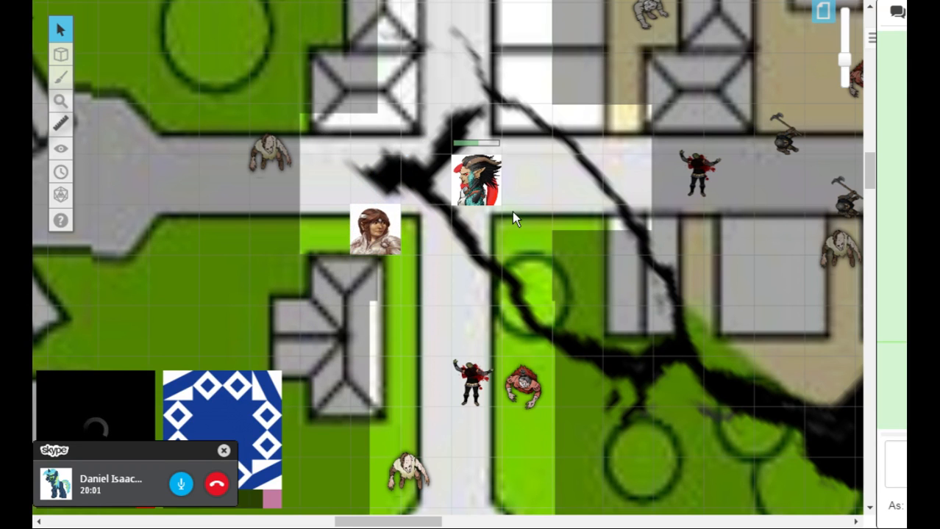
{"action": "mouse_move", "coordinate": [512, 241]}
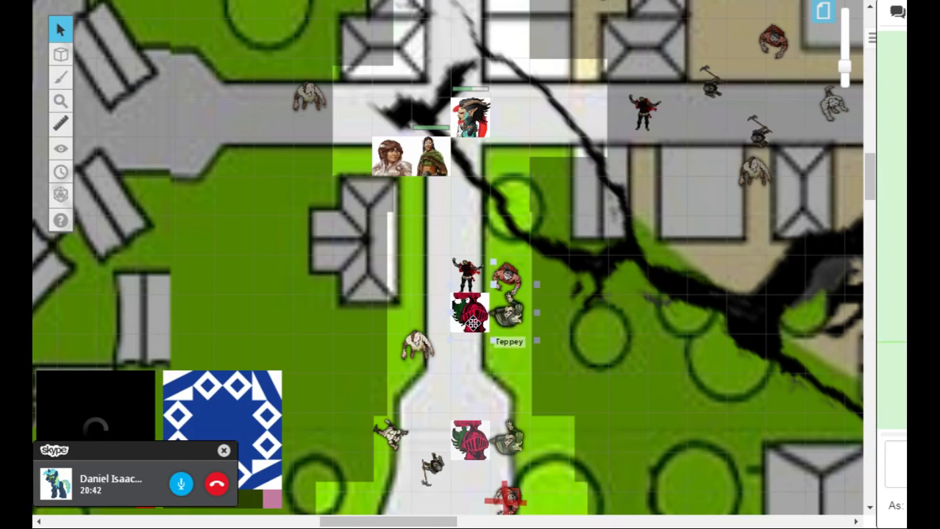
{"action": "left_click_drag", "start_coordinate": [471, 311], "coordinate": [429, 199]}
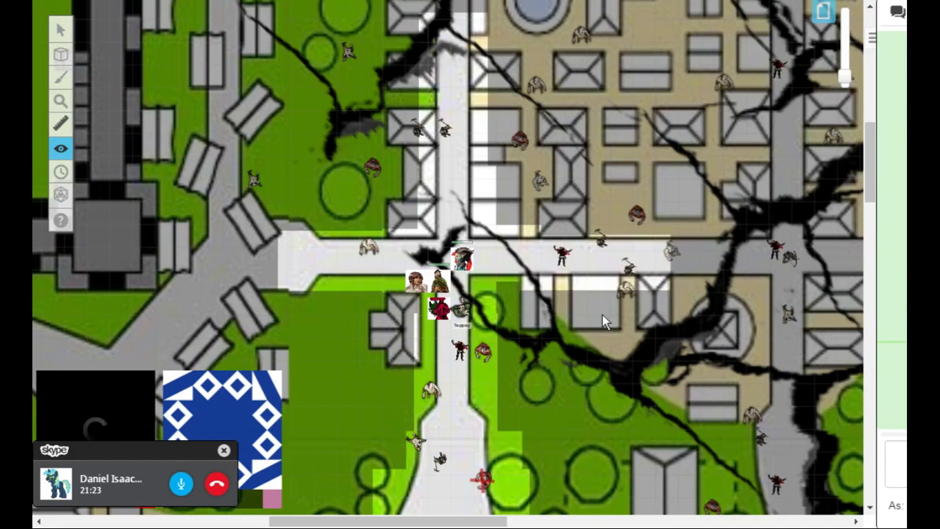
{"action": "mouse_move", "coordinate": [390, 203]}
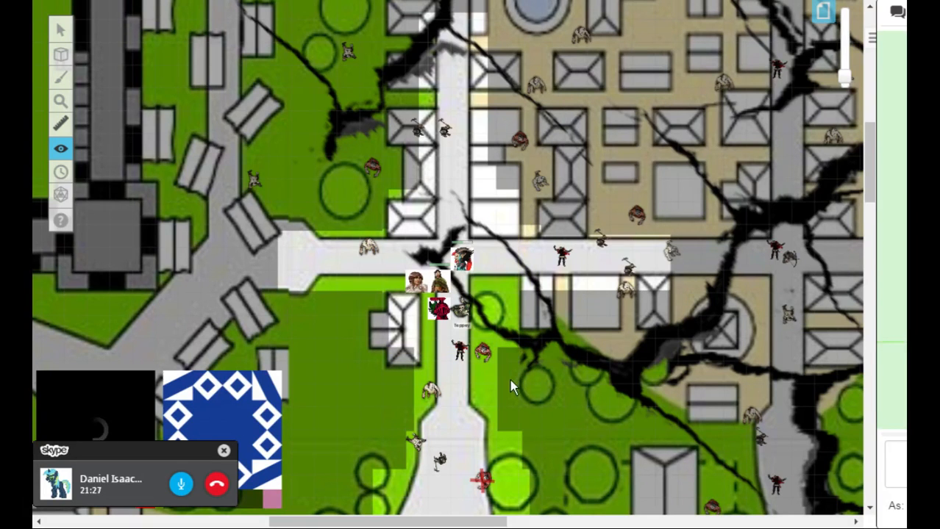
Step: Switch to the Select/Move tool to gather the party tokens at the street crossroads
{"action": "left_click", "coordinate": [60, 30]}
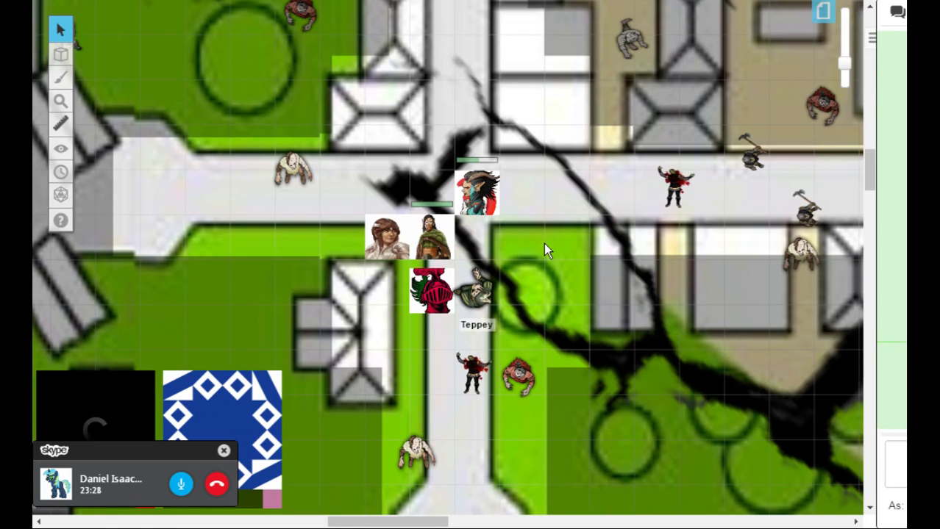
{"action": "mouse_move", "coordinate": [514, 279]}
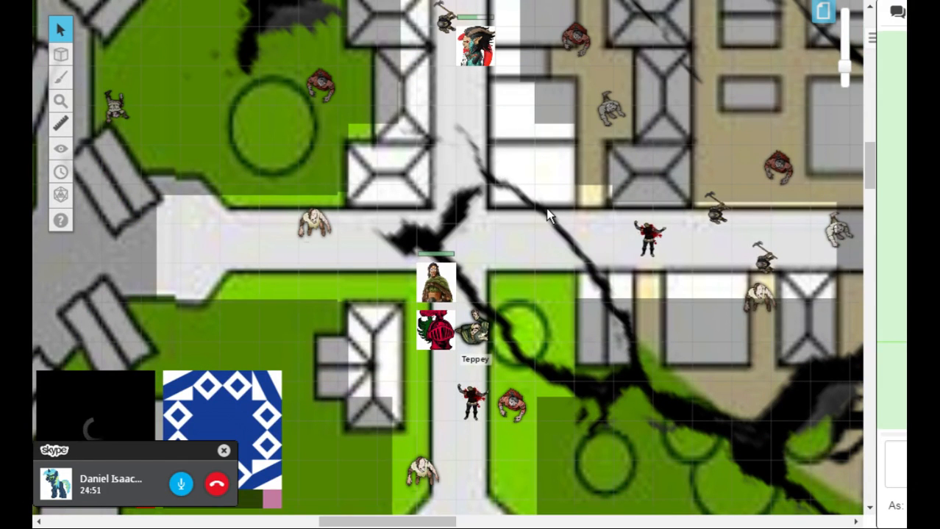
{"action": "mouse_move", "coordinate": [529, 238]}
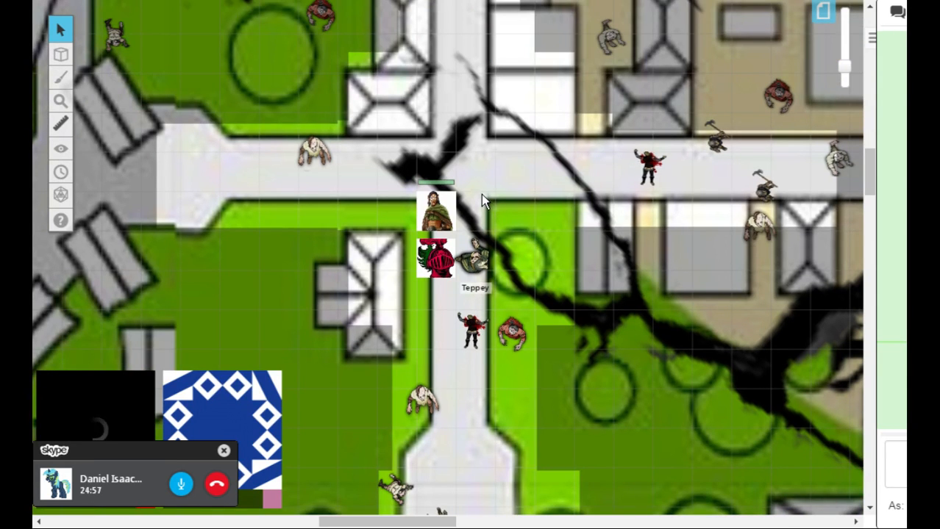
{"action": "mouse_move", "coordinate": [429, 139]}
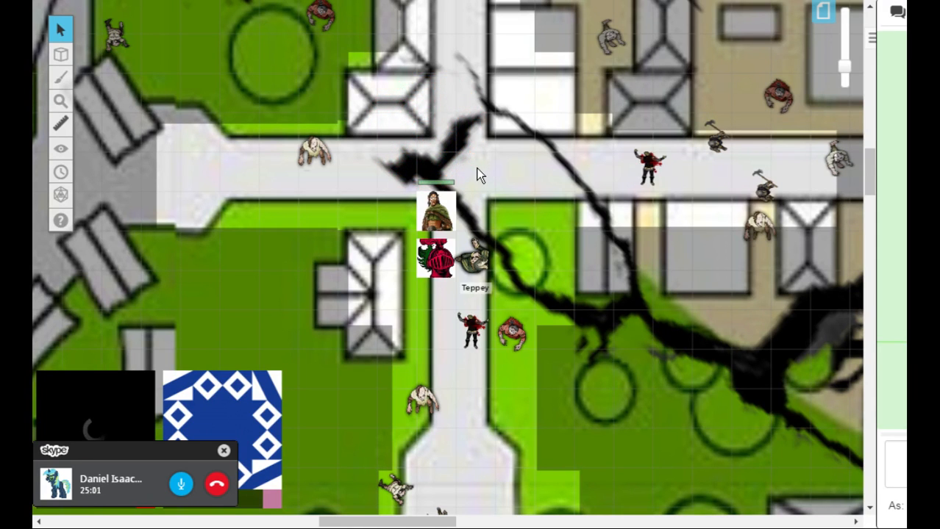
{"action": "left_click", "coordinate": [476, 167]}
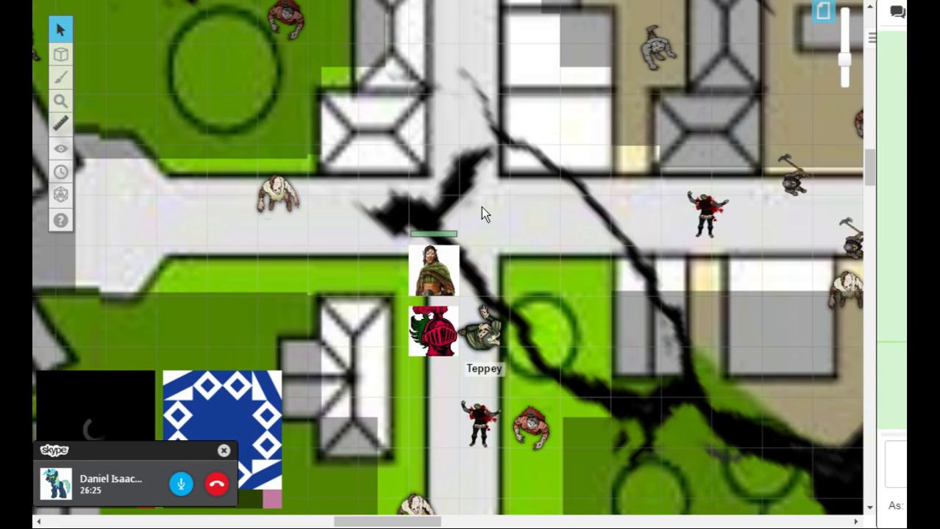
Step: Shift the knight and Teppey tokens left, then place the knight beside the ranger at the crossroads
{"action": "left_click_drag", "start_coordinate": [433, 270], "coordinate": [412, 213]}
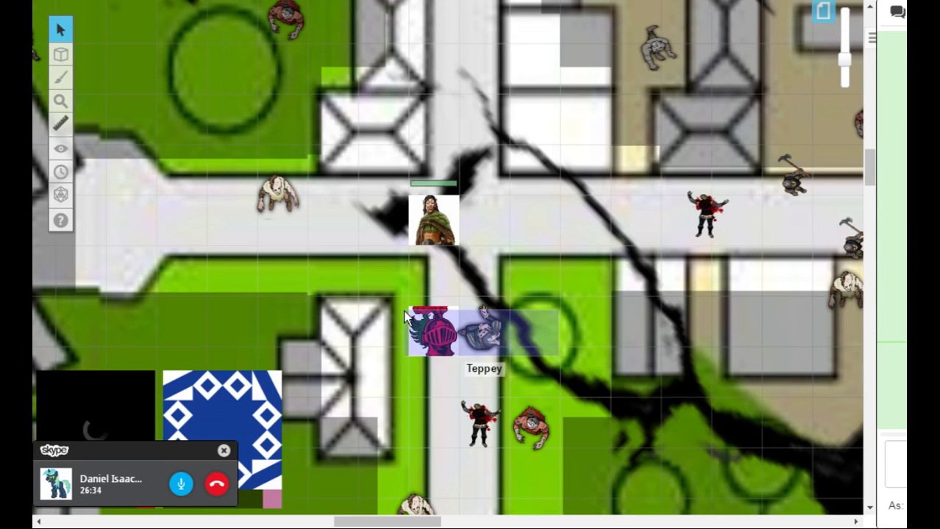
{"action": "left_click", "coordinate": [434, 332]}
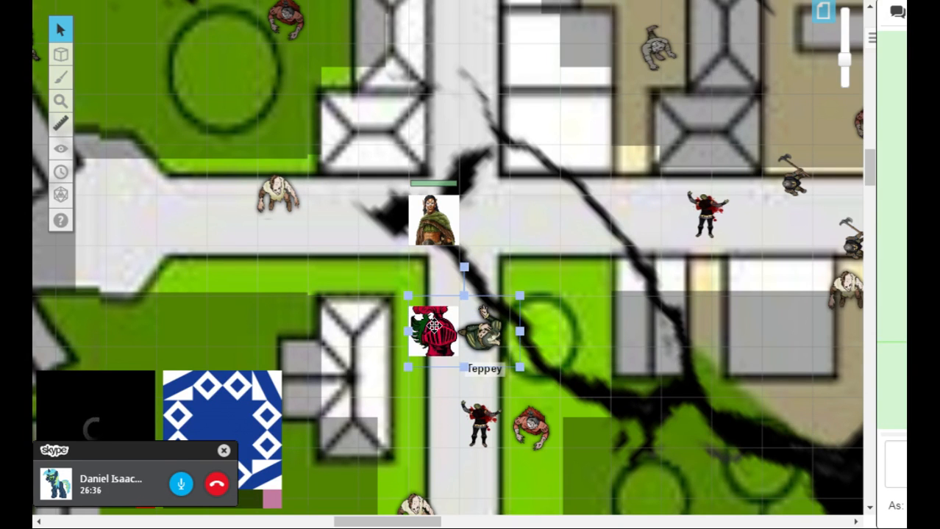
{"action": "left_click_drag", "start_coordinate": [434, 331], "coordinate": [382, 287]}
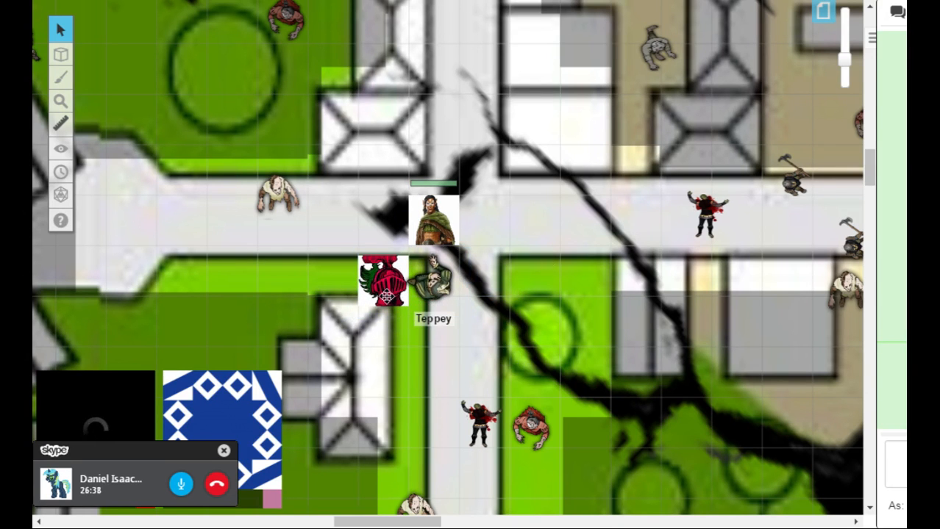
{"action": "left_click_drag", "start_coordinate": [382, 283], "coordinate": [352, 235]}
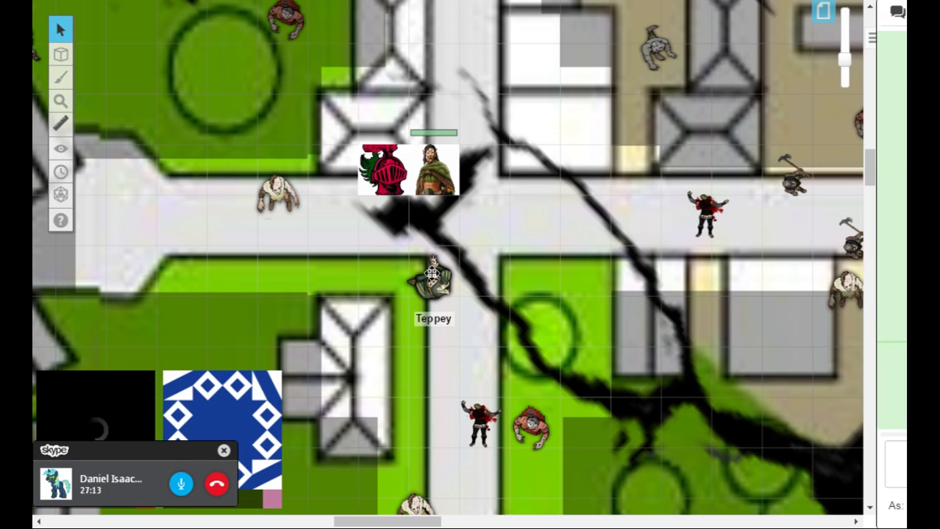
Step: Move Teppey's token past the knight and archer up onto the northbound street
{"action": "left_click", "coordinate": [433, 276]}
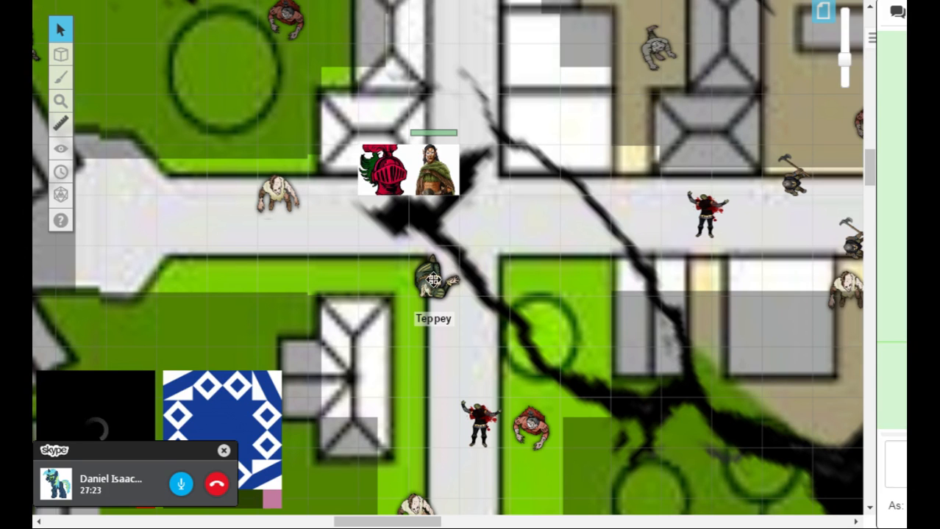
{"action": "left_click_drag", "start_coordinate": [434, 280], "coordinate": [486, 221]}
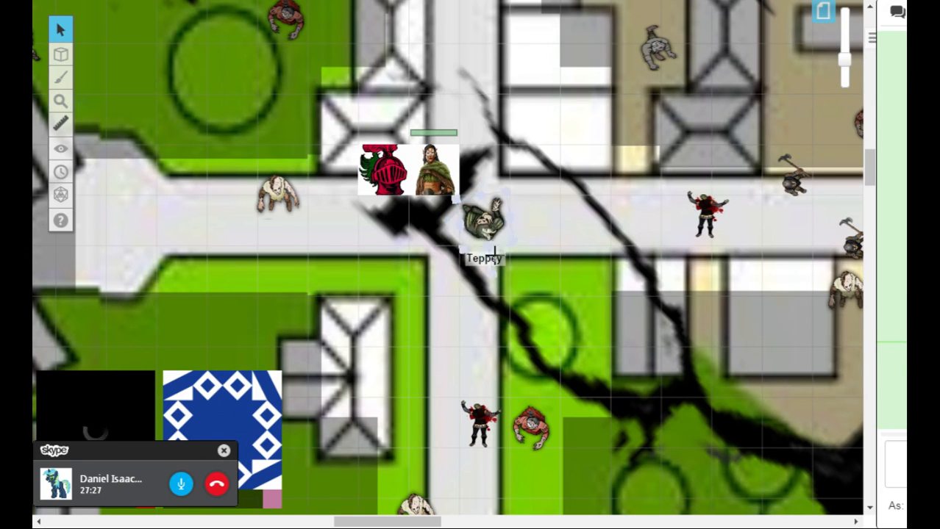
{"action": "left_click", "coordinate": [484, 221]}
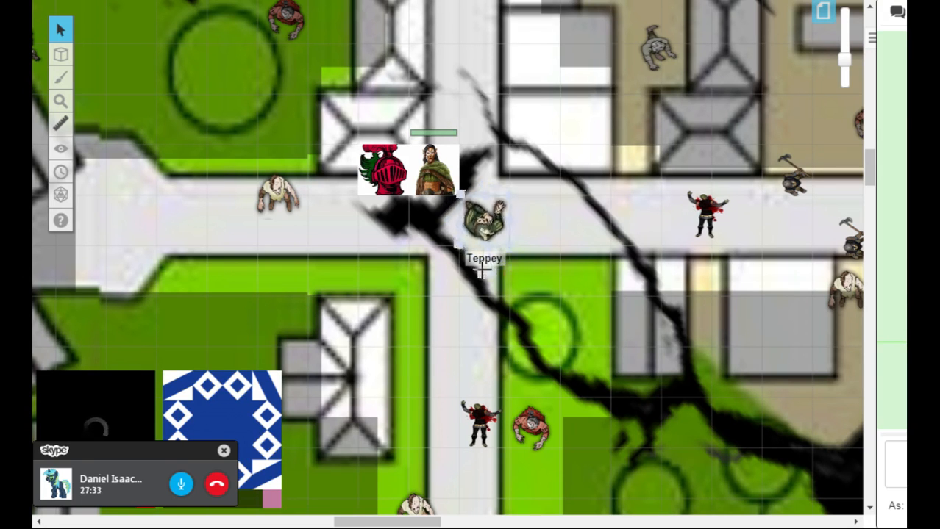
{"action": "left_click", "coordinate": [484, 224]}
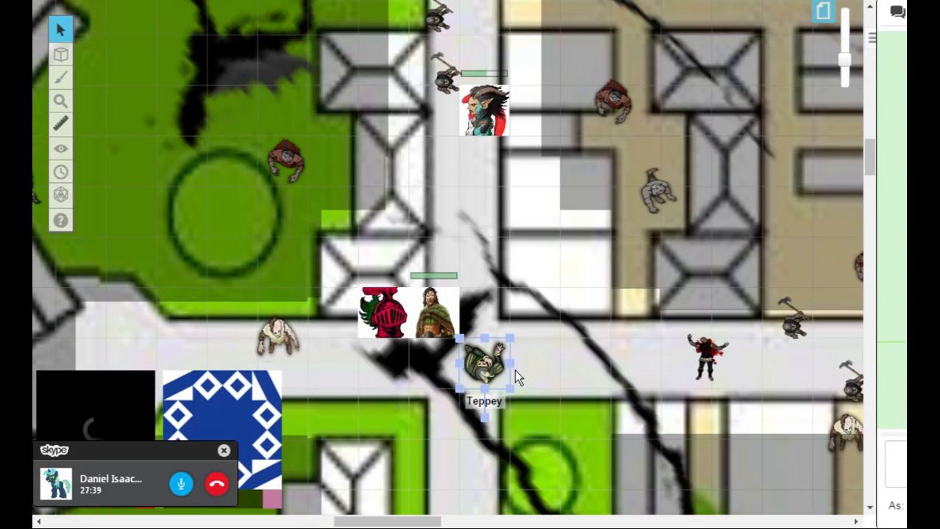
{"action": "left_click_drag", "start_coordinate": [484, 368], "coordinate": [483, 265]}
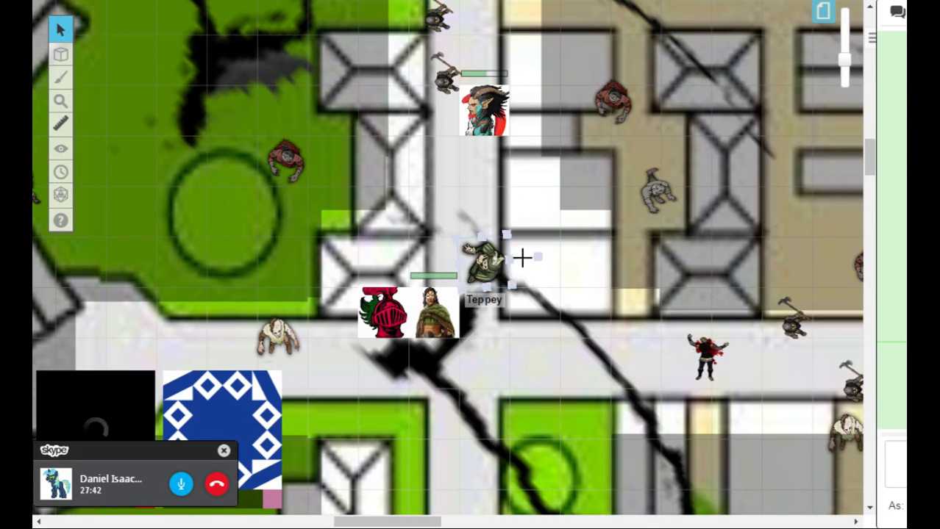
{"action": "left_click", "coordinate": [484, 258]}
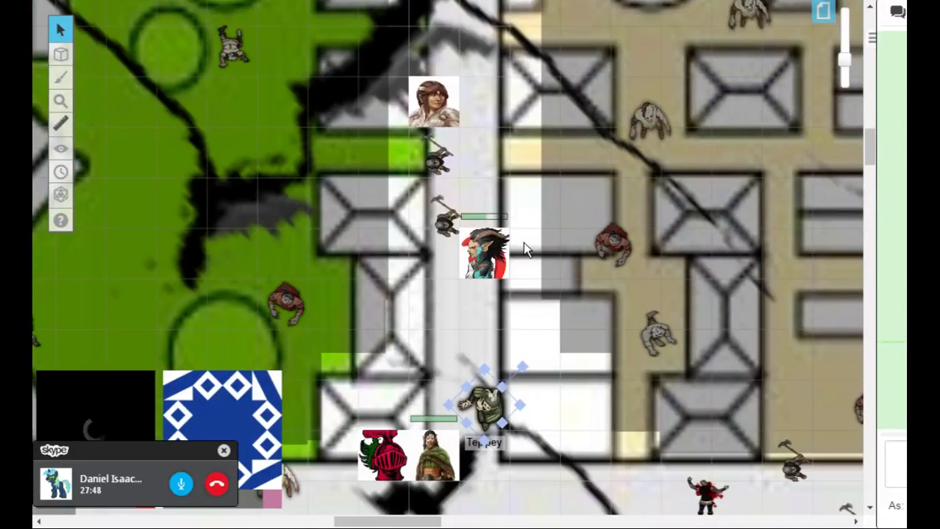
{"action": "mouse_move", "coordinate": [492, 148]}
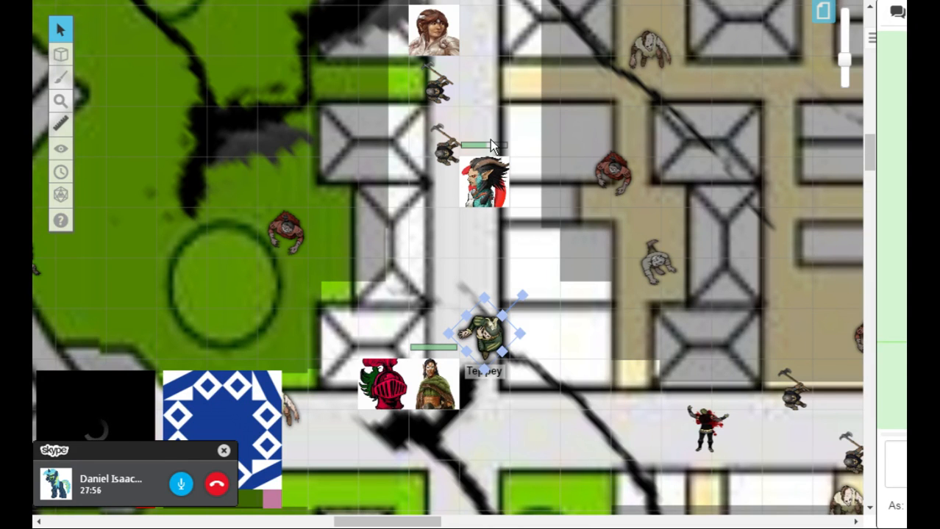
Step: Reveal the fog-covered area around the fountain courtyard with the Fog of War tool
{"action": "left_click", "coordinate": [60, 150]}
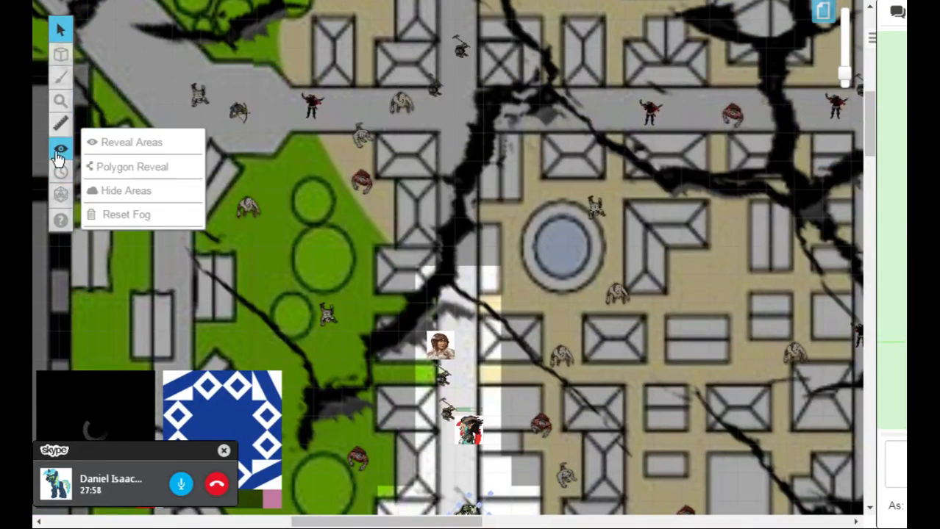
{"action": "left_click", "coordinate": [131, 141]}
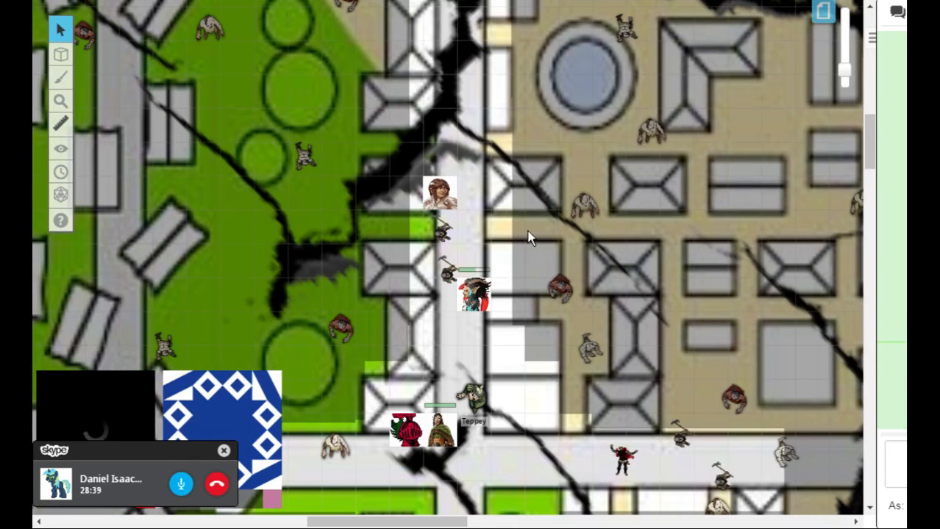
{"action": "left_click", "coordinate": [473, 161]}
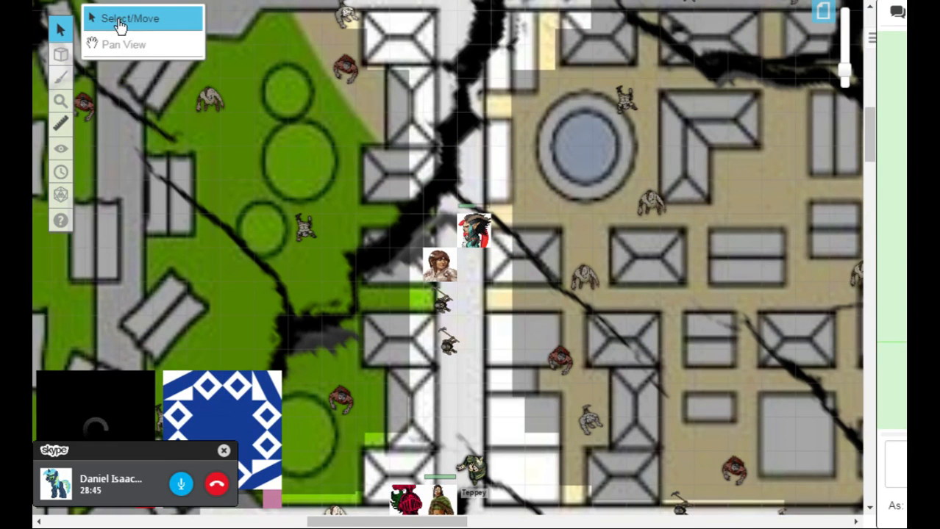
{"action": "left_click", "coordinate": [60, 147]}
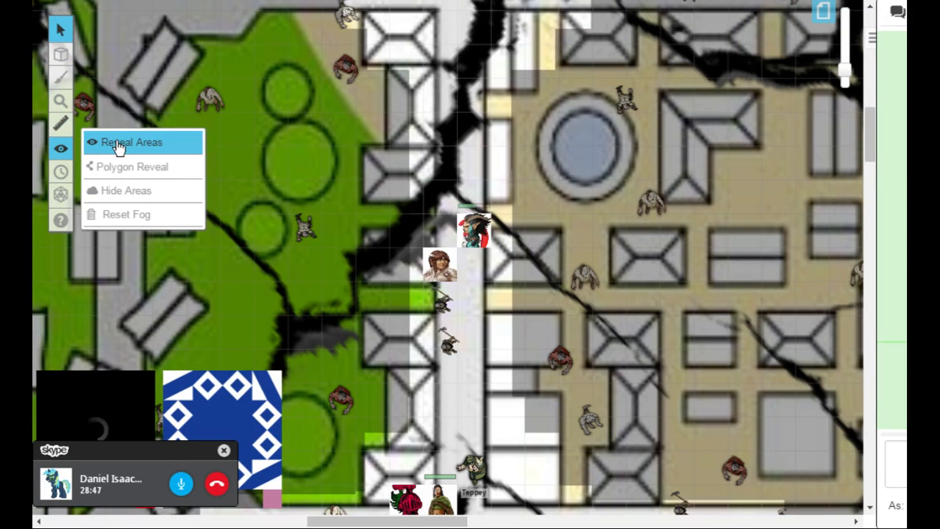
{"action": "left_click", "coordinate": [132, 141]}
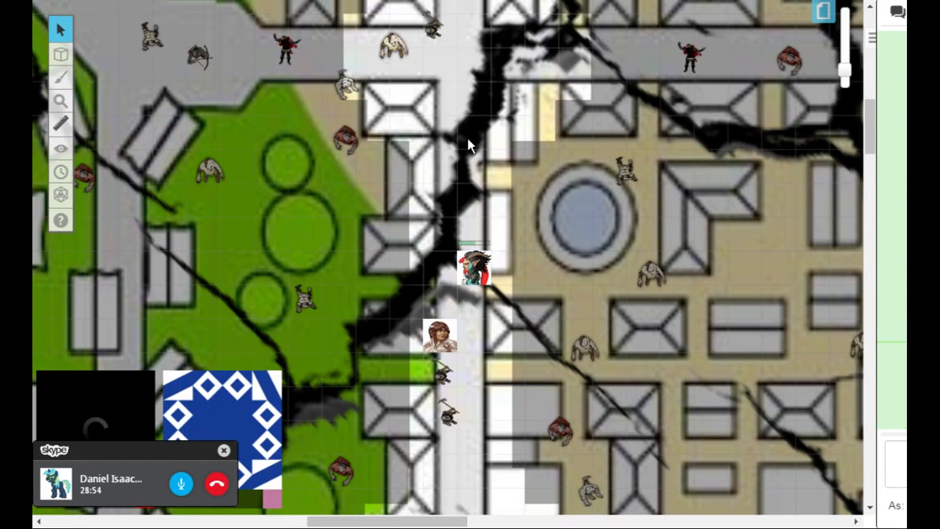
{"action": "mouse_move", "coordinate": [473, 152]}
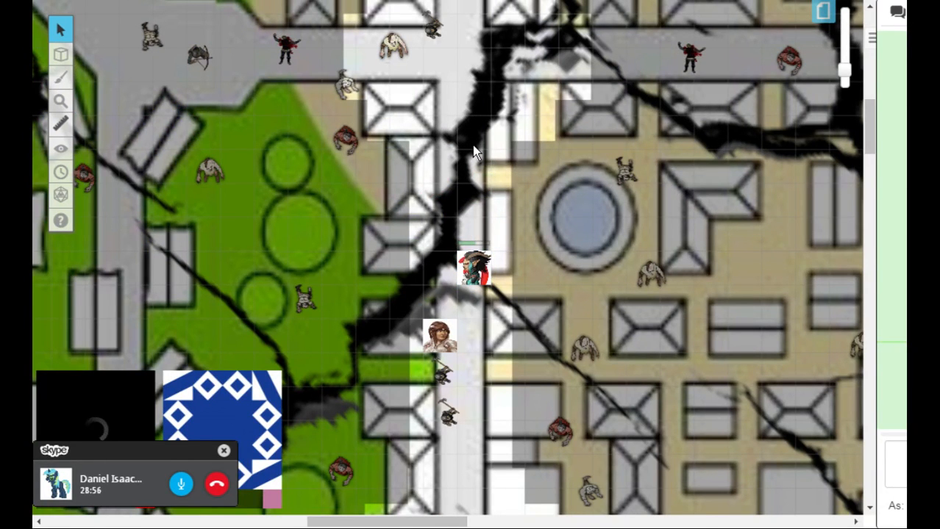
{"action": "left_click", "coordinate": [60, 149]}
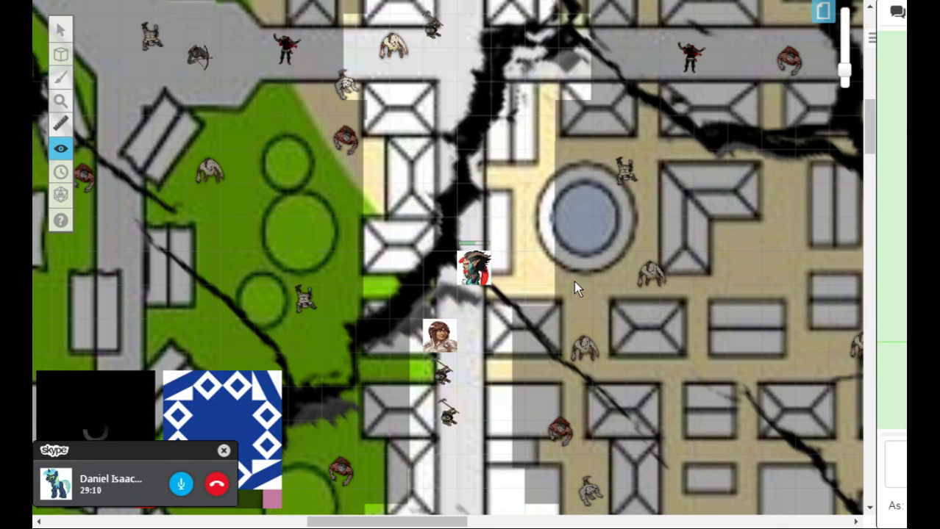
{"action": "mouse_move", "coordinate": [562, 283]}
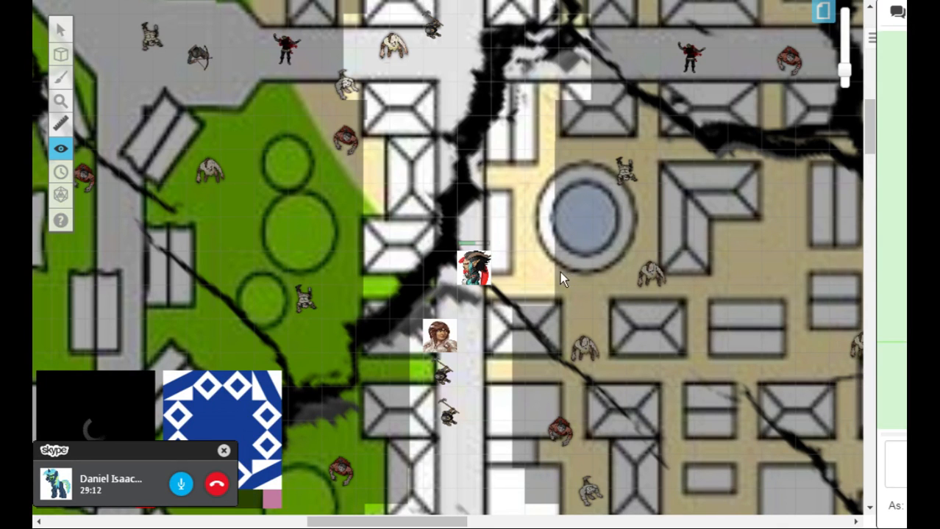
{"action": "mouse_move", "coordinate": [527, 276]}
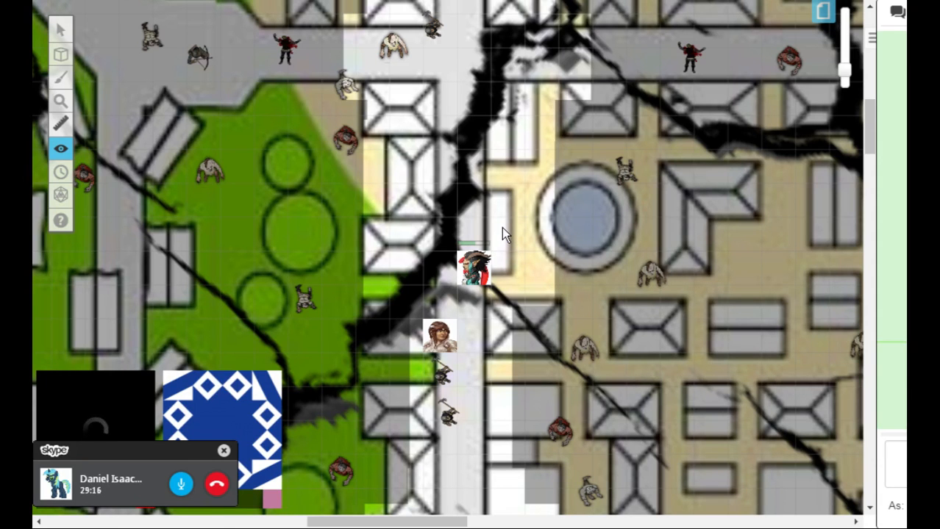
Step: Move the armoured token one square east onto the edge of the fountain courtyard
{"action": "left_click", "coordinate": [60, 29]}
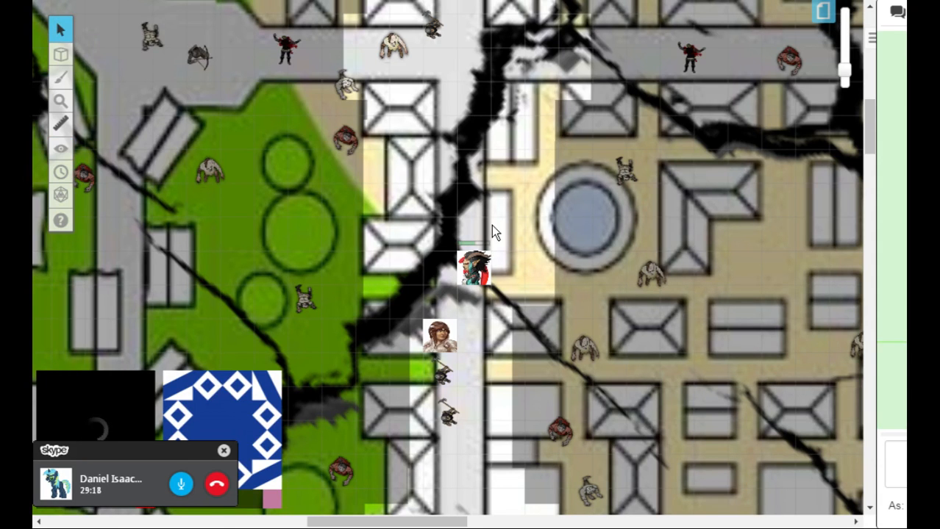
{"action": "left_click", "coordinate": [494, 224]}
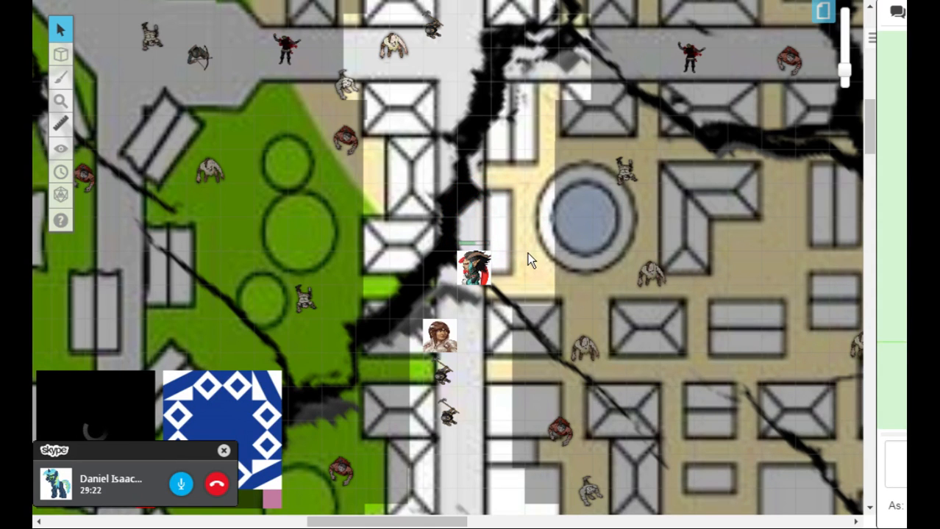
{"action": "left_click", "coordinate": [60, 147]}
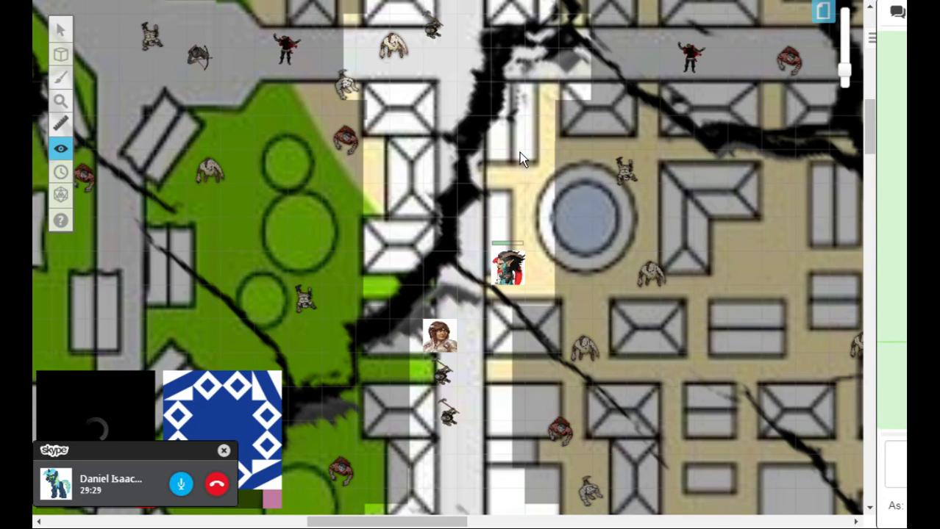
{"action": "mouse_move", "coordinate": [537, 160]}
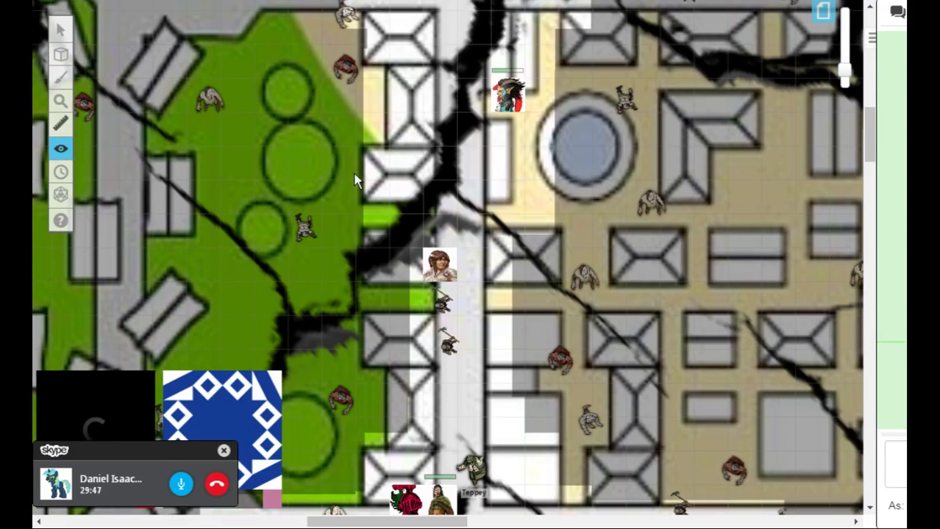
Step: Move the brown-haired token and the rest of the party up beside the fountain courtyard
{"action": "left_click", "coordinate": [60, 30]}
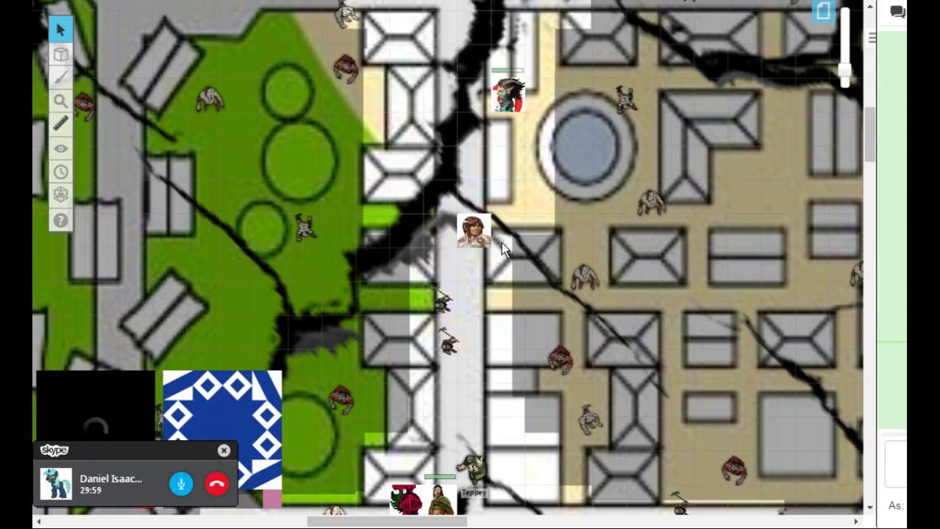
{"action": "left_click_drag", "start_coordinate": [474, 232], "coordinate": [478, 224]}
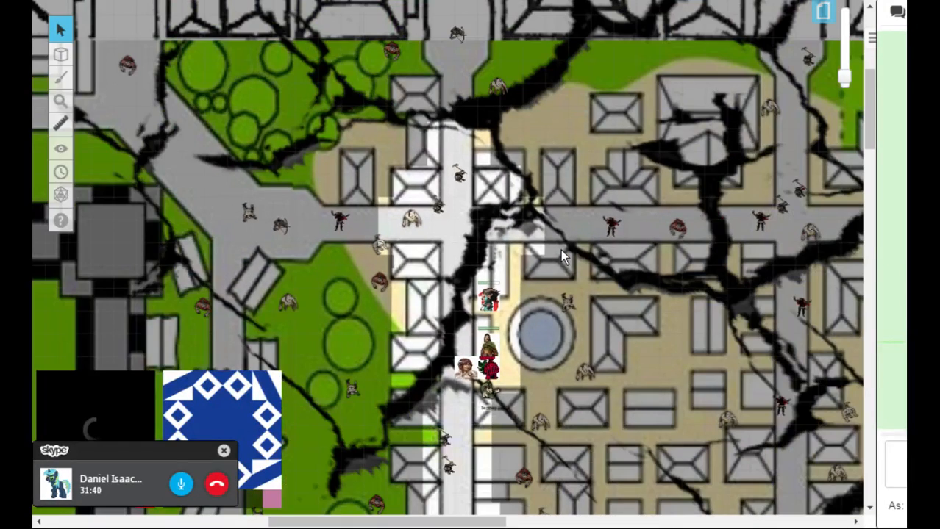
{"action": "left_click", "coordinate": [60, 149]}
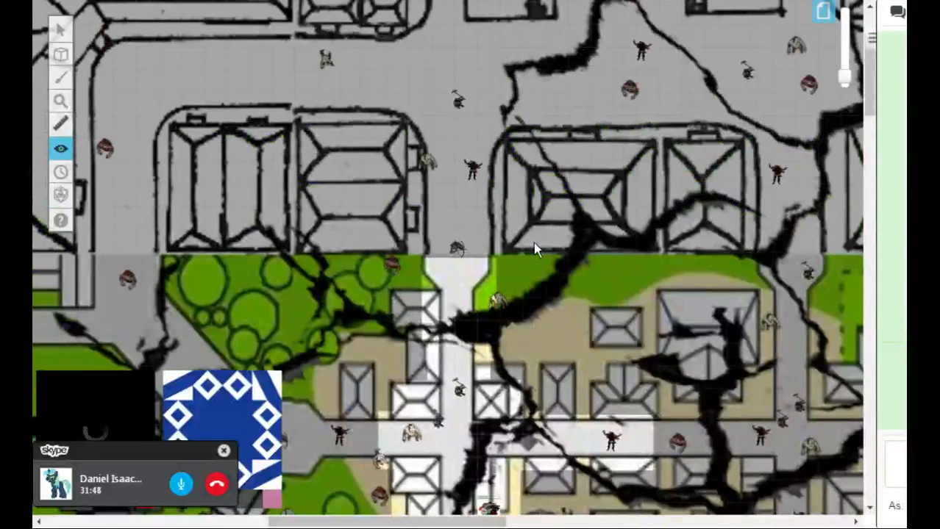
{"action": "left_click", "coordinate": [61, 30]}
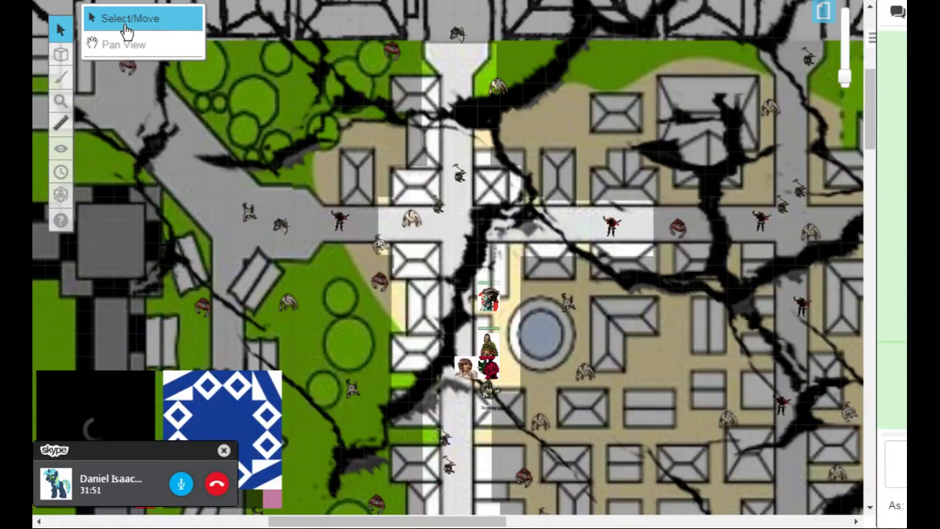
{"action": "left_click", "coordinate": [129, 18]}
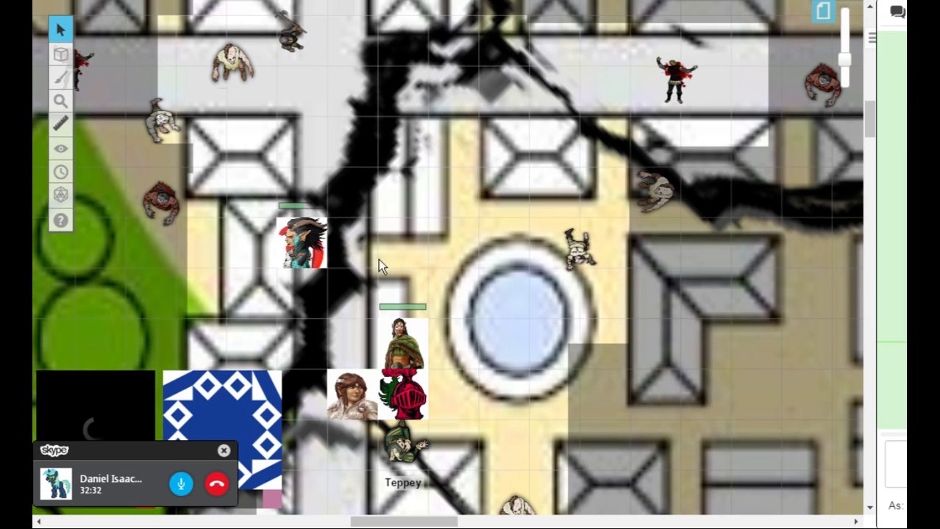
Step: Pick the brown-haired token to move it north onto the east–west road above the fountain
{"action": "left_click", "coordinate": [61, 55]}
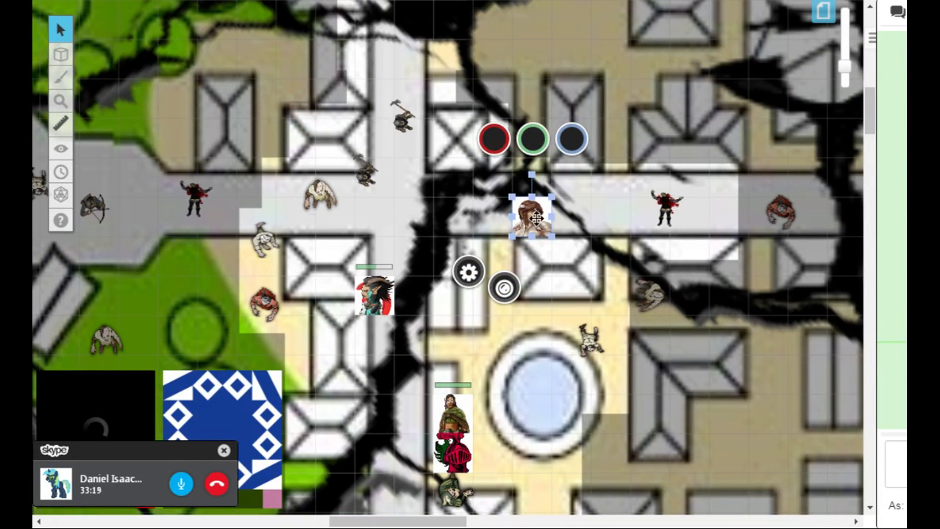
Step: Move the brown-haired token further north past the crossing road, with the archer beside the armored token
{"action": "left_click_drag", "start_coordinate": [531, 217], "coordinate": [572, 178]}
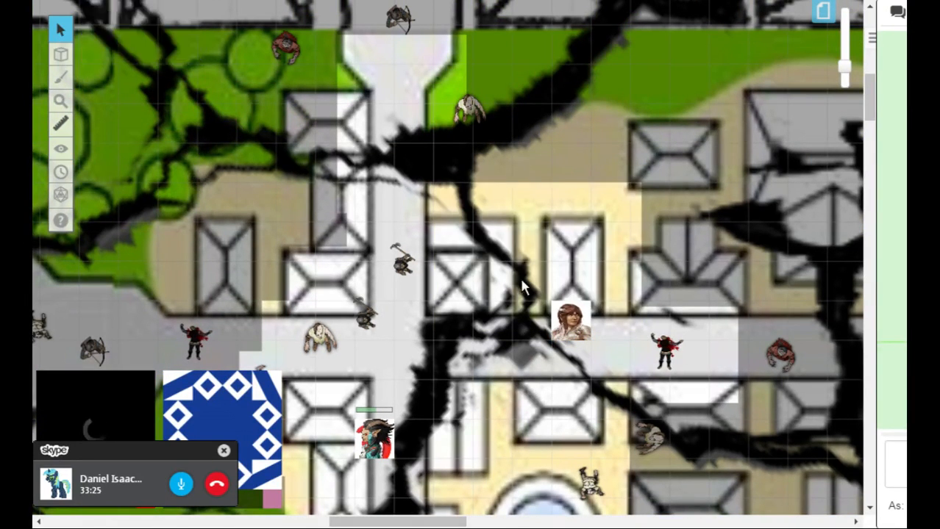
{"action": "left_click_drag", "start_coordinate": [571, 320], "coordinate": [611, 282]}
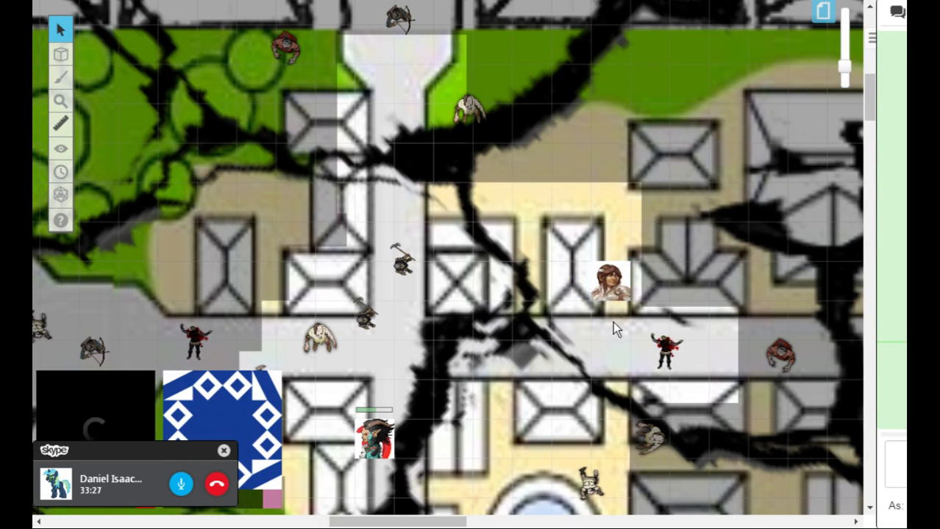
{"action": "scroll", "scroll_direction": "down", "scroll_amount": 3}
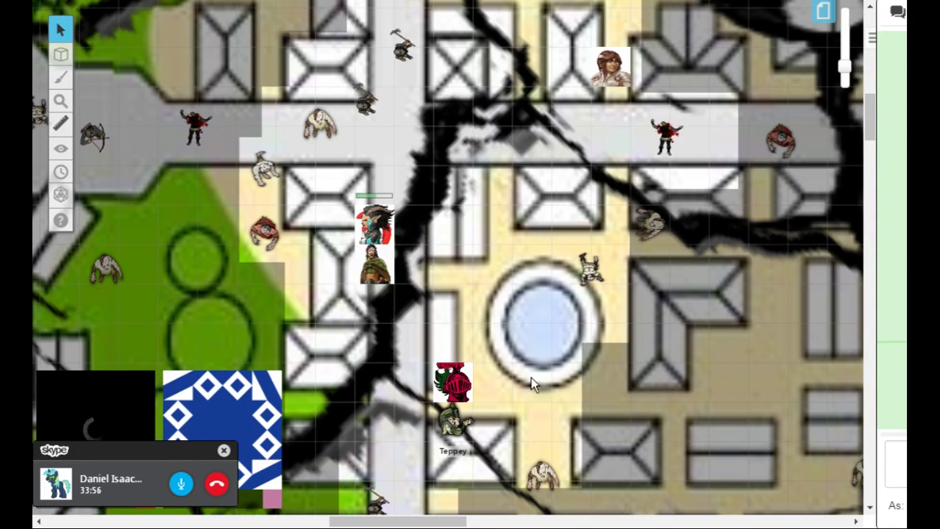
{"action": "mouse_move", "coordinate": [528, 384]}
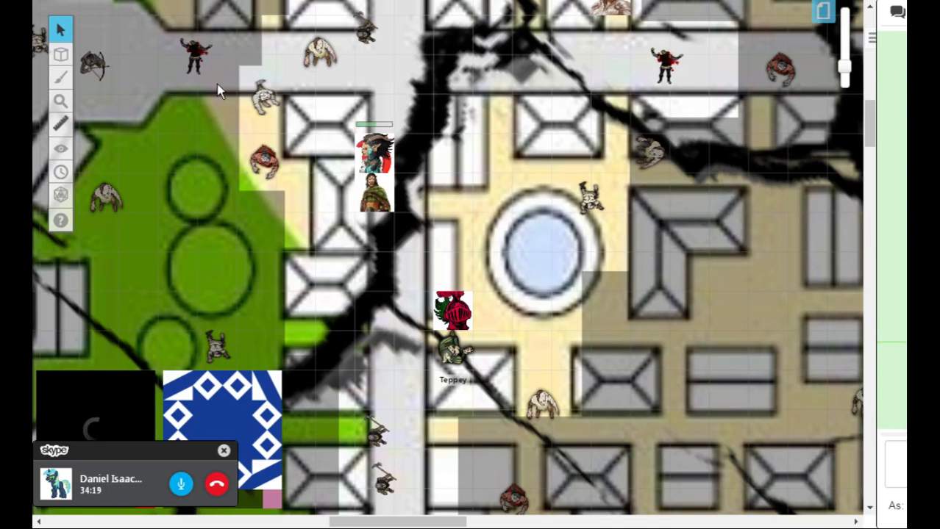
Step: Switch back to Select/Move mode to reposition the small monster token beside the ranger
{"action": "left_click", "coordinate": [60, 30]}
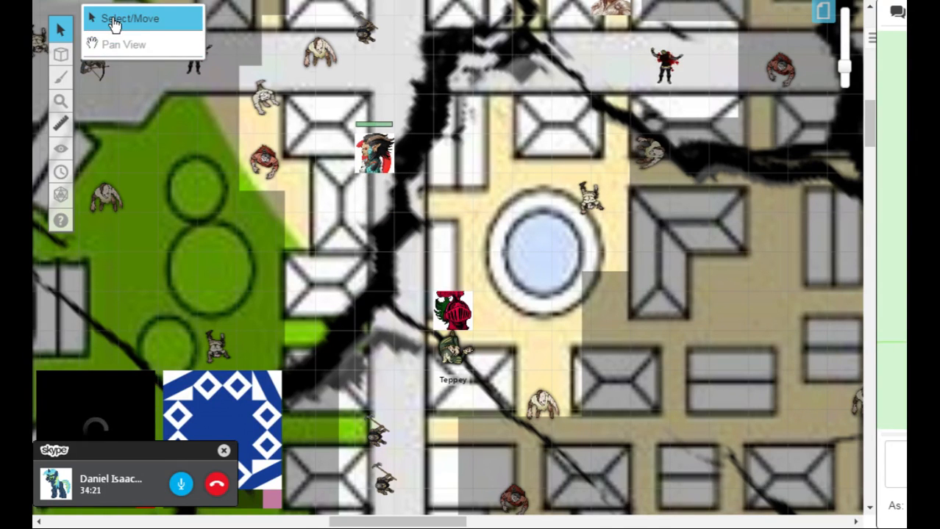
{"action": "left_click", "coordinate": [130, 18]}
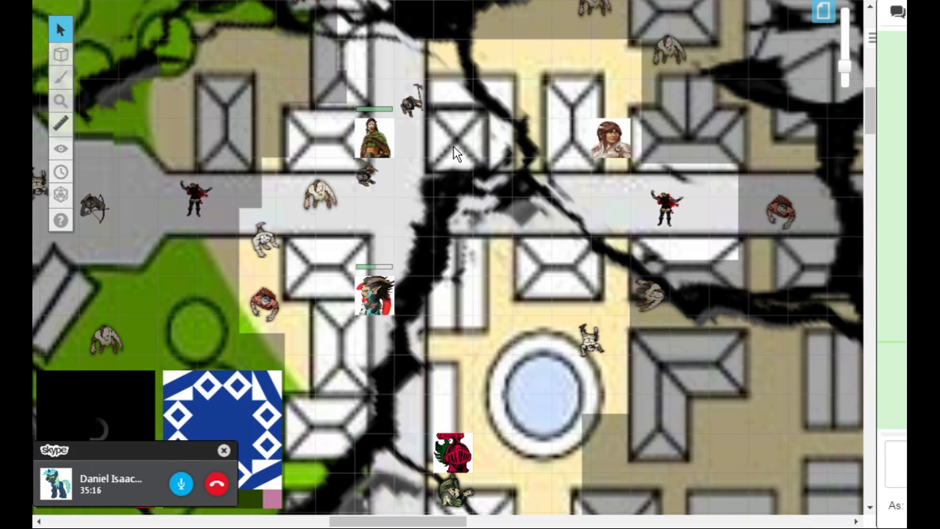
{"action": "mouse_move", "coordinate": [675, 336]}
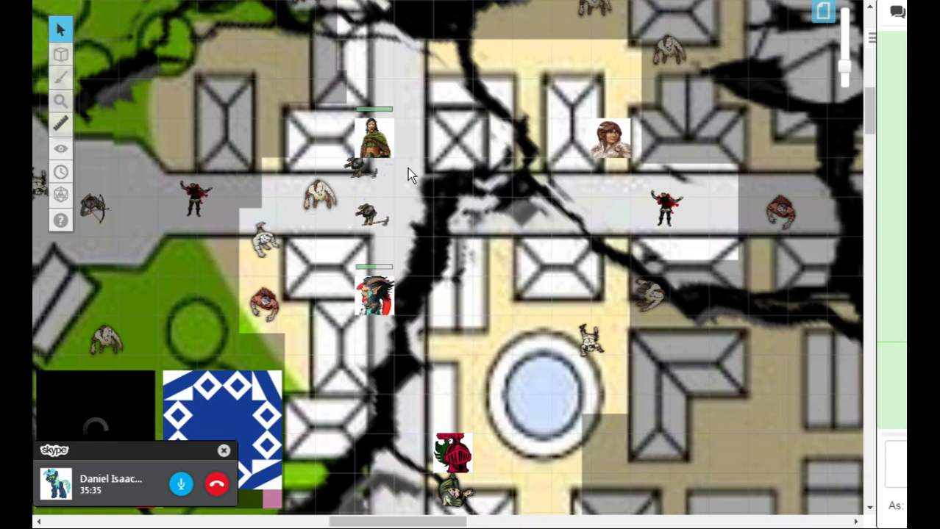
{"action": "mouse_move", "coordinate": [424, 361]}
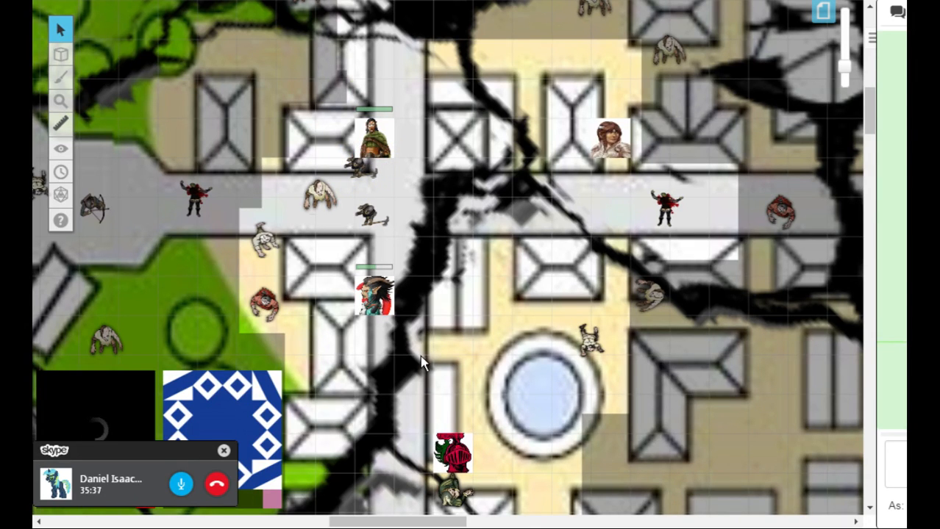
Step: Move the red knight token north up the street beside the fountain
{"action": "left_click", "coordinate": [453, 453]}
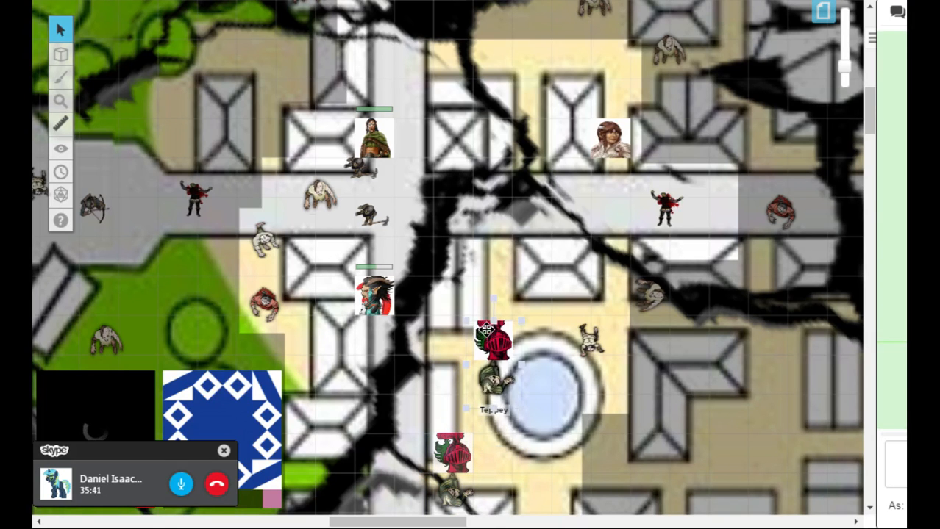
{"action": "left_click_drag", "start_coordinate": [492, 345], "coordinate": [542, 221]}
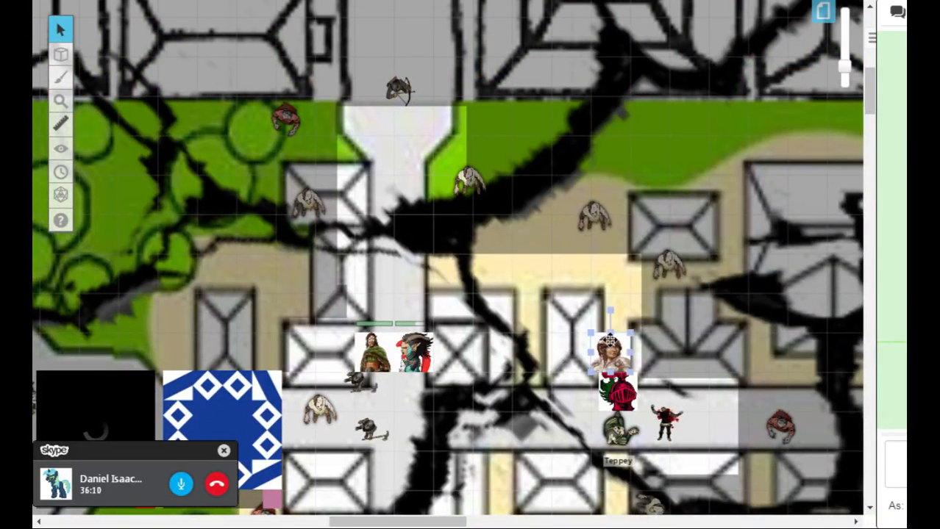
Step: Advance a party token north along the road toward the gates
{"action": "left_click_drag", "start_coordinate": [610, 353], "coordinate": [492, 272]}
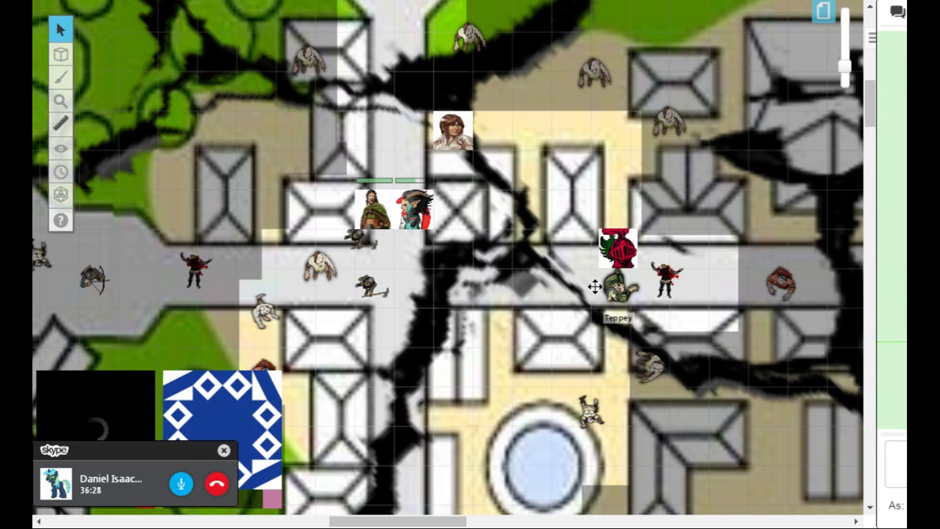
{"action": "scroll", "scroll_direction": "down", "scroll_amount": 3}
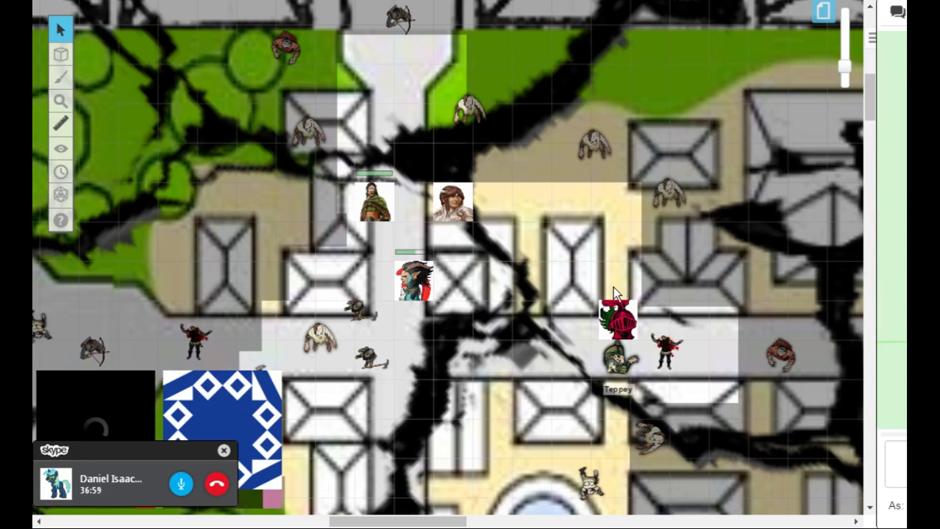
{"action": "mouse_move", "coordinate": [551, 236]}
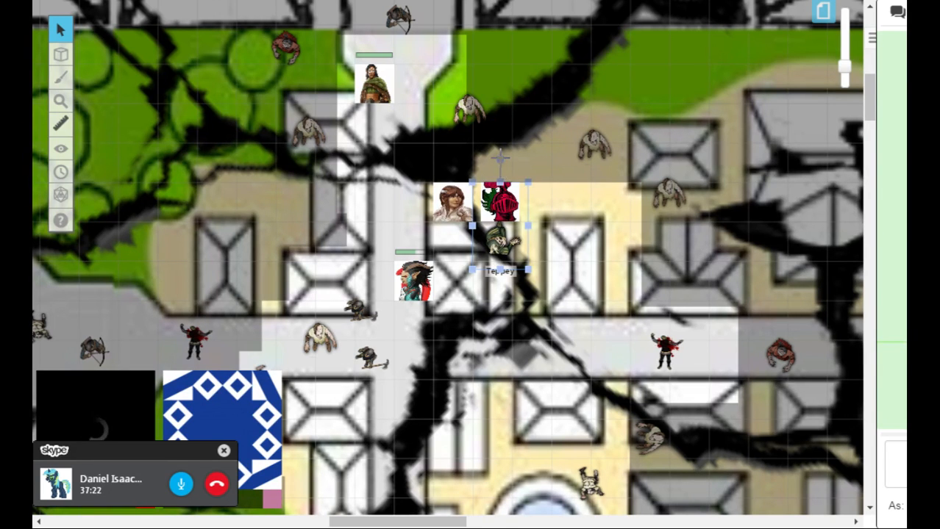
Step: Move the red token into the narrow white passage leading to the gates
{"action": "left_click_drag", "start_coordinate": [500, 214], "coordinate": [478, 236]}
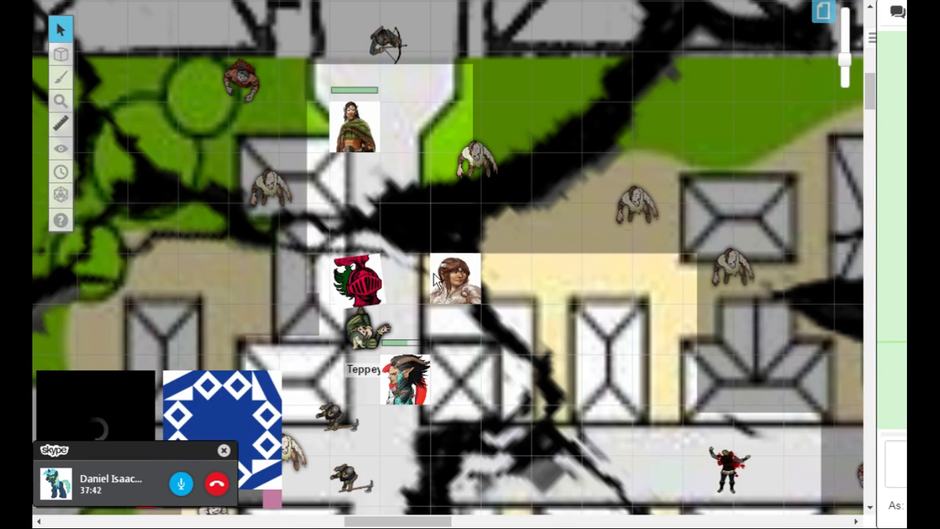
{"action": "mouse_move", "coordinate": [381, 215]}
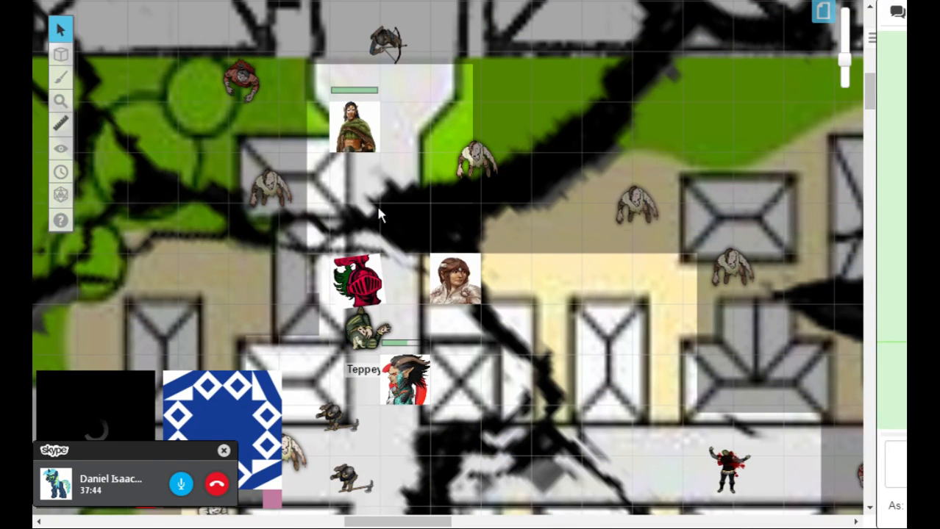
{"action": "left_click", "coordinate": [61, 148]}
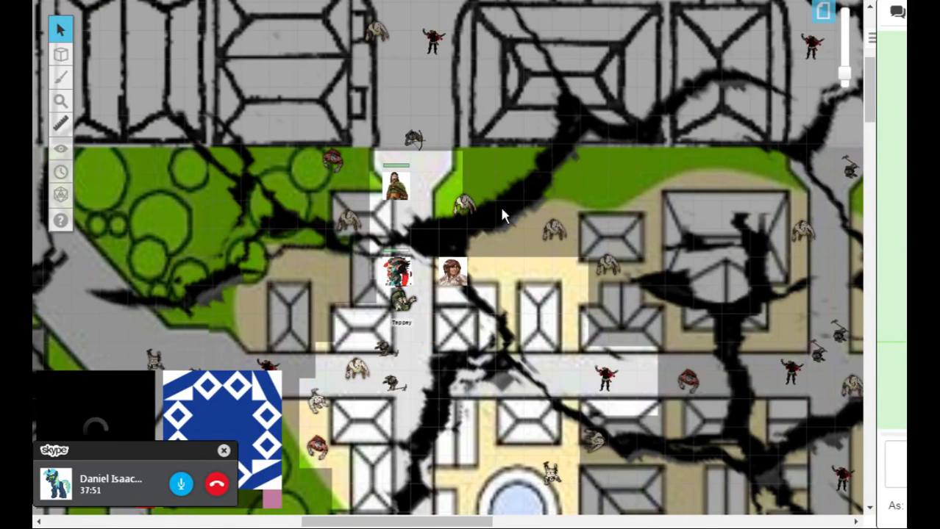
{"action": "mouse_move", "coordinate": [823, 301]}
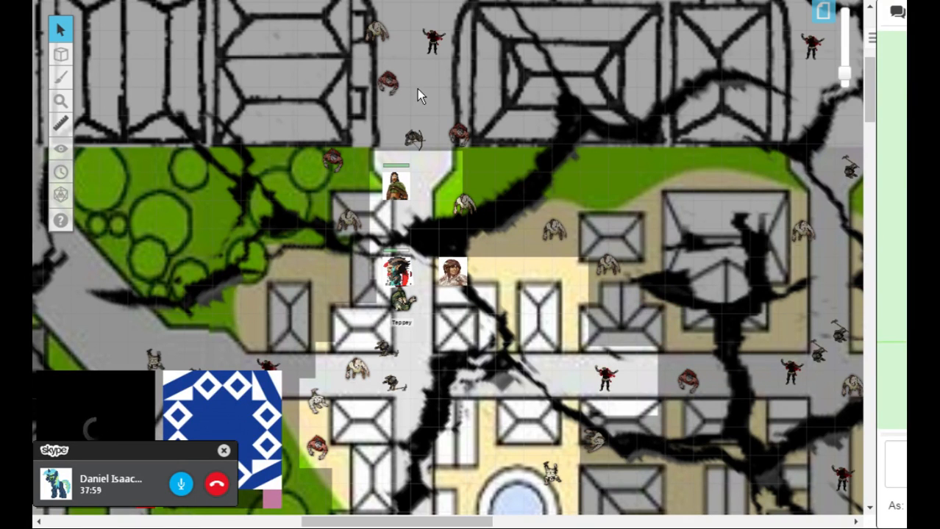
Step: Bring up the map layers choice from the toolbar
{"action": "left_click", "coordinate": [61, 149]}
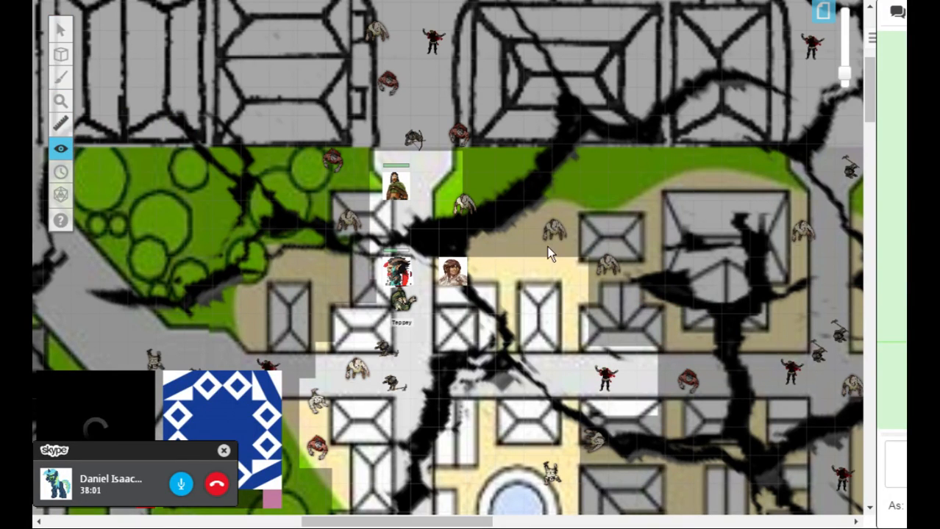
{"action": "mouse_move", "coordinate": [493, 190]}
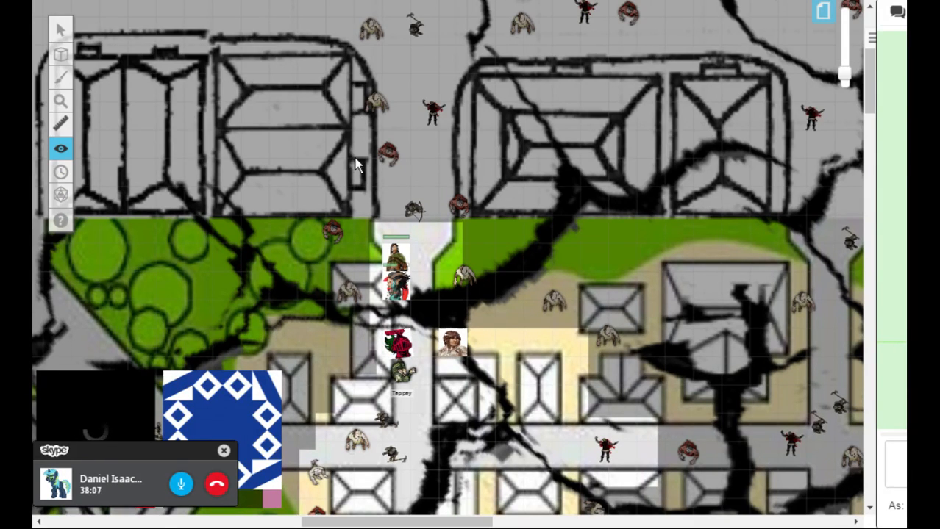
{"action": "mouse_move", "coordinate": [412, 233]}
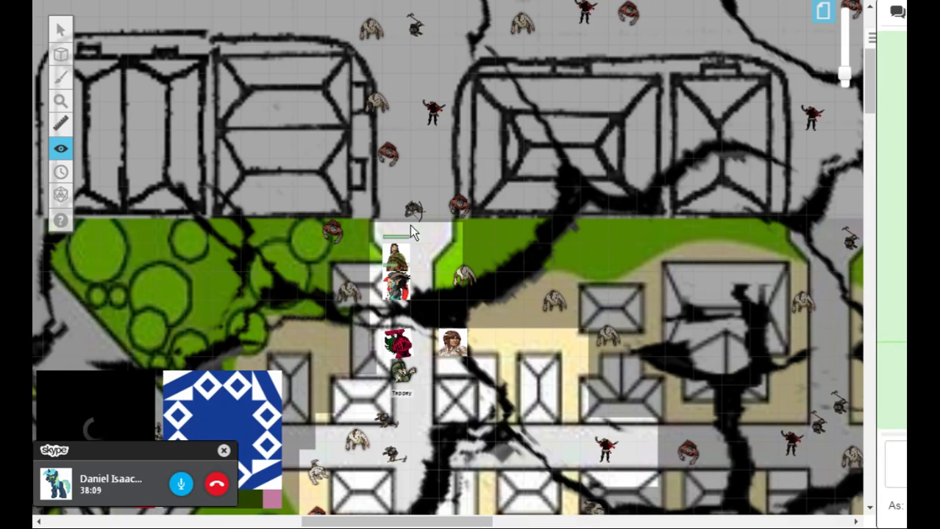
{"action": "mouse_move", "coordinate": [329, 150]}
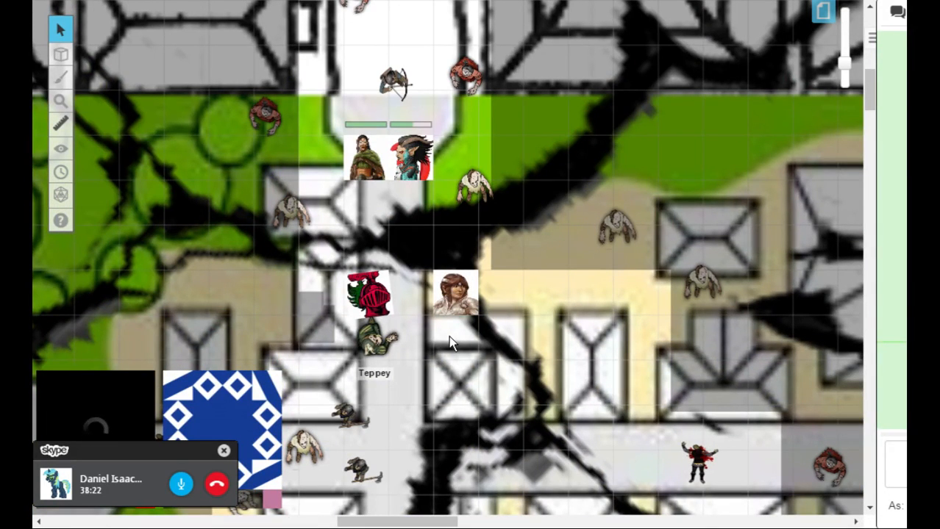
{"action": "mouse_move", "coordinate": [459, 359]}
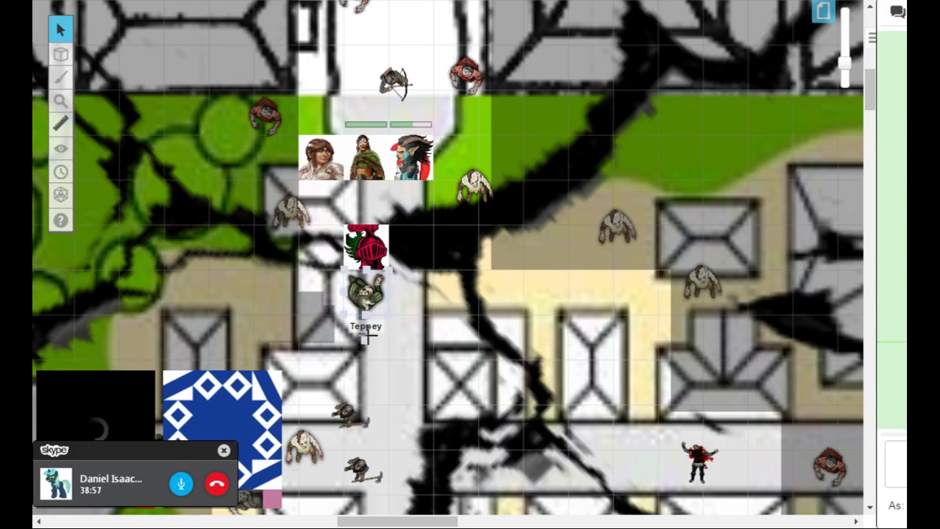
Step: Select Teppey's token below the heroes at the gate opening
{"action": "left_click", "coordinate": [365, 294]}
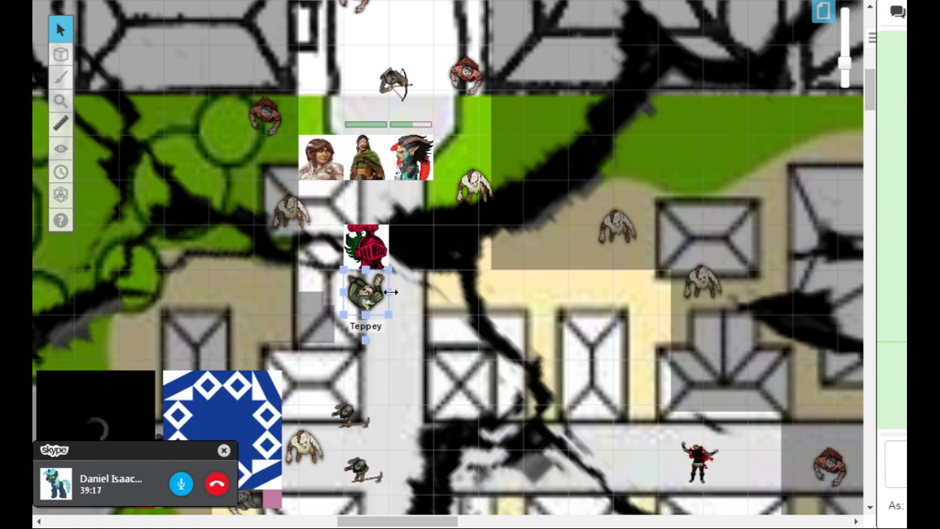
{"action": "left_click_drag", "start_coordinate": [364, 294], "coordinate": [405, 294]}
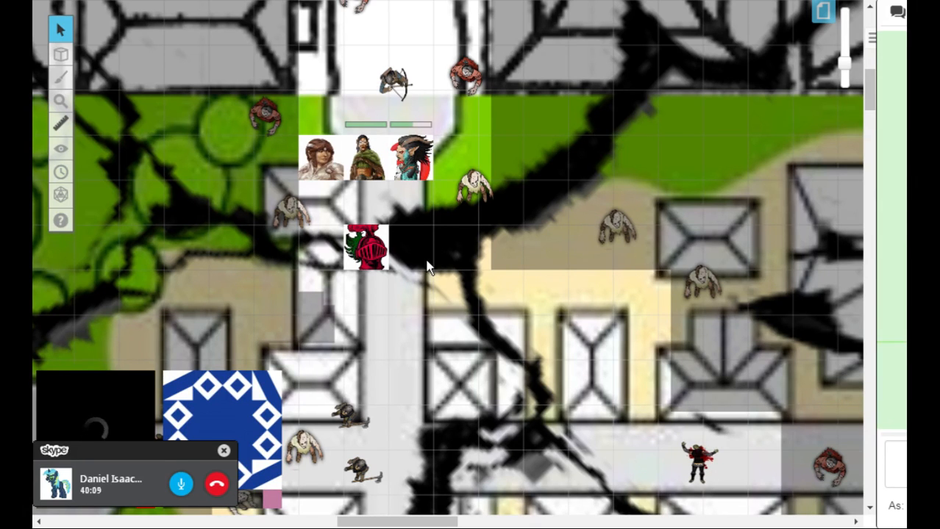
{"action": "mouse_move", "coordinate": [444, 333]}
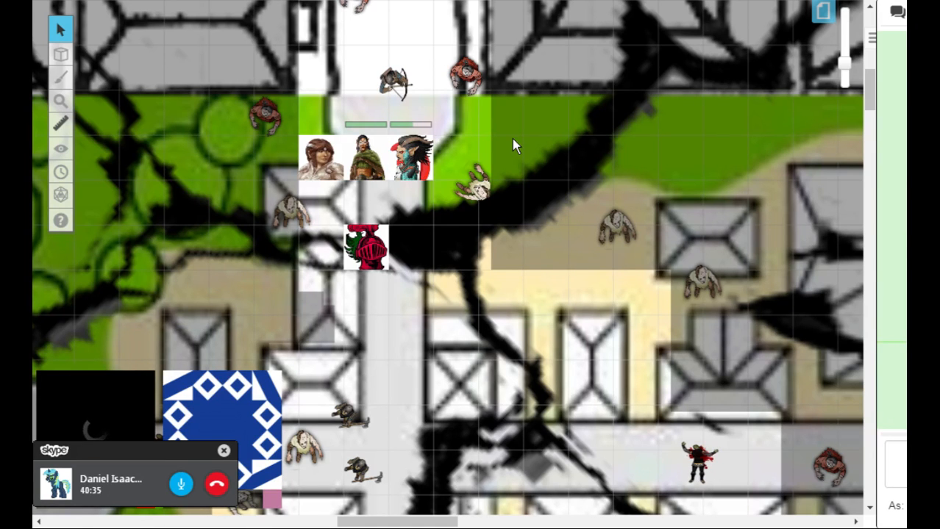
{"action": "left_click", "coordinate": [365, 247]}
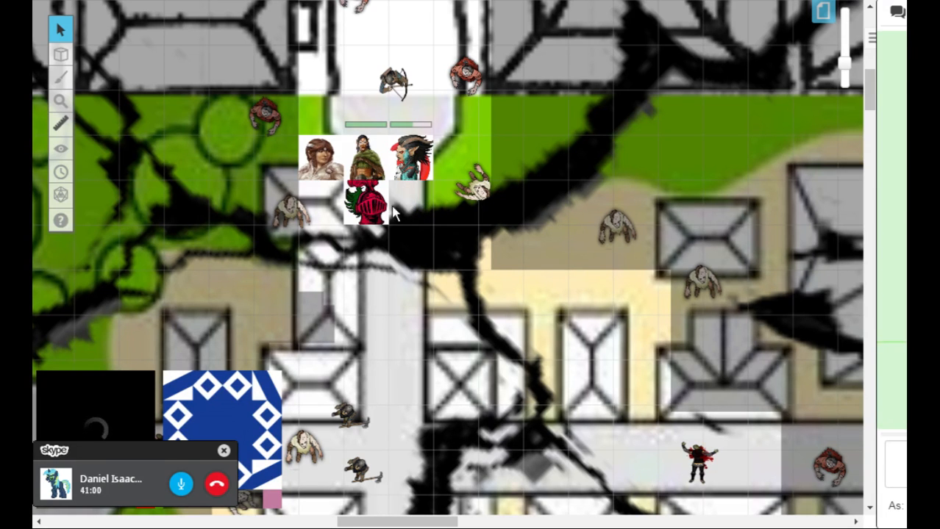
{"action": "left_click", "coordinate": [368, 206]}
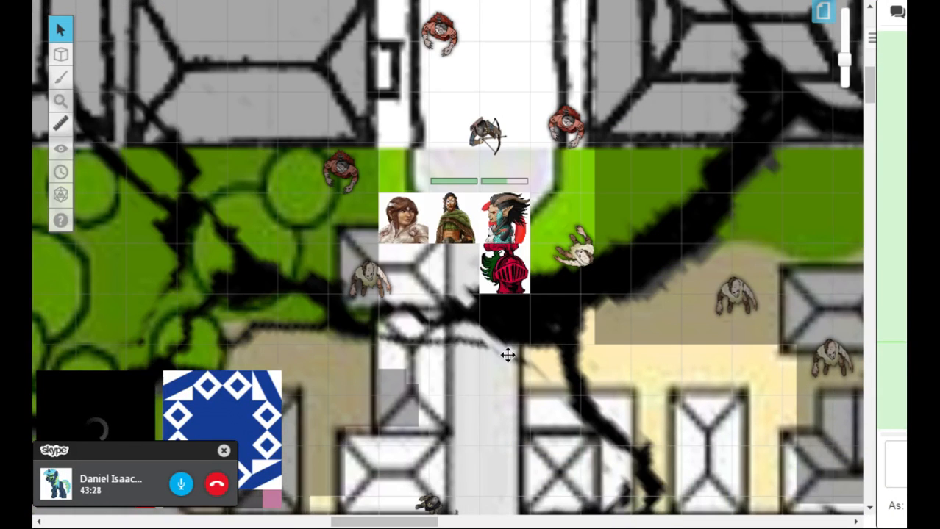
{"action": "mouse_move", "coordinate": [511, 361]}
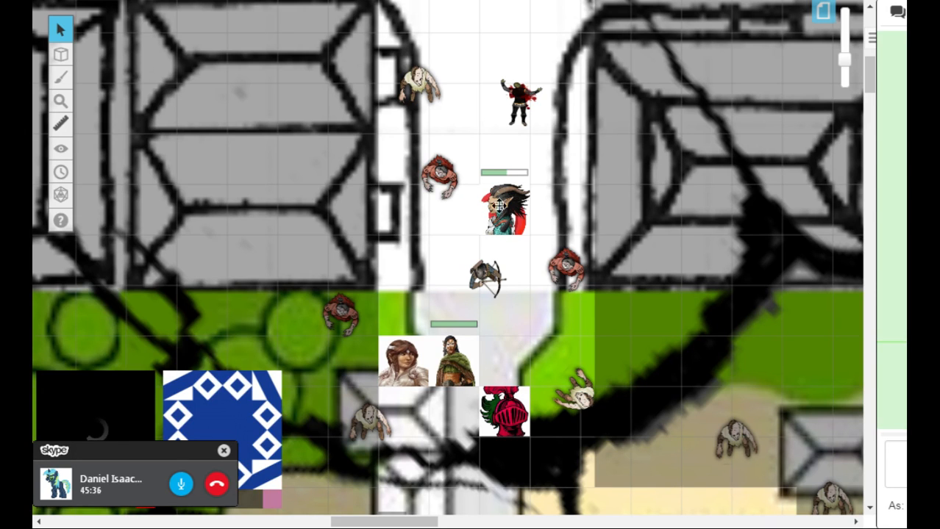
Step: Select the multicoloured party token near the gate
{"action": "left_click", "coordinate": [503, 209]}
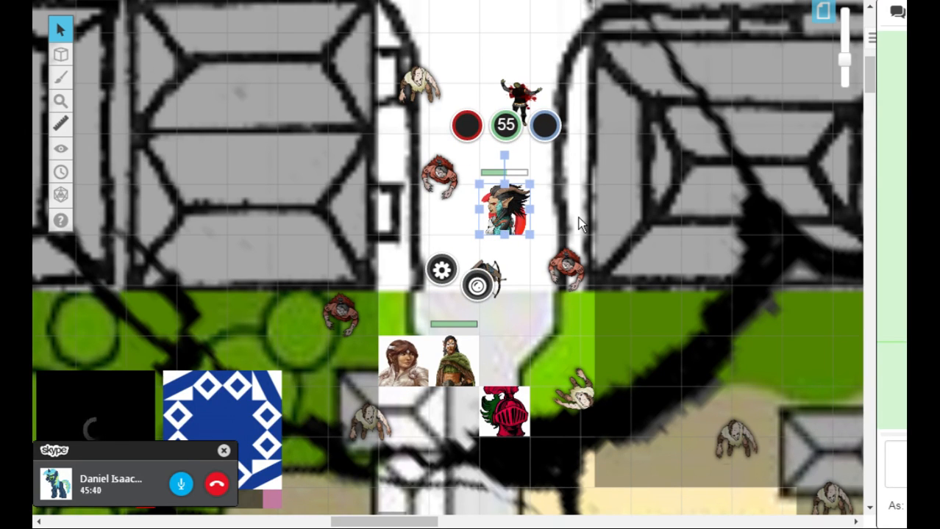
{"action": "mouse_move", "coordinate": [659, 176]}
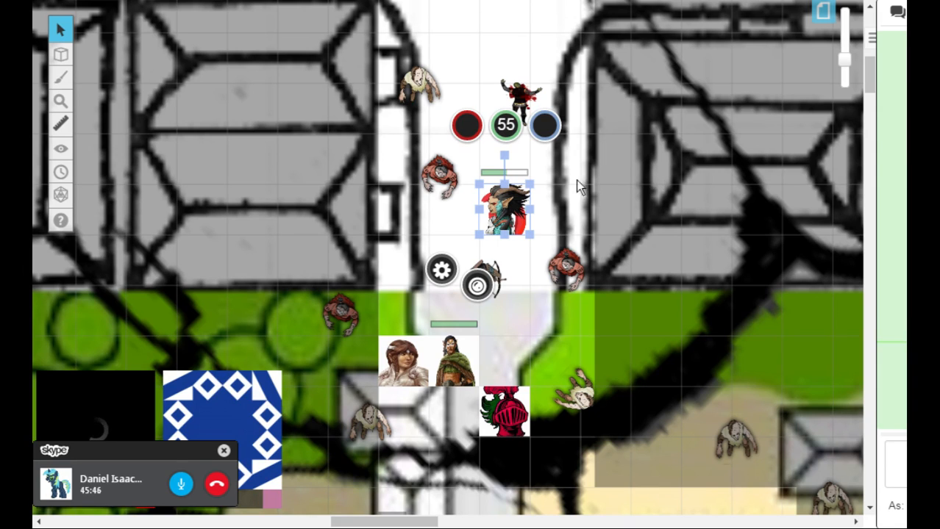
{"action": "mouse_move", "coordinate": [506, 125]}
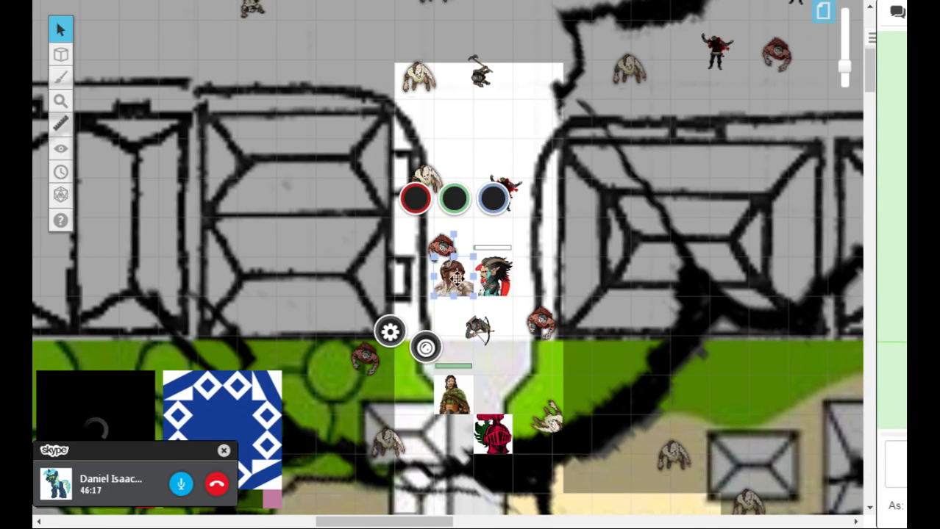
Step: Drag the brown-haired token north and switch back to Select/Move mode
{"action": "left_click_drag", "start_coordinate": [456, 277], "coordinate": [456, 120]}
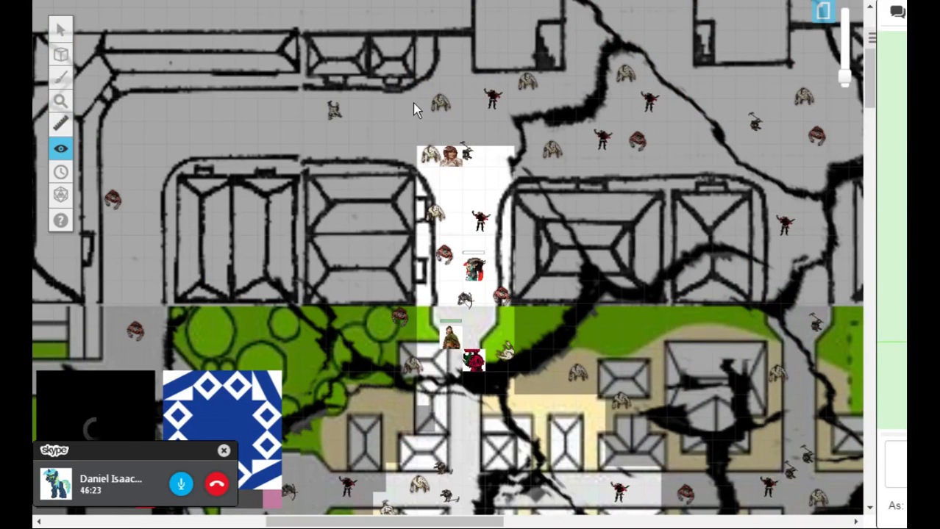
{"action": "left_click", "coordinate": [60, 29]}
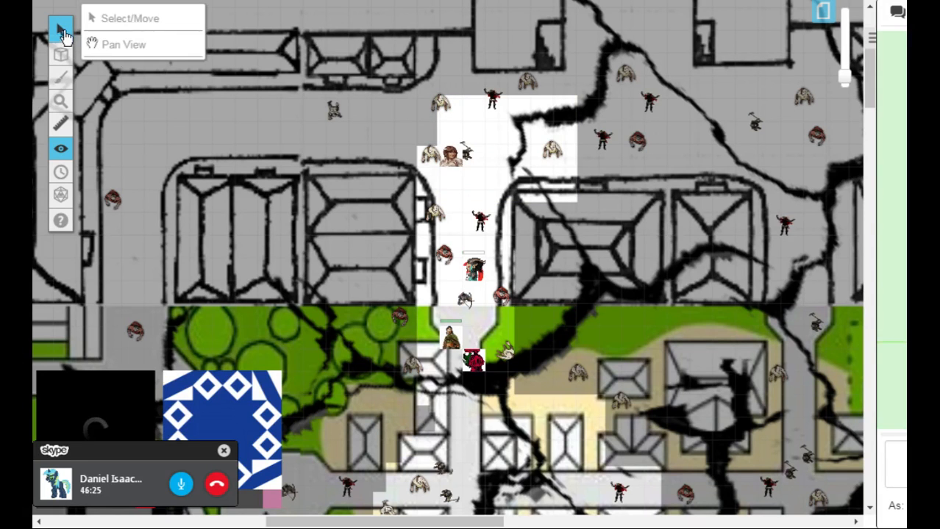
{"action": "left_click", "coordinate": [470, 176]}
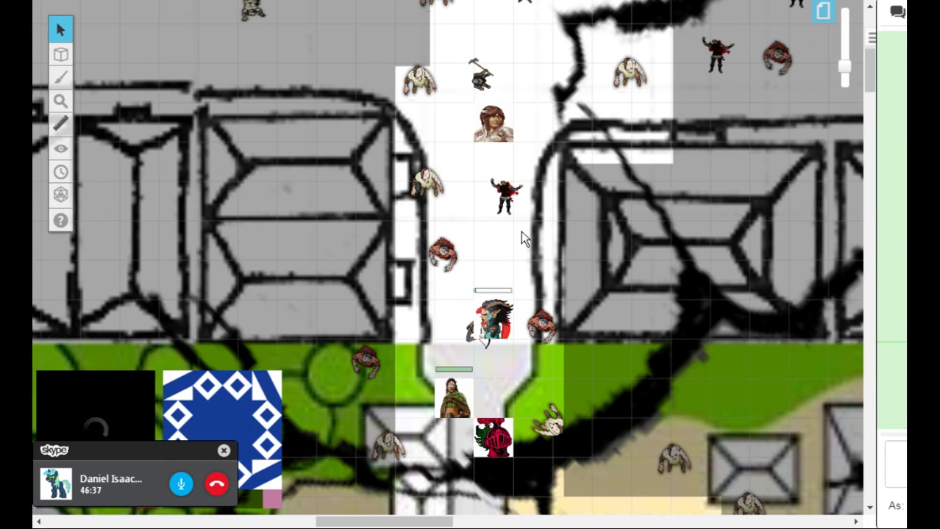
{"action": "scroll", "scroll_direction": "down", "scroll_amount": 3}
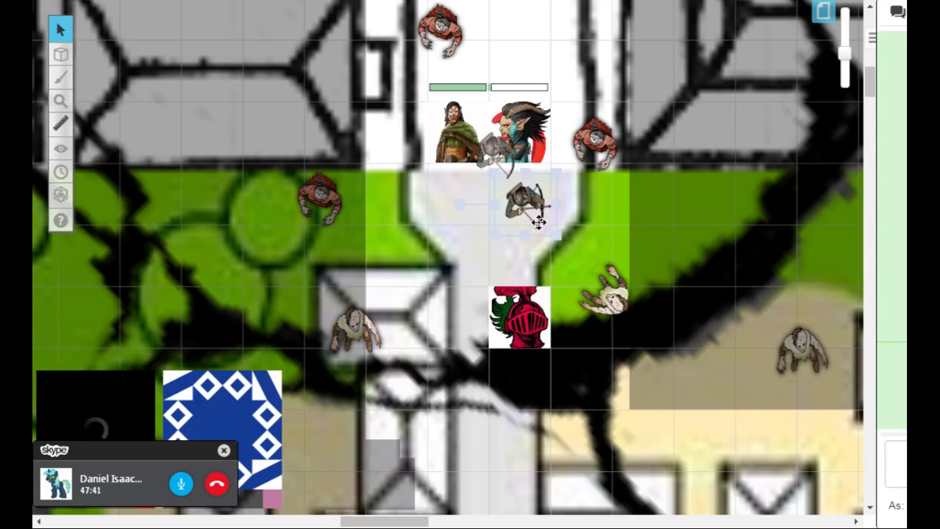
Step: Place the crossbow archer token in the gateway below the two heroes
{"action": "left_click", "coordinate": [527, 206]}
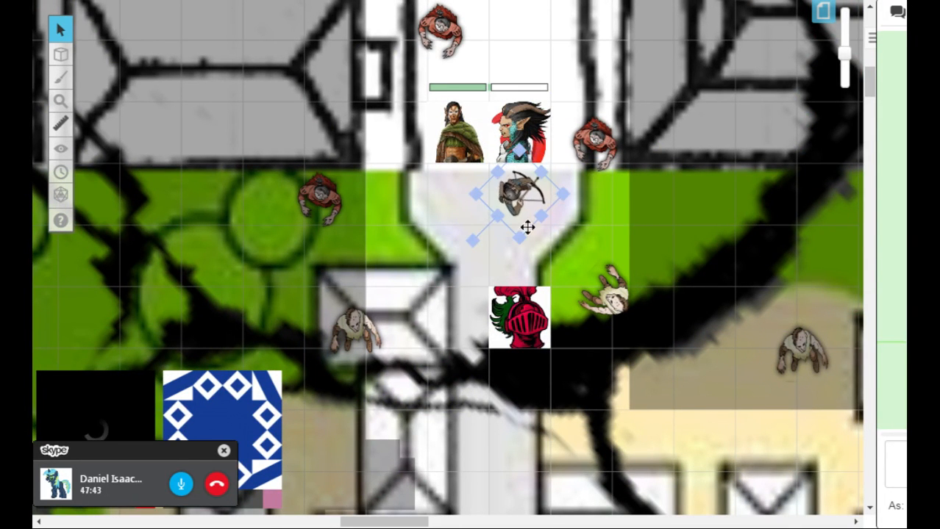
{"action": "left_click", "coordinate": [621, 209]}
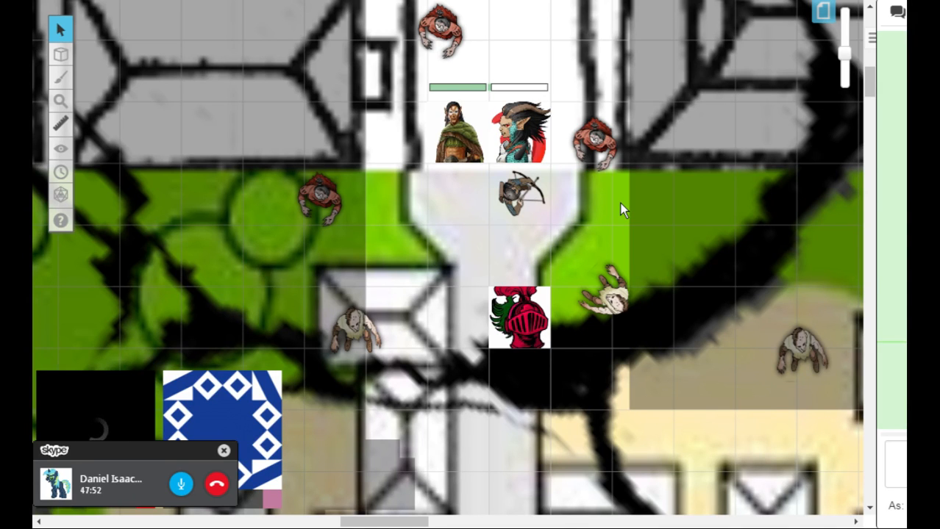
{"action": "left_click", "coordinate": [518, 129]}
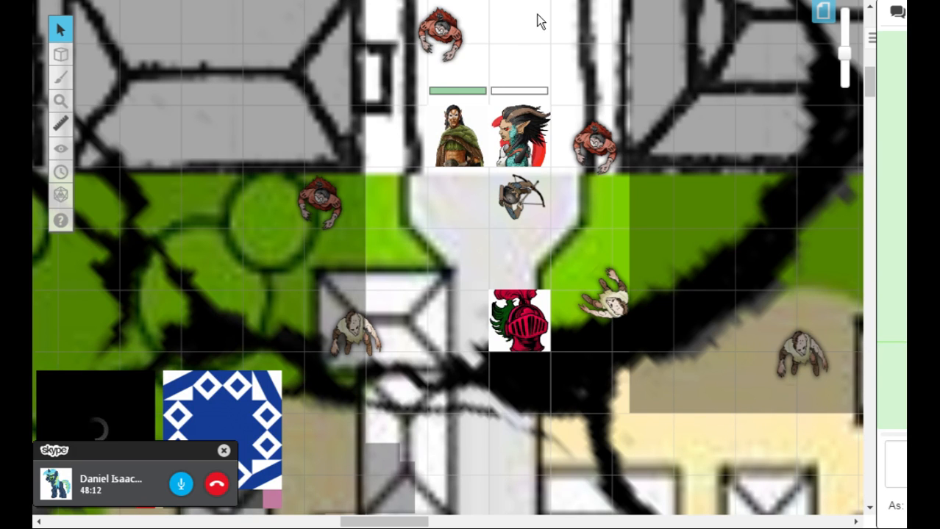
{"action": "mouse_move", "coordinate": [735, 259]}
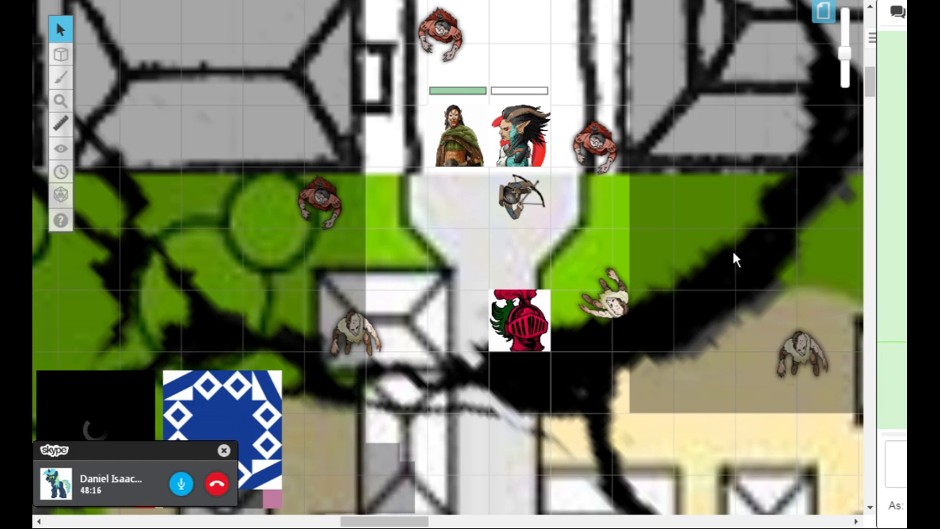
Step: Scroll the map to bring the north end of the street into view
{"action": "scroll", "scroll_direction": "down", "scroll_amount": 3}
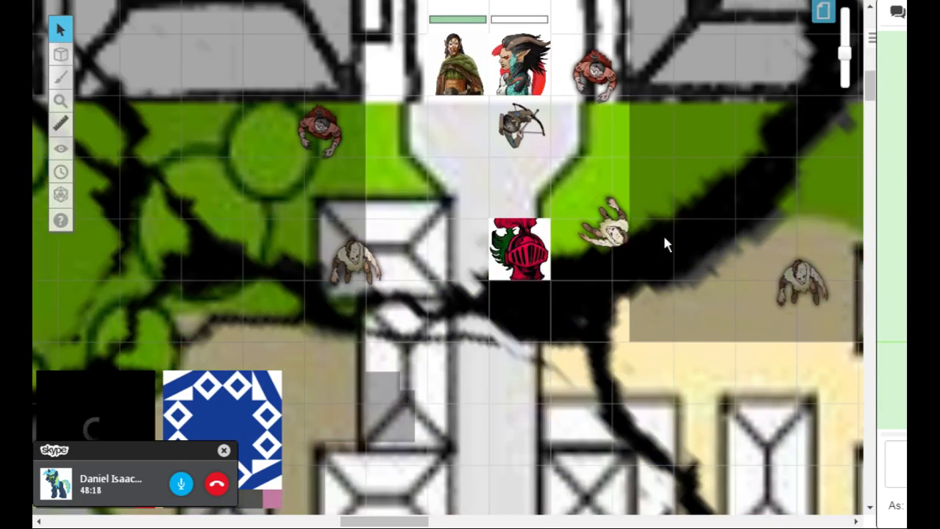
{"action": "scroll", "scroll_direction": "down", "scroll_amount": 3}
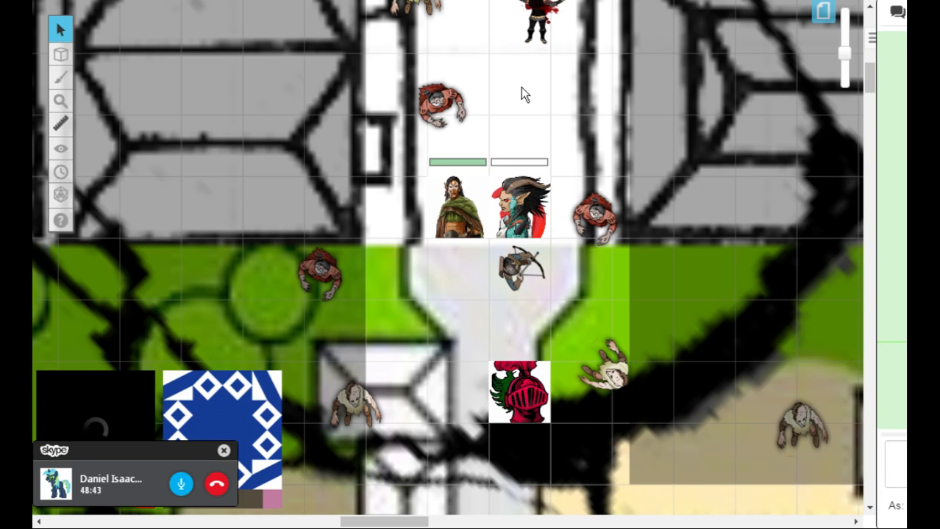
{"action": "mouse_move", "coordinate": [527, 62]}
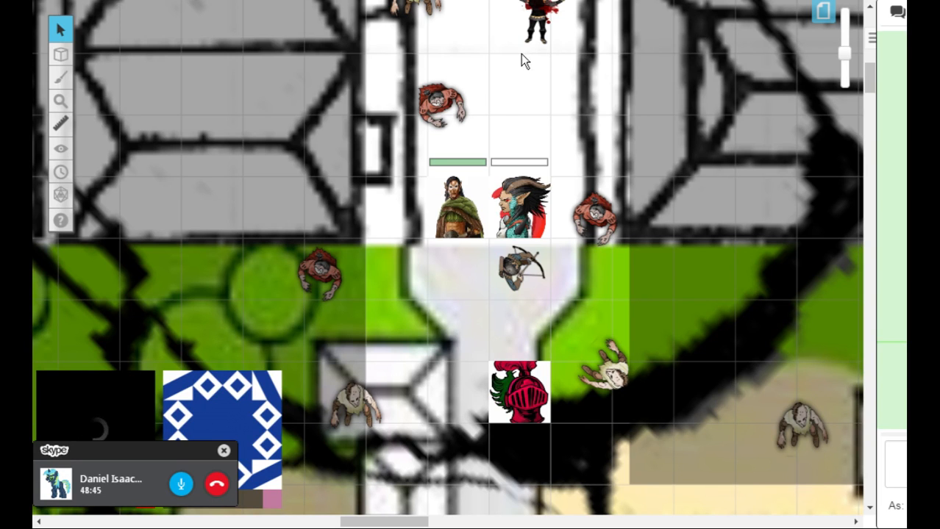
Step: Set the elf hero token's hit point bar to 40
{"action": "left_click", "coordinate": [521, 205]}
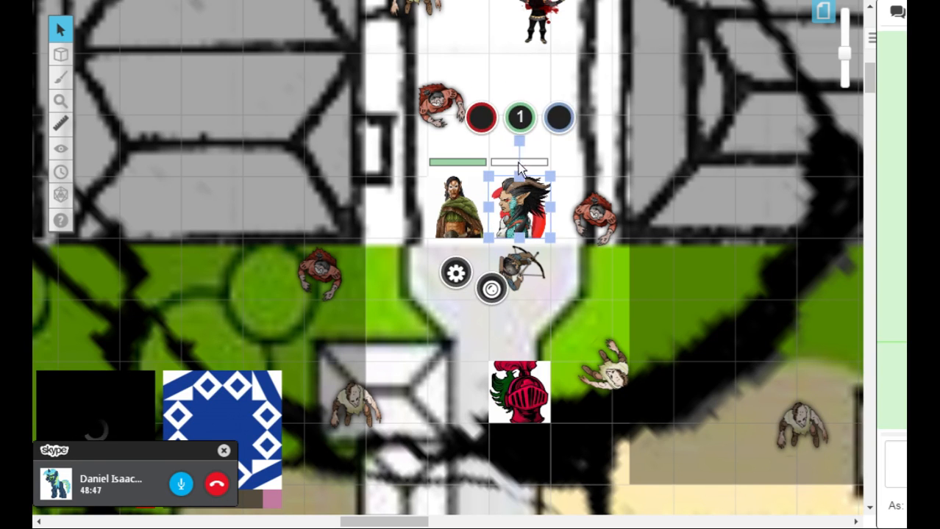
{"action": "left_click", "coordinate": [519, 118]}
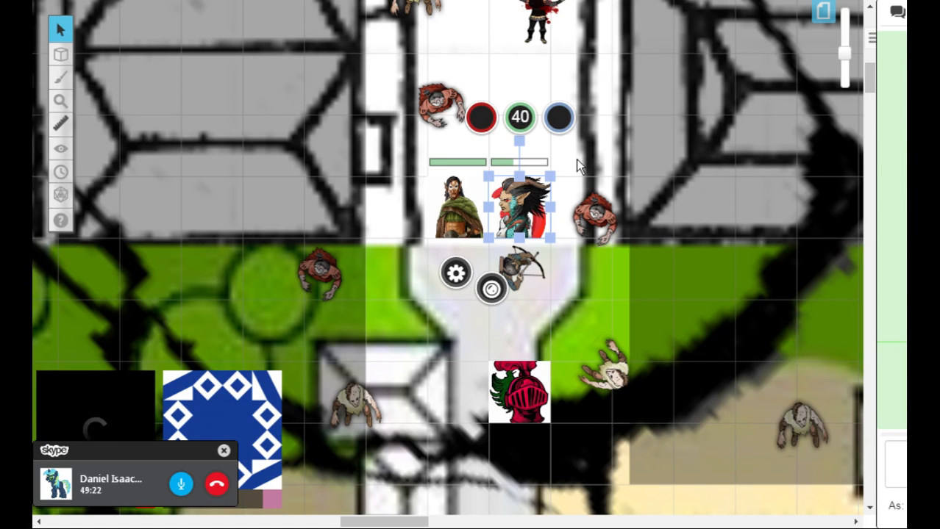
{"action": "left_click", "coordinate": [577, 307]}
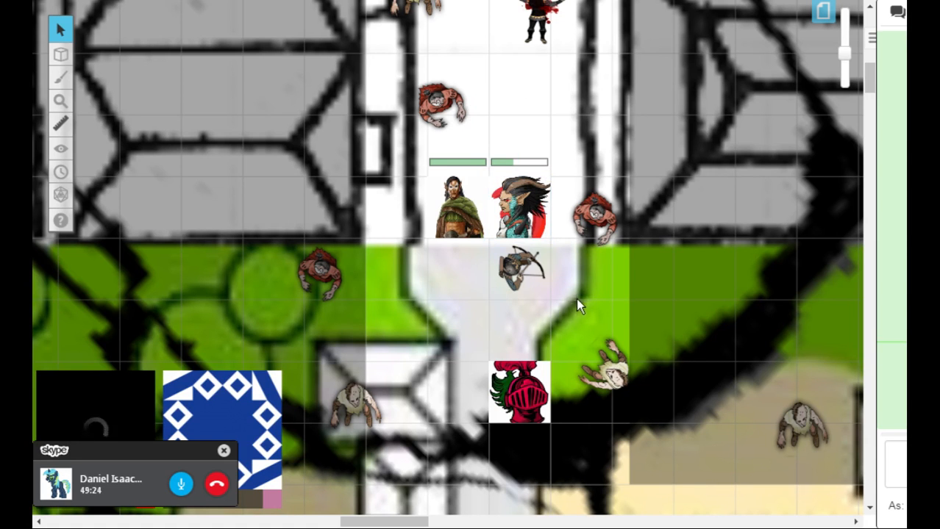
{"action": "mouse_move", "coordinate": [596, 312]}
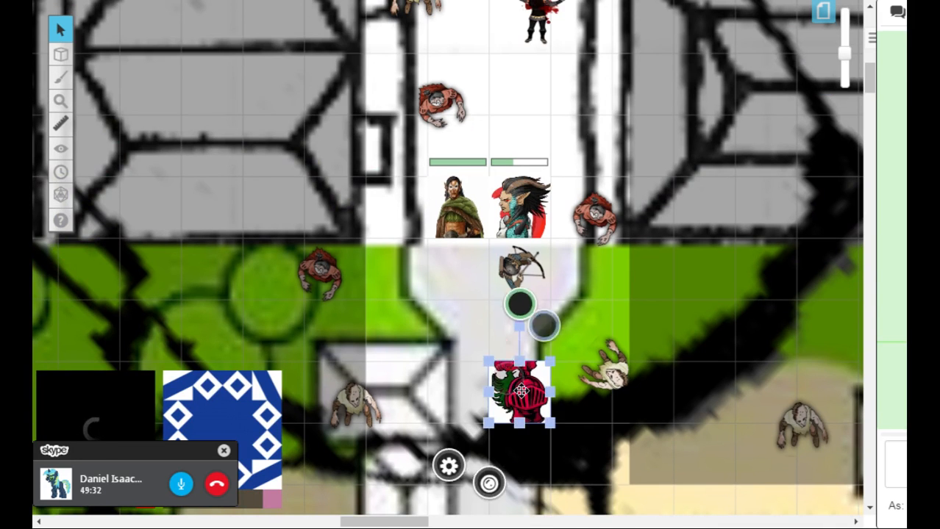
Step: Move the red-armoured token up beside the crossbow creature
{"action": "left_click_drag", "start_coordinate": [518, 390], "coordinate": [455, 267]}
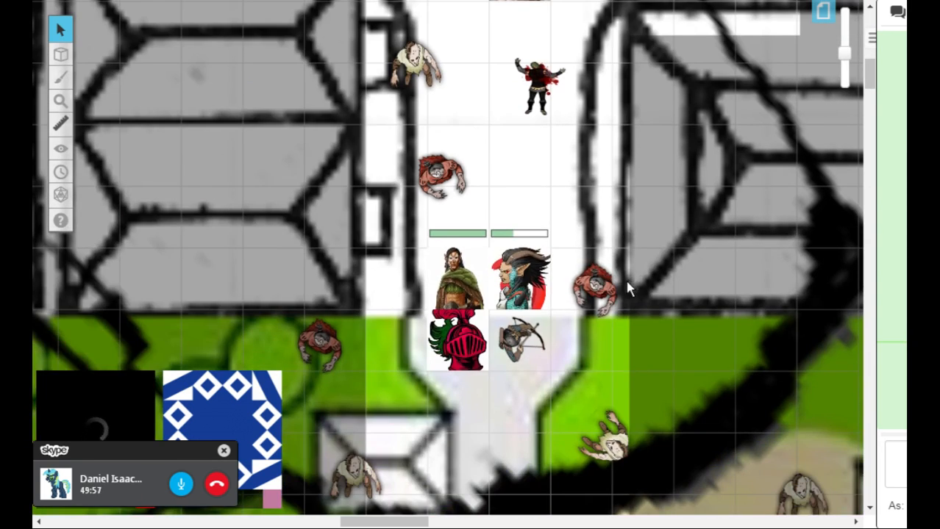
Step: Apply the dead status marker to the ghoul right of the elf via its token menu
{"action": "left_click", "coordinate": [596, 287]}
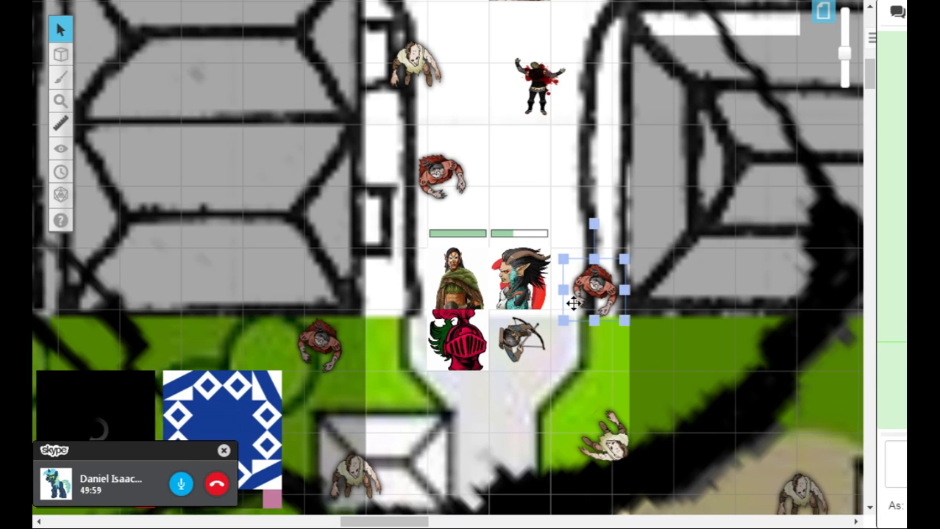
{"action": "right_click", "coordinate": [595, 287]}
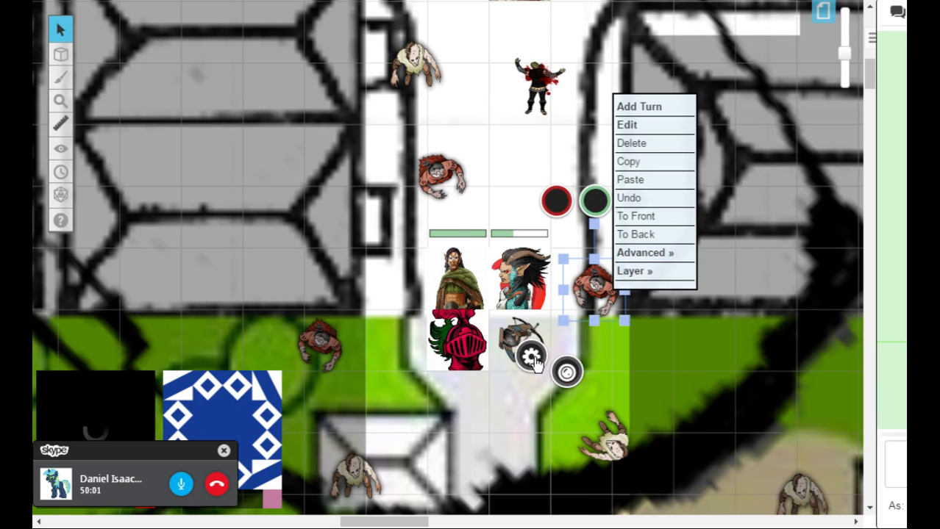
{"action": "left_click", "coordinate": [627, 124]}
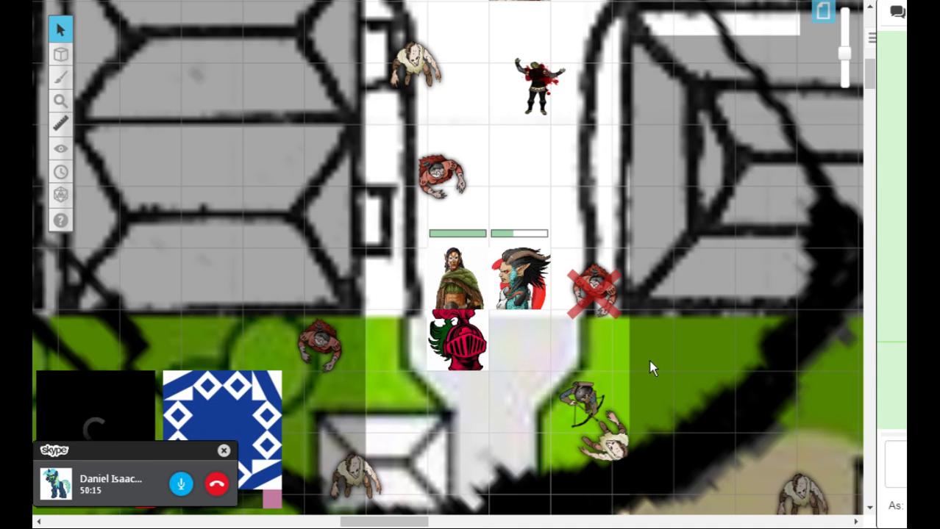
{"action": "mouse_move", "coordinate": [603, 194]}
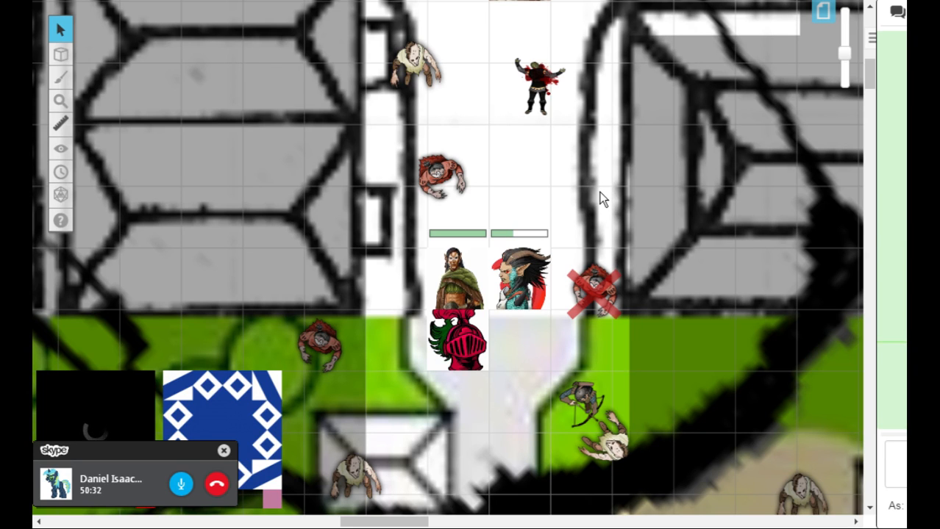
{"action": "mouse_move", "coordinate": [595, 198]}
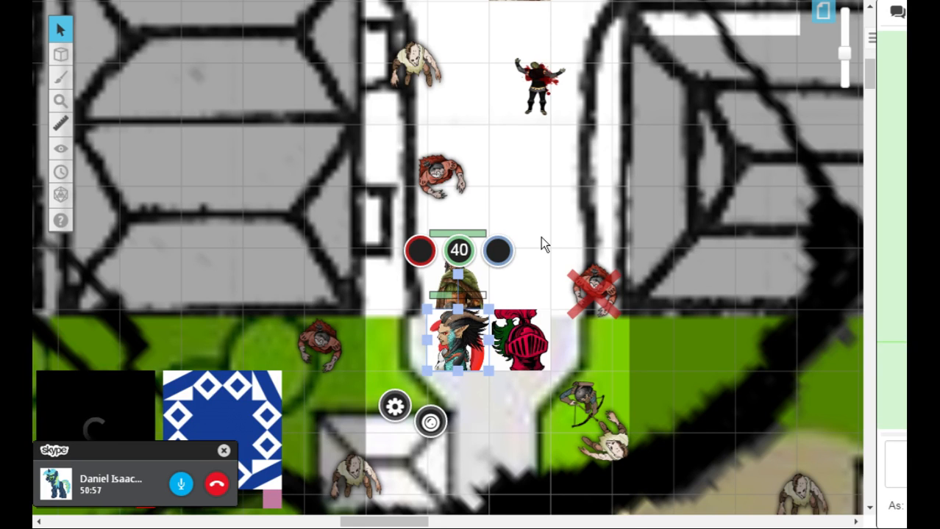
{"action": "mouse_move", "coordinate": [533, 249]}
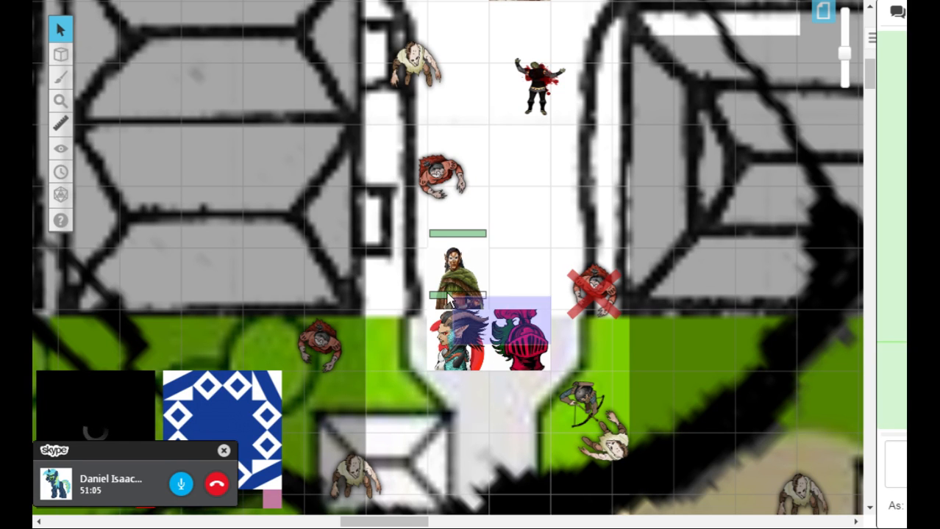
Step: Select the party tokens clustered together at the gate
{"action": "left_click", "coordinate": [456, 294]}
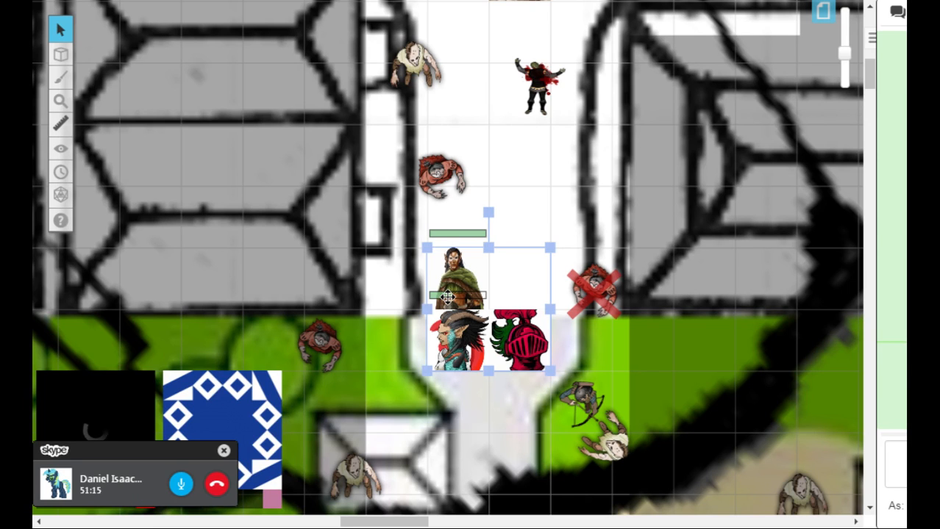
{"action": "mouse_move", "coordinate": [541, 188]}
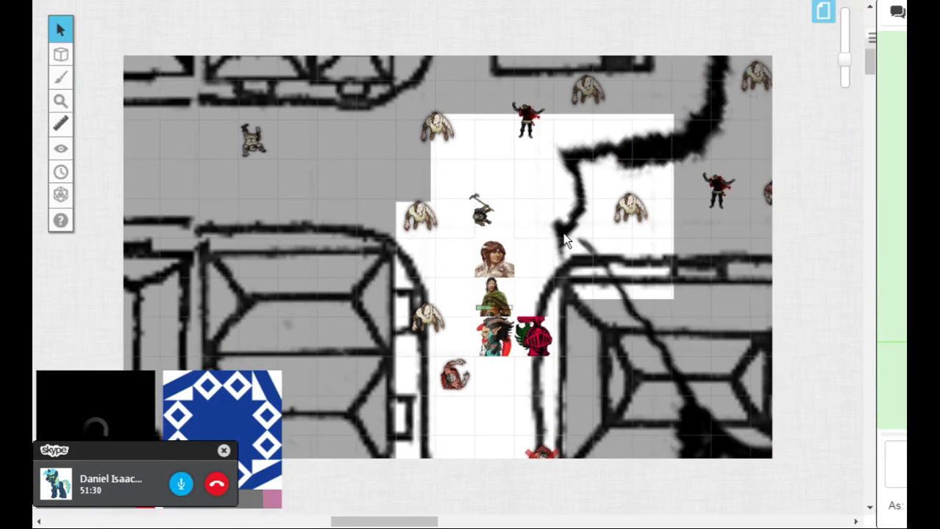
Step: Move the brown-haired woman's token north up the street and past the broken wall line
{"action": "left_click", "coordinate": [60, 147]}
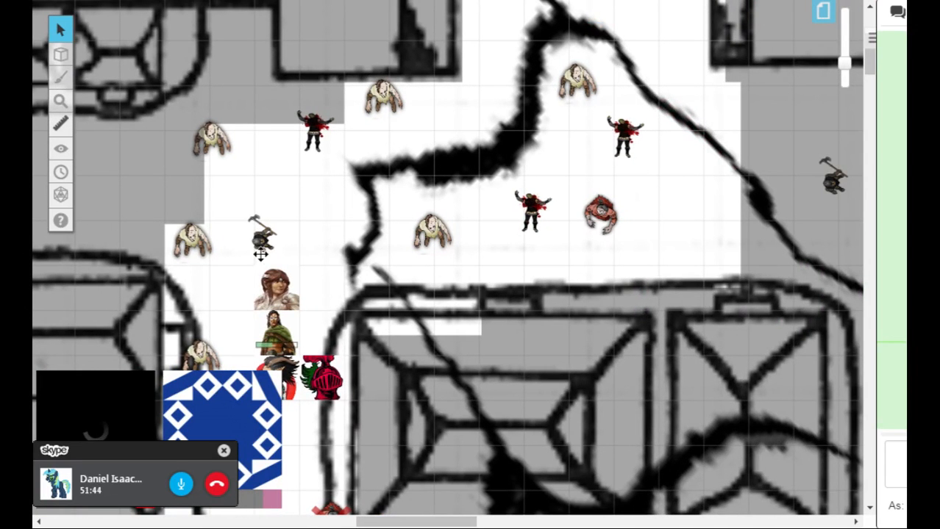
{"action": "left_click_drag", "start_coordinate": [277, 287], "coordinate": [324, 213]}
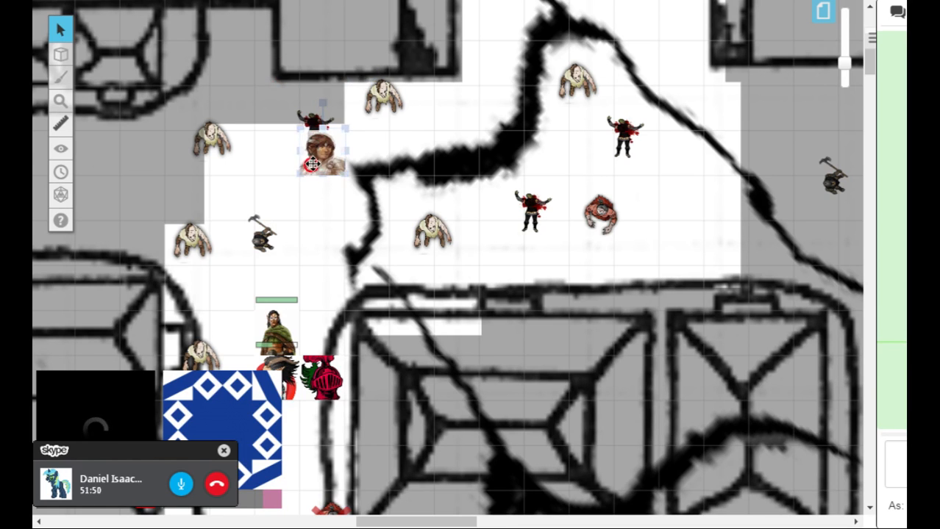
{"action": "left_click_drag", "start_coordinate": [324, 150], "coordinate": [411, 118]}
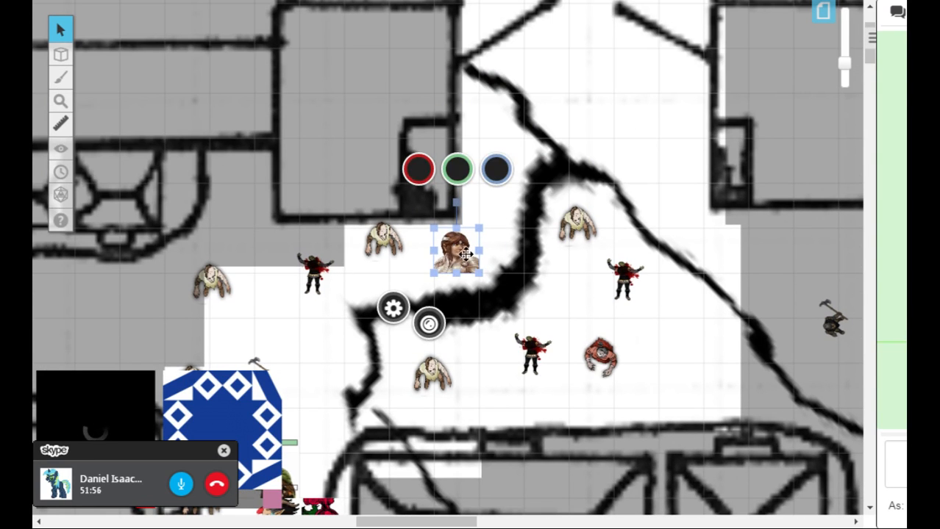
{"action": "left_click_drag", "start_coordinate": [456, 250], "coordinate": [500, 205]}
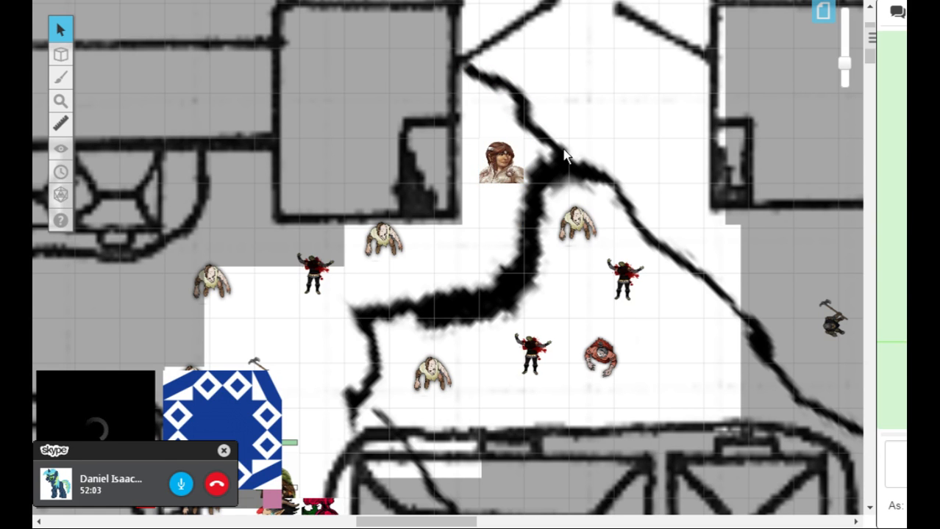
{"action": "mouse_move", "coordinate": [704, 185]}
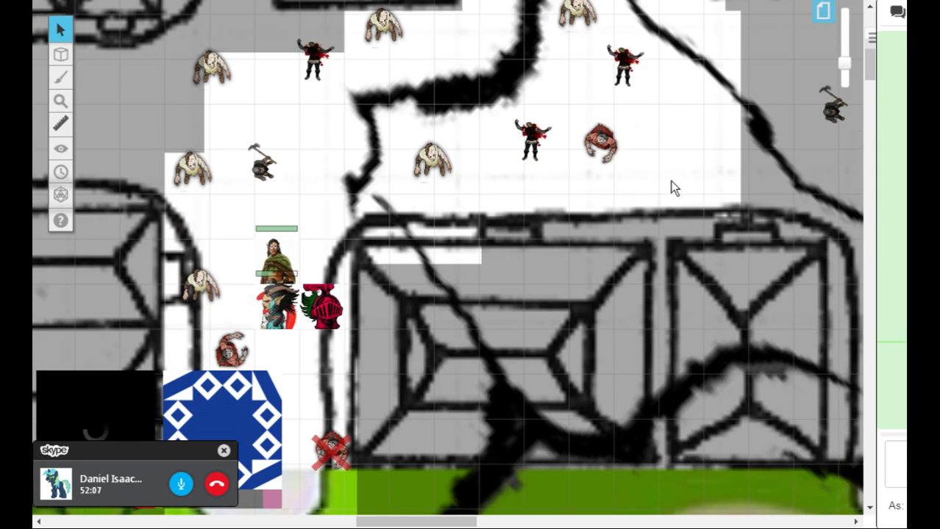
{"action": "mouse_move", "coordinate": [617, 199]}
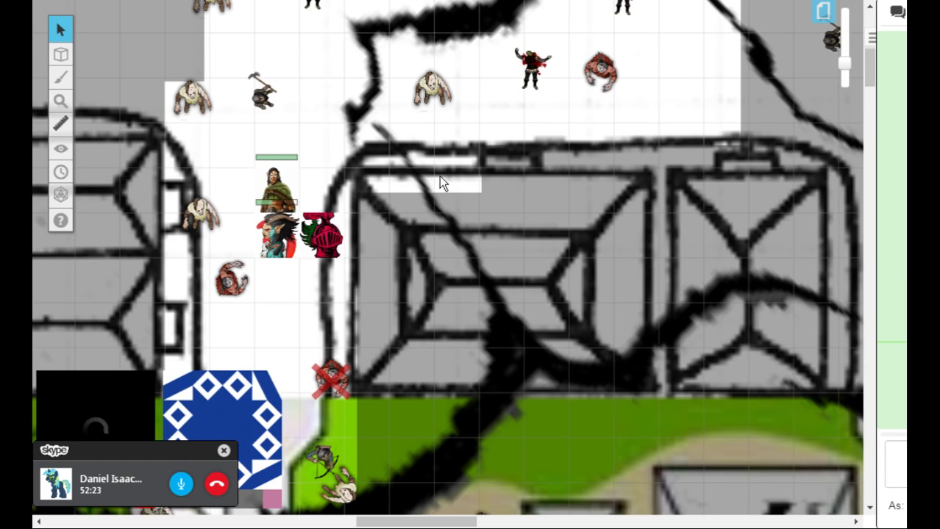
{"action": "mouse_move", "coordinate": [484, 146]}
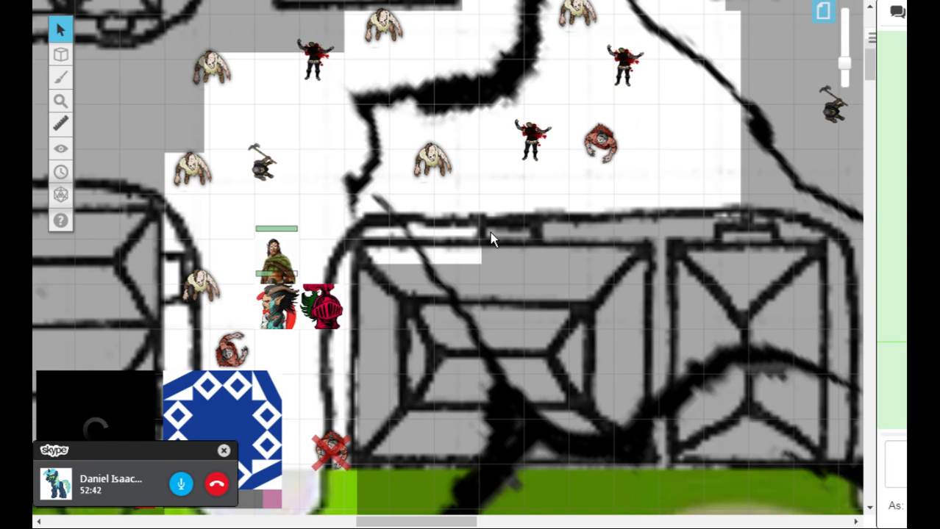
{"action": "mouse_move", "coordinate": [356, 255]}
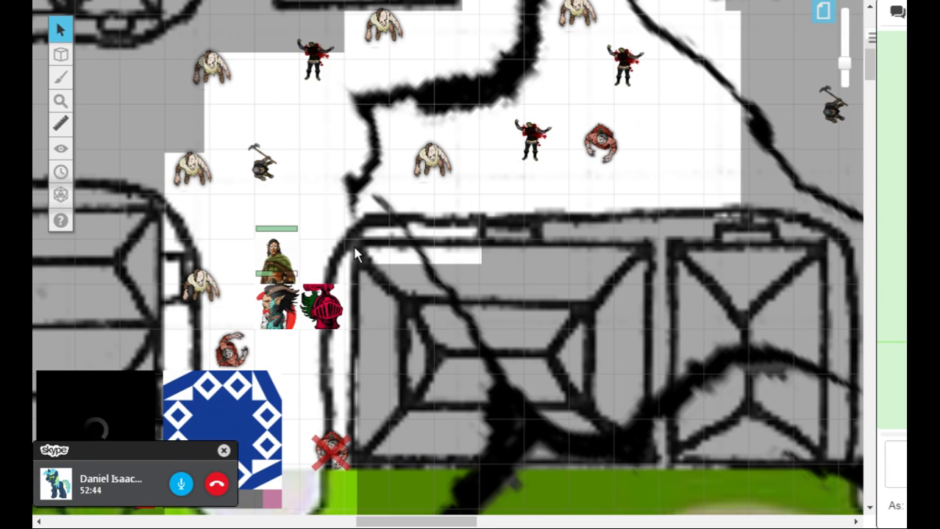
{"action": "mouse_move", "coordinate": [360, 253]}
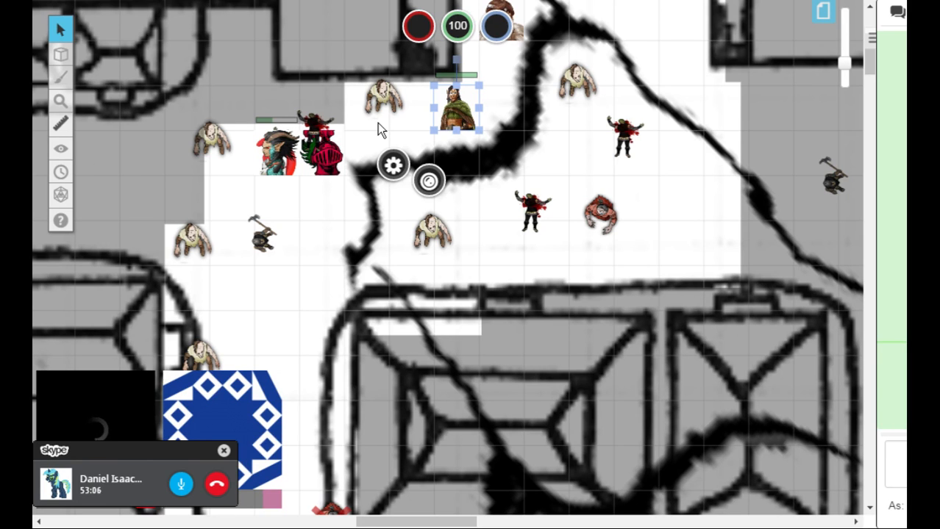
{"action": "mouse_move", "coordinate": [356, 144]}
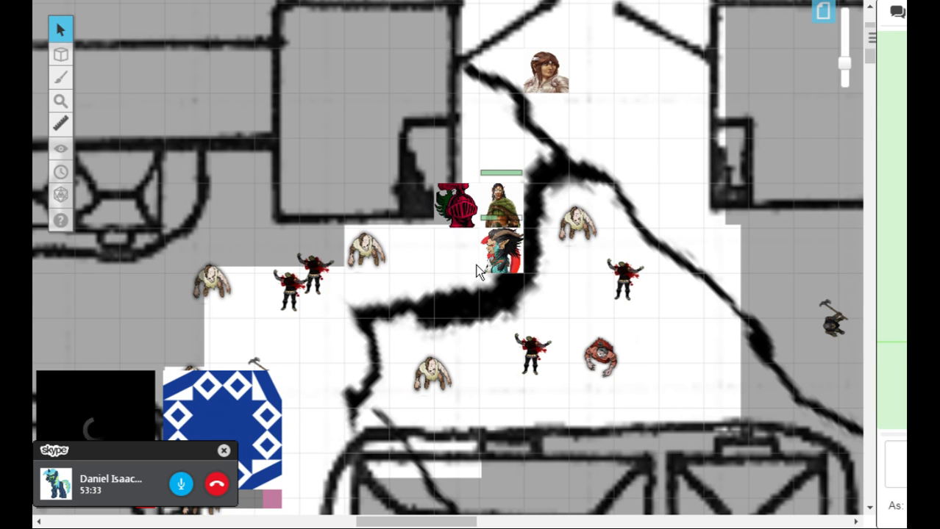
{"action": "mouse_move", "coordinate": [453, 236]}
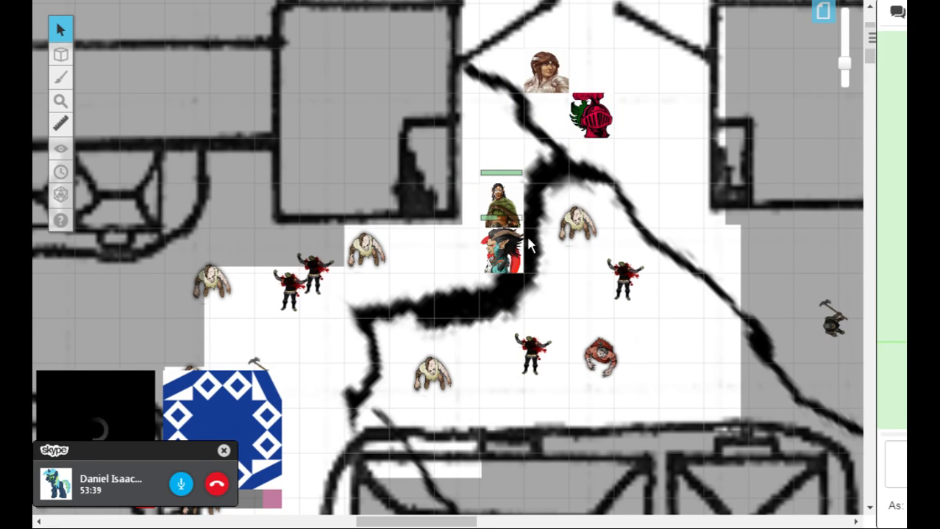
{"action": "mouse_move", "coordinate": [518, 209]}
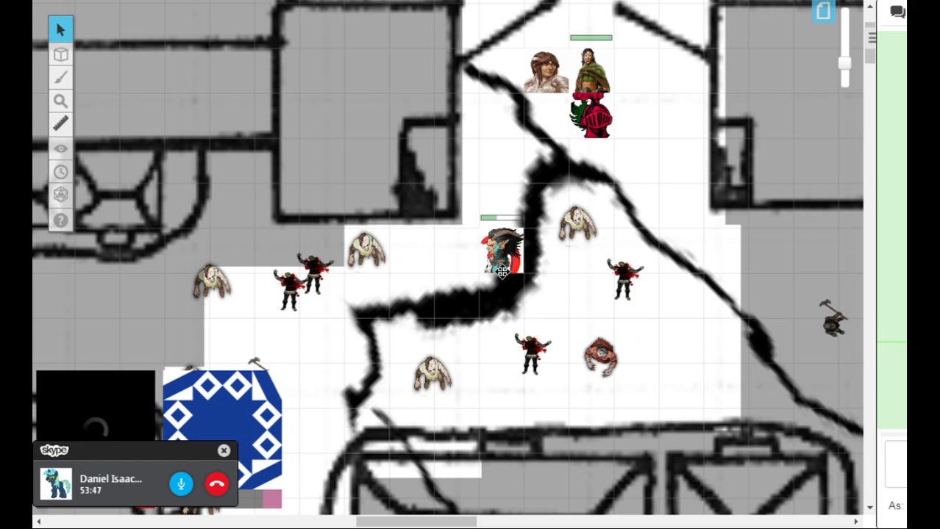
Step: Move the red-haired hero's token up through the gate to join the others
{"action": "left_click_drag", "start_coordinate": [500, 251], "coordinate": [503, 115]}
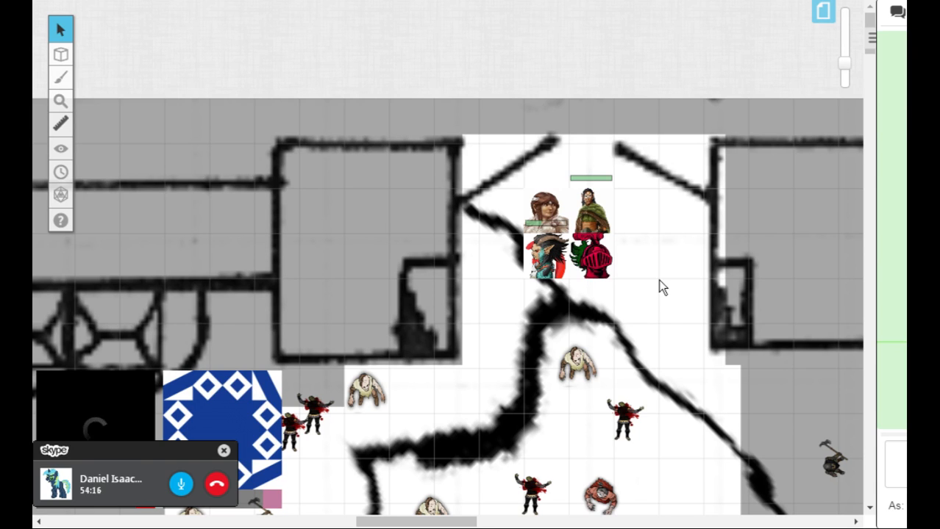
{"action": "mouse_move", "coordinate": [660, 244]}
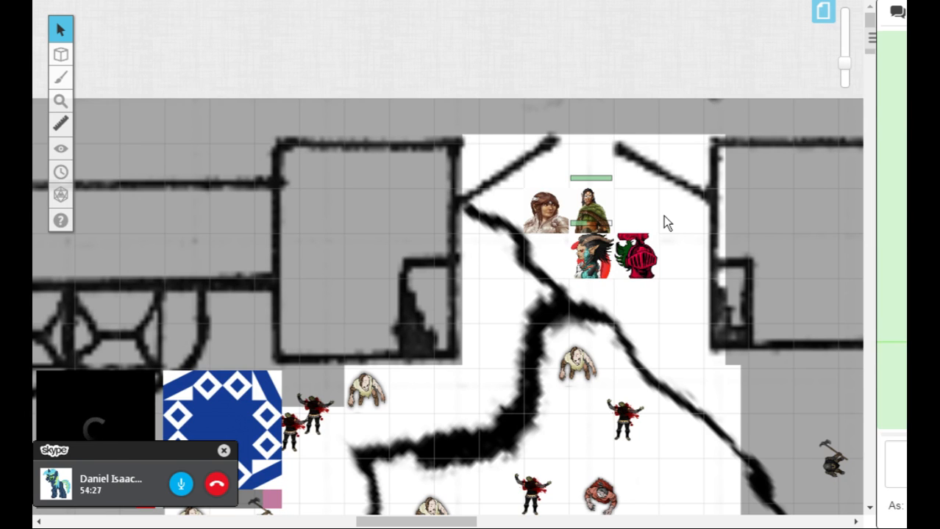
{"action": "mouse_move", "coordinate": [747, 146]}
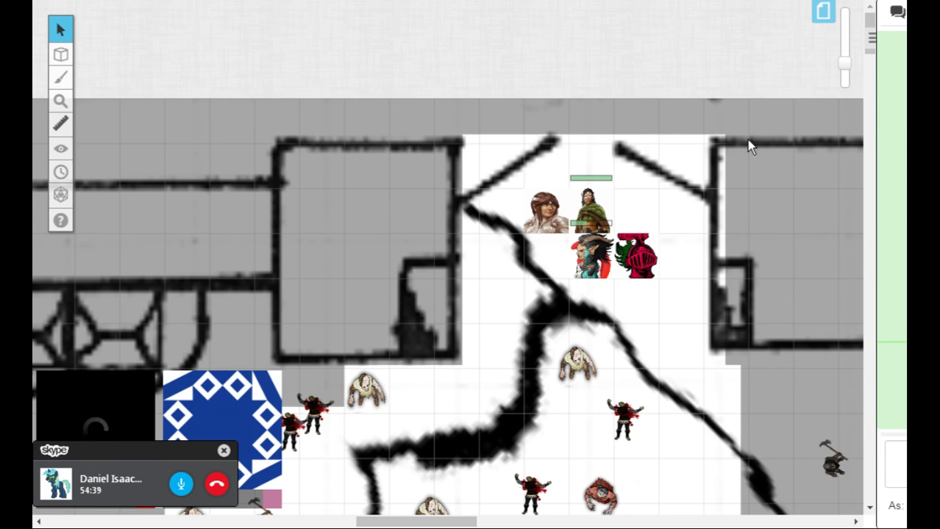
{"action": "mouse_move", "coordinate": [803, 37]}
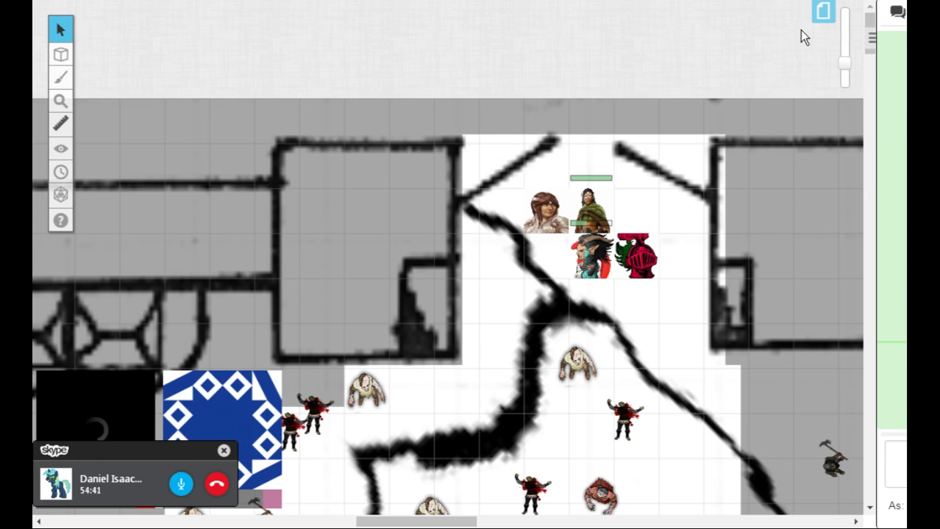
{"action": "mouse_move", "coordinate": [823, 13]}
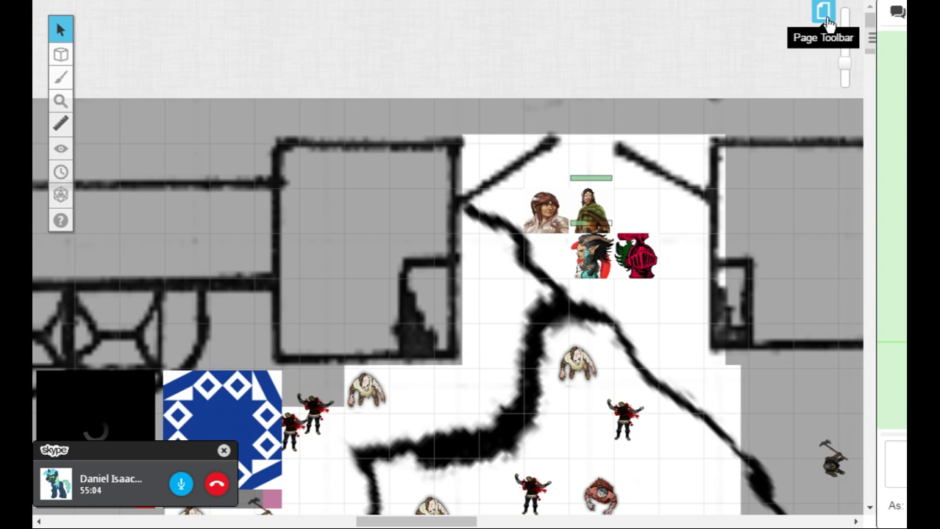
Step: Move the Players ribbon onto the Boar's Wood page in the Page Toolbar
{"action": "left_click", "coordinate": [824, 14]}
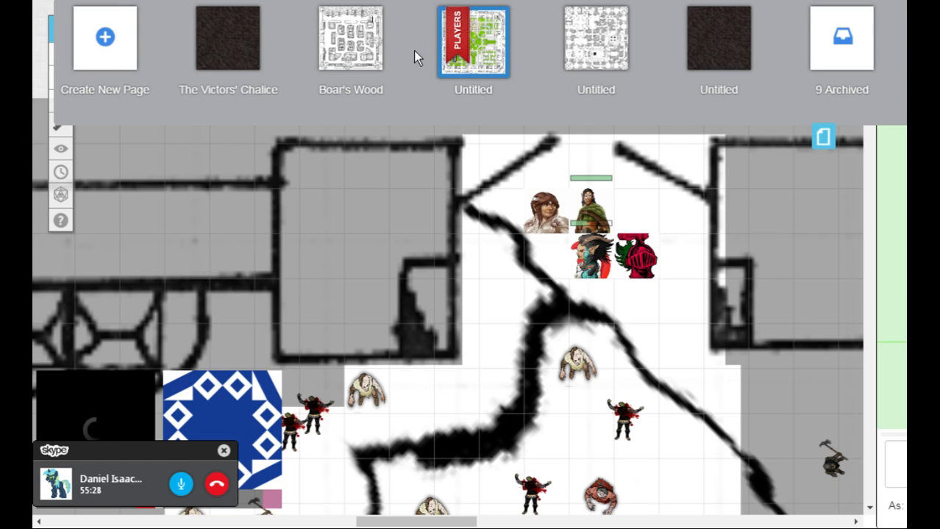
{"action": "left_click", "coordinate": [350, 41]}
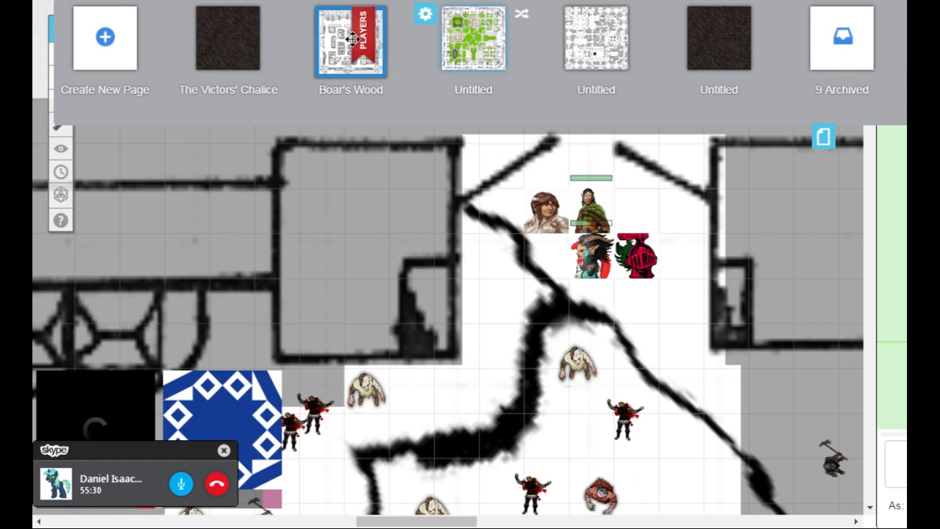
{"action": "left_click", "coordinate": [473, 39]}
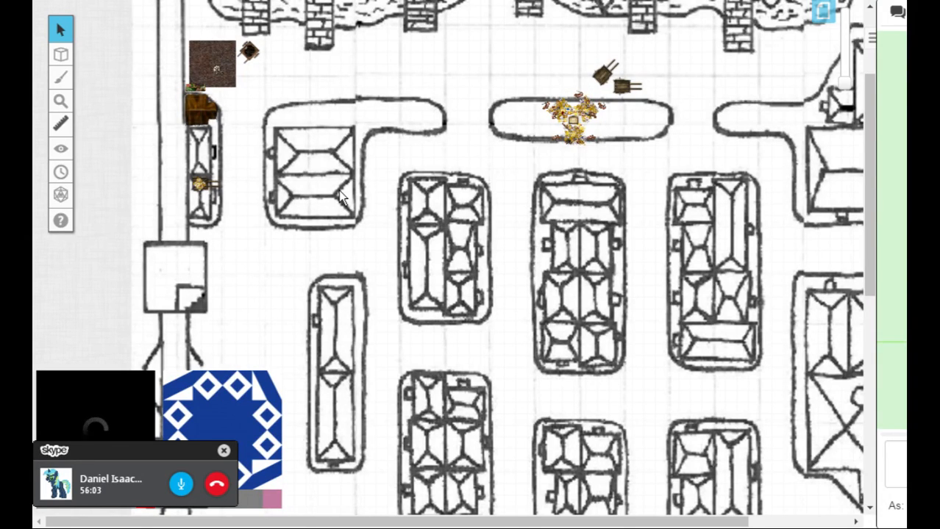
{"action": "mouse_move", "coordinate": [376, 322]}
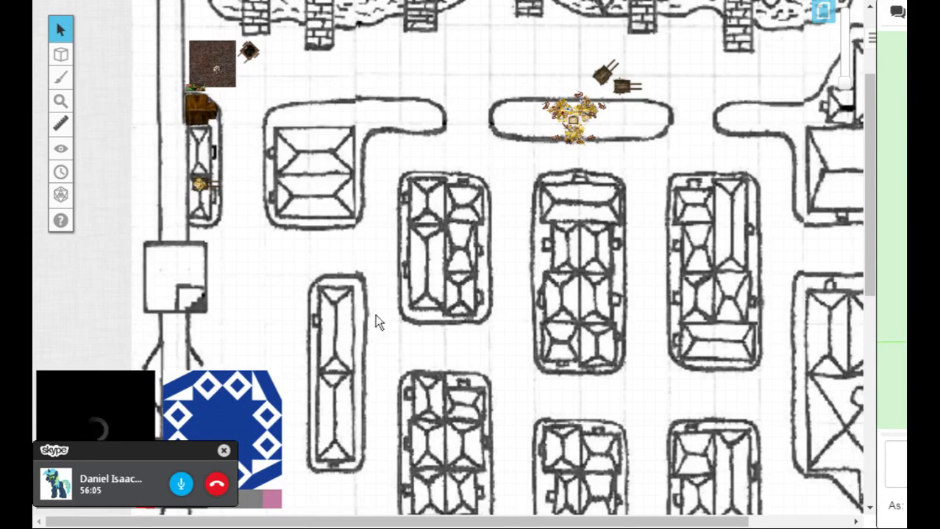
{"action": "scroll", "scroll_direction": "down", "scroll_amount": 3}
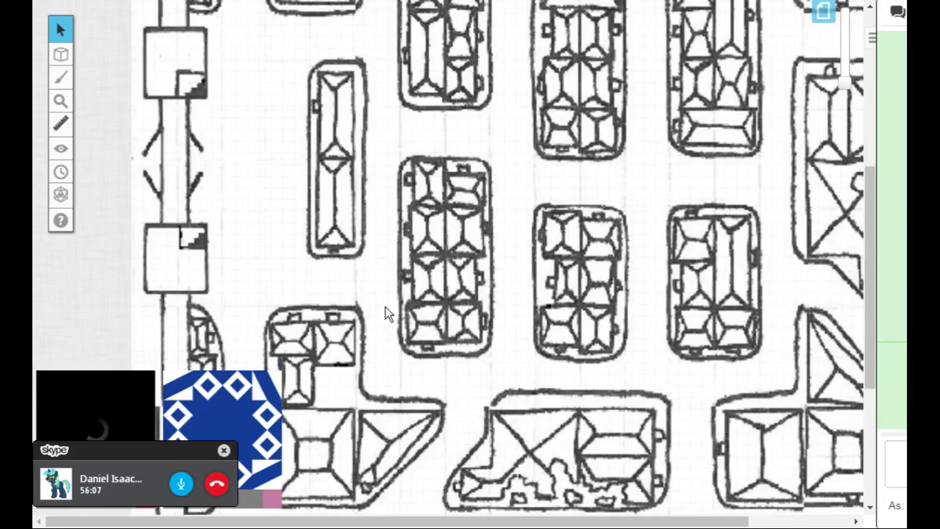
{"action": "scroll", "scroll_direction": "down", "scroll_amount": 3}
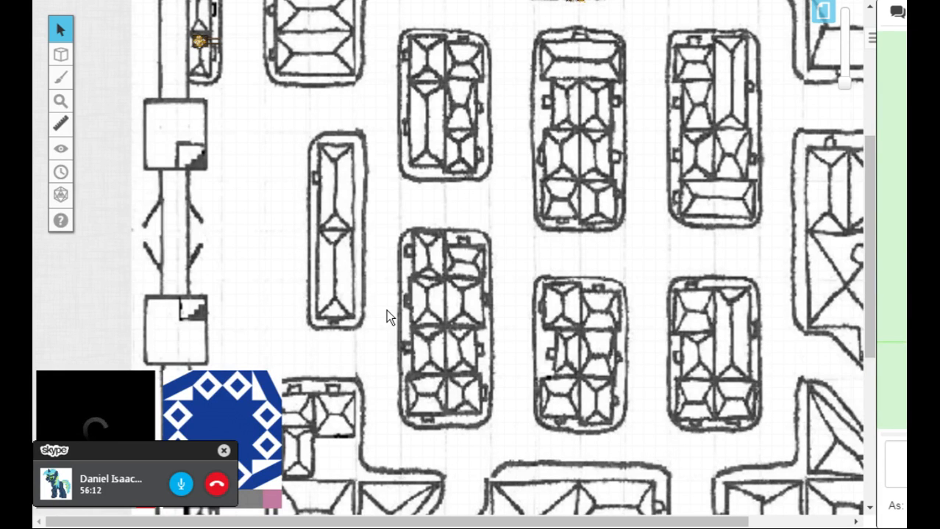
{"action": "mouse_move", "coordinate": [515, 226]}
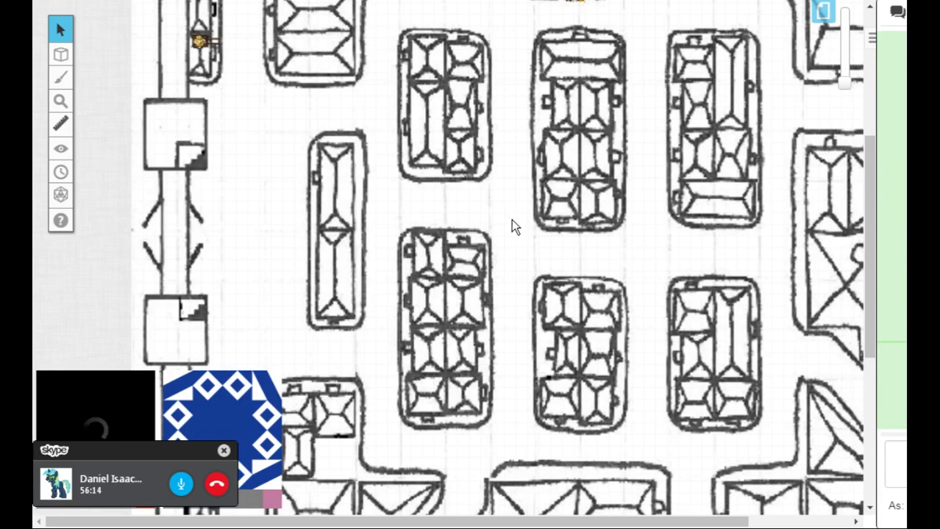
{"action": "mouse_move", "coordinate": [822, 12]}
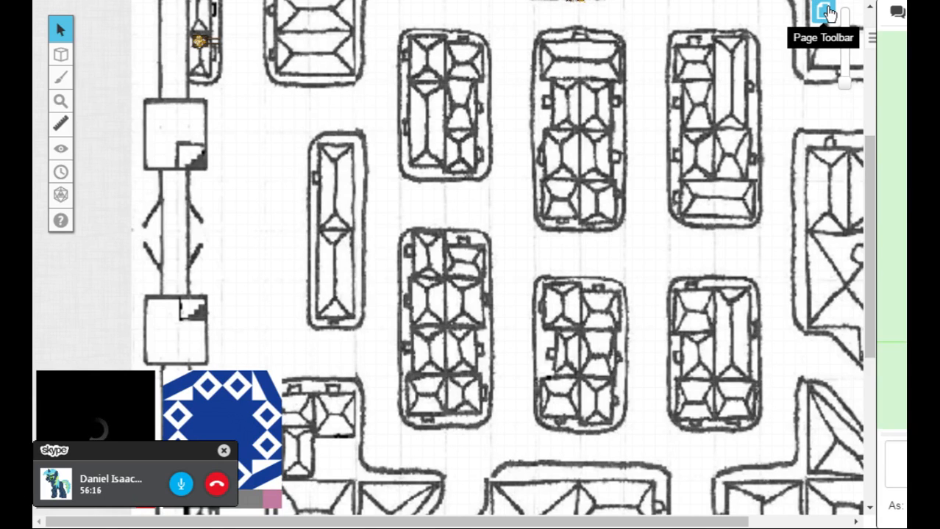
Step: Show the campaign page list with Boar's Wood marked as the players' page
{"action": "left_click", "coordinate": [824, 13]}
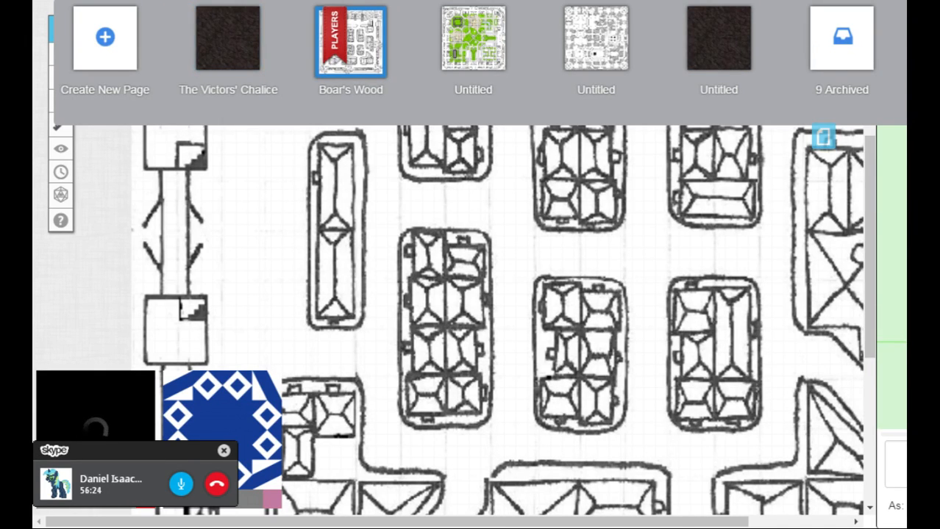
{"action": "mouse_move", "coordinate": [228, 37]}
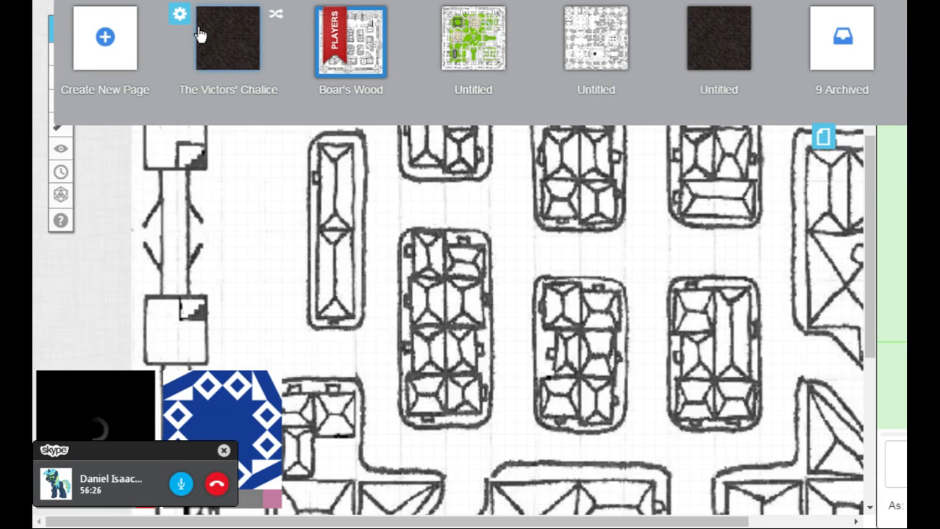